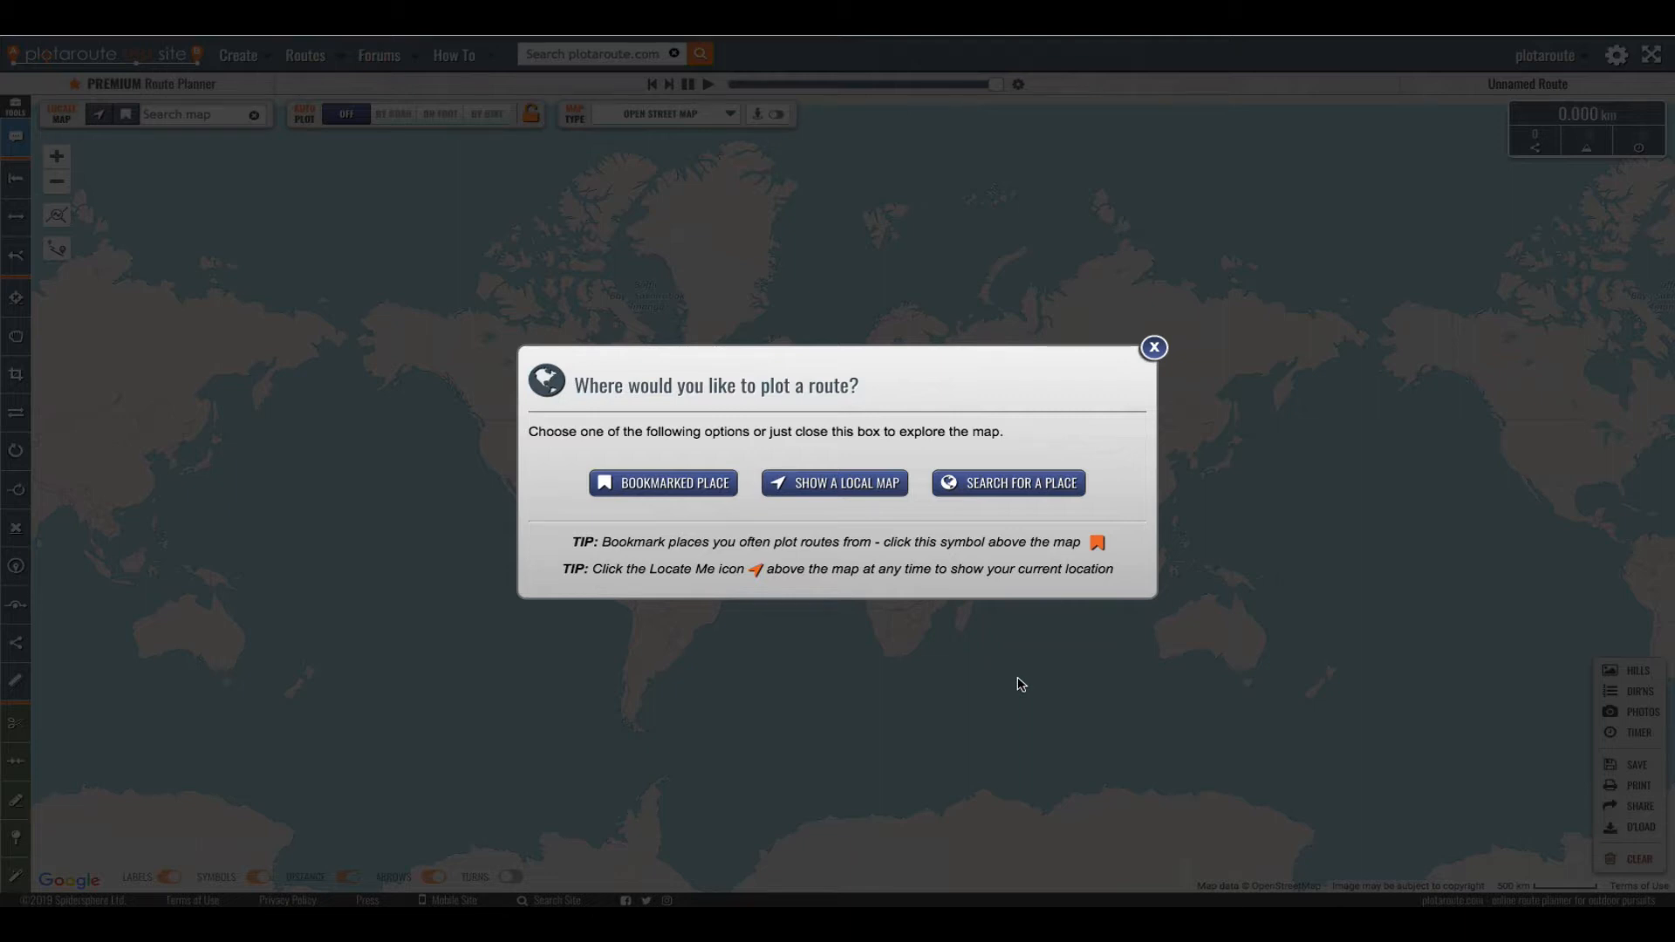
{"action": "mouse_move", "coordinate": [1027, 681]}
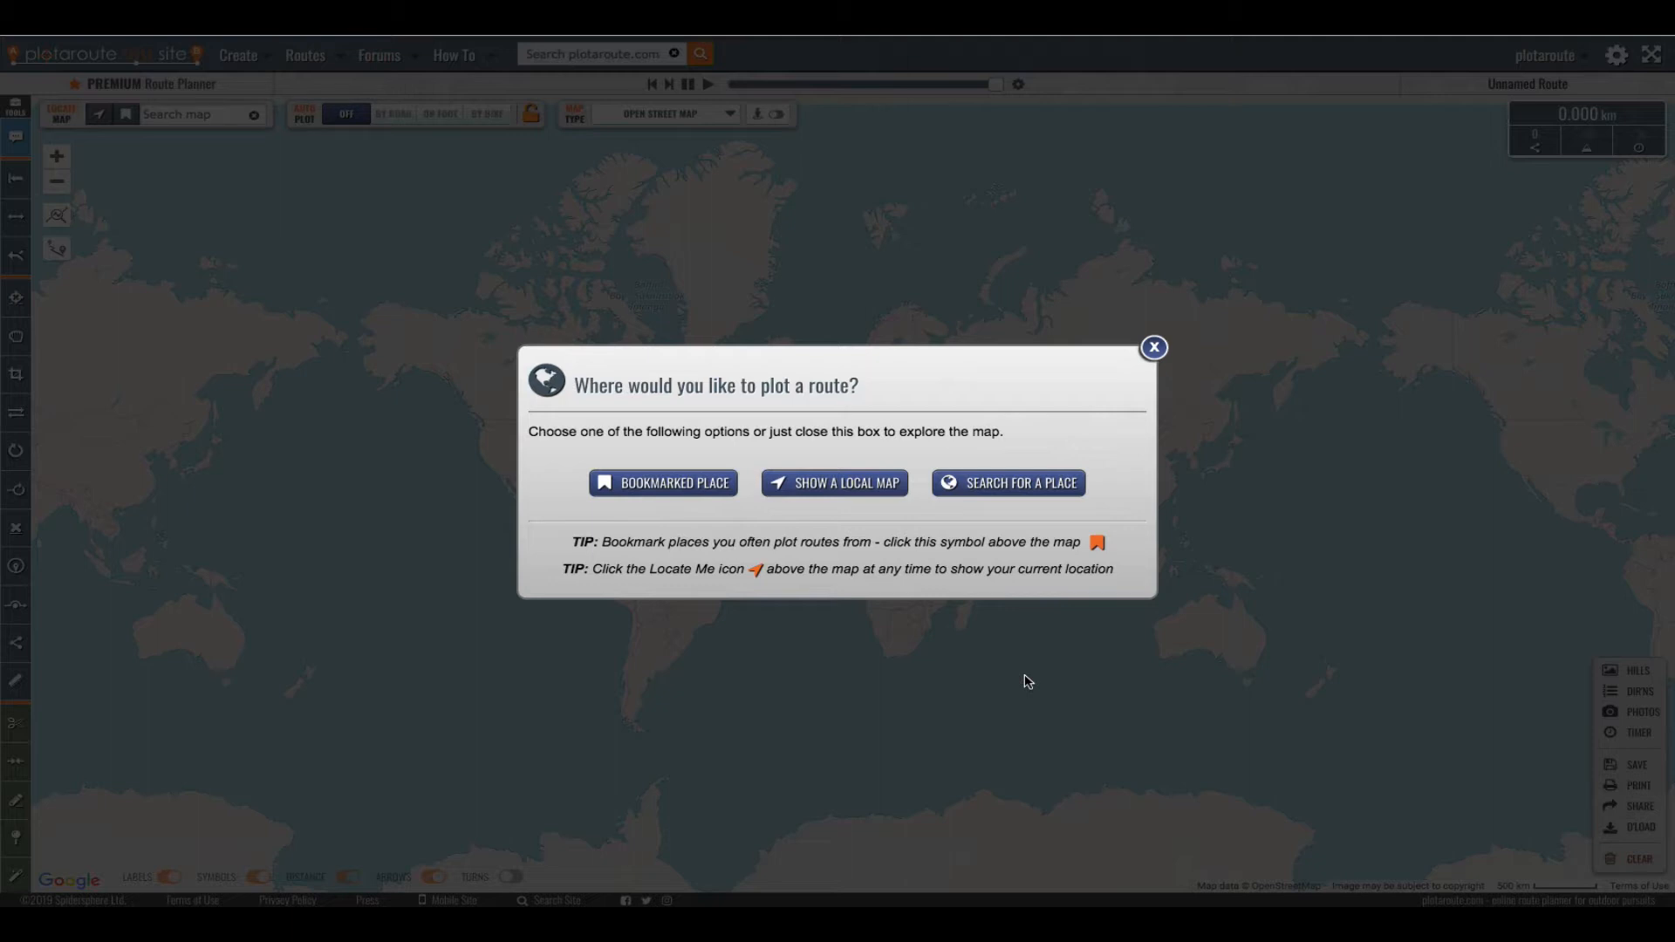
{"action": "mouse_move", "coordinate": [608, 427]}
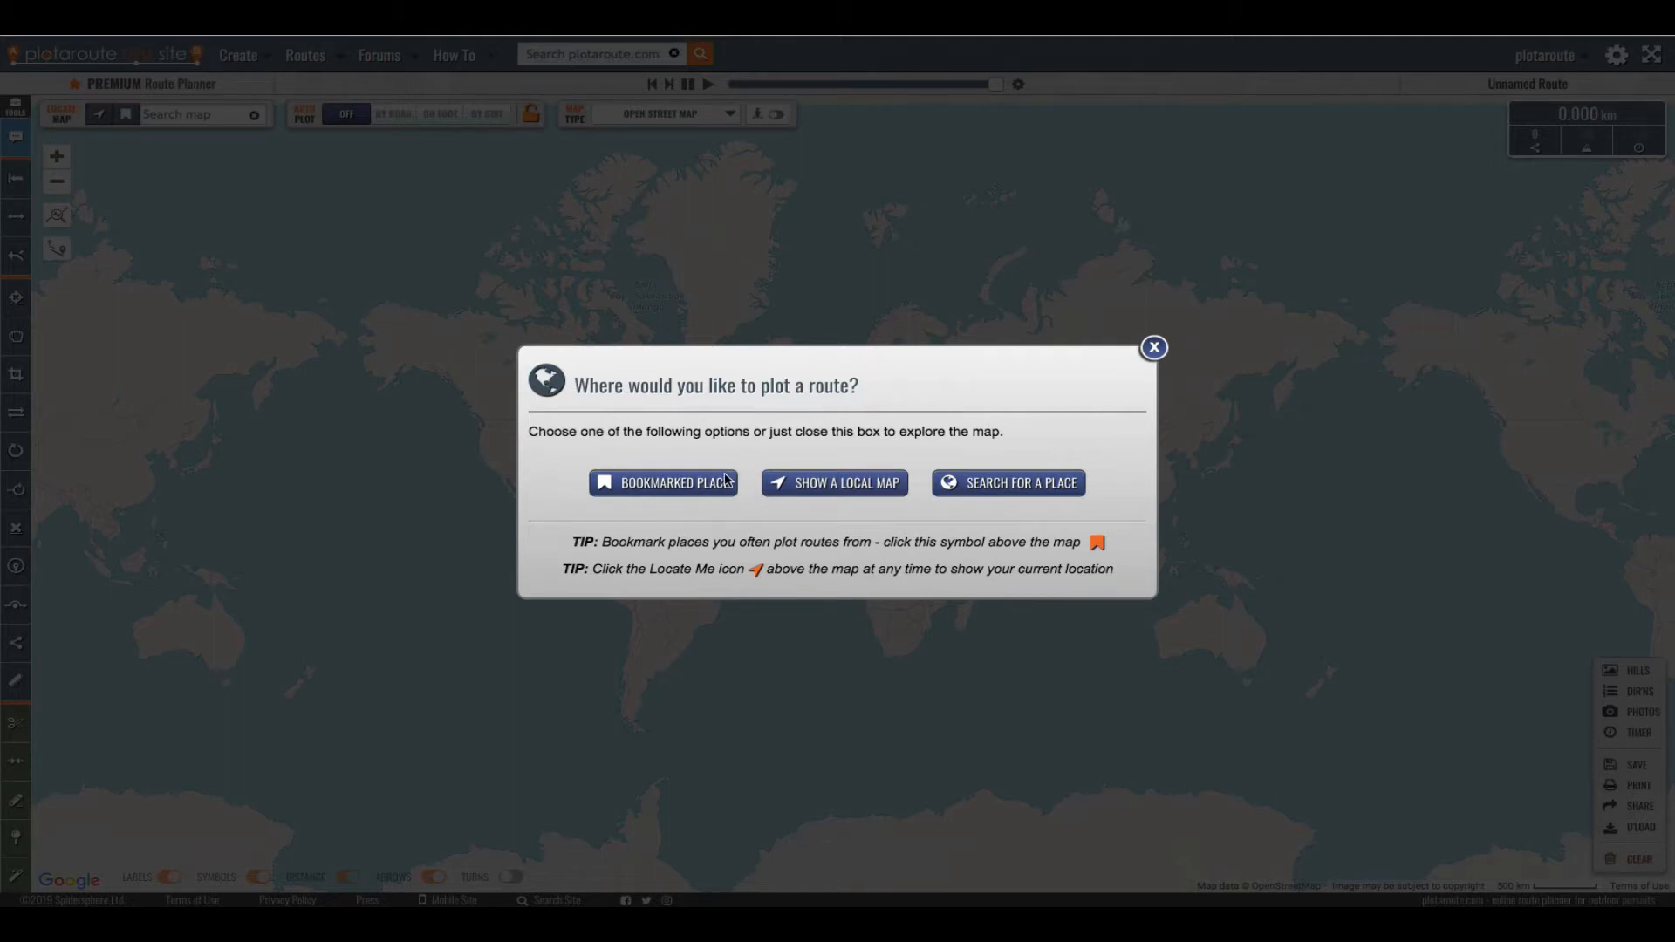
{"action": "mouse_move", "coordinate": [833, 482]}
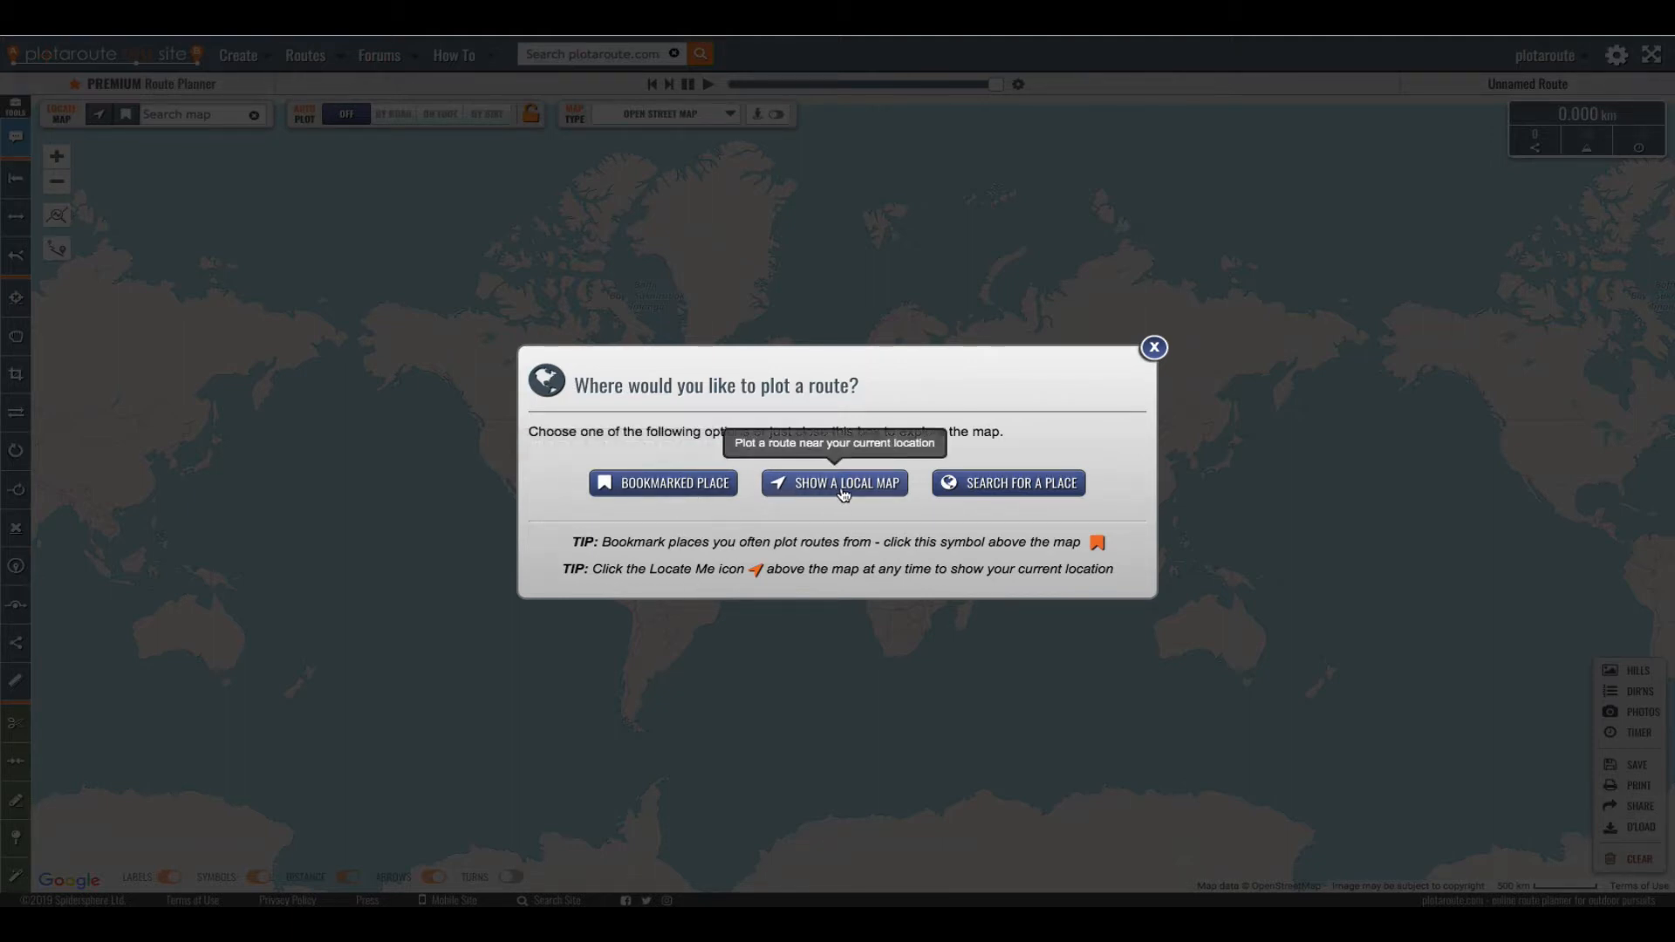
{"action": "mouse_move", "coordinate": [1016, 482]}
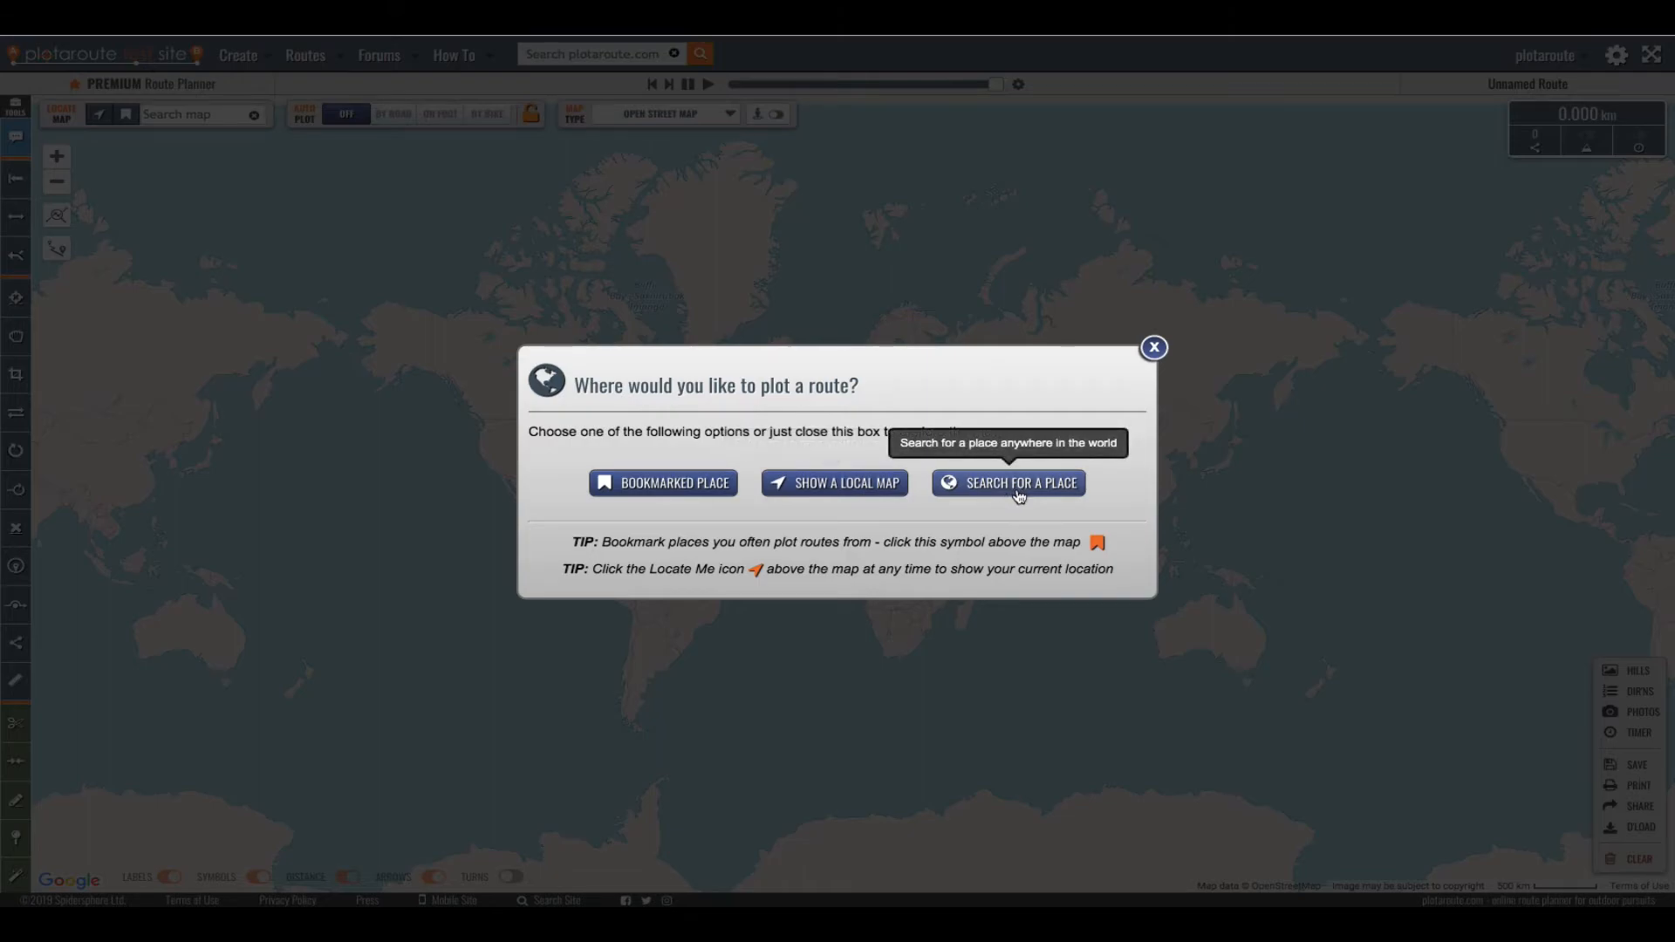
Find East Horsley with the place search and zoom in twice around Horsley station
{"action": "left_click", "coordinate": [1015, 481]}
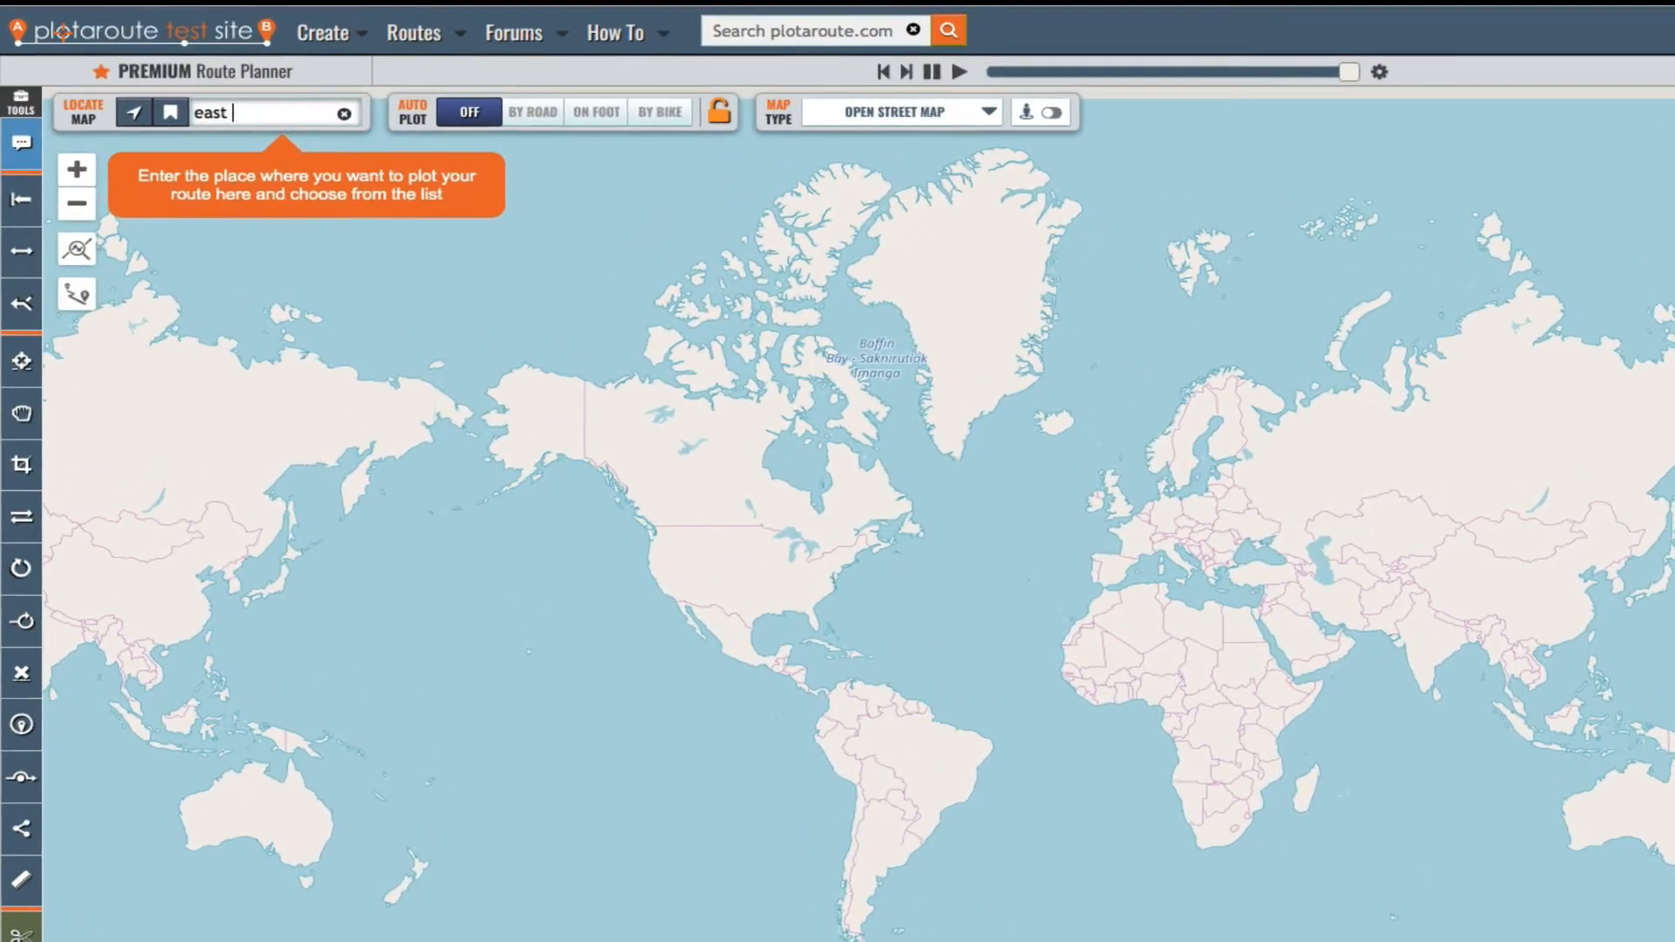
{"action": "type", "text": "horsl"}
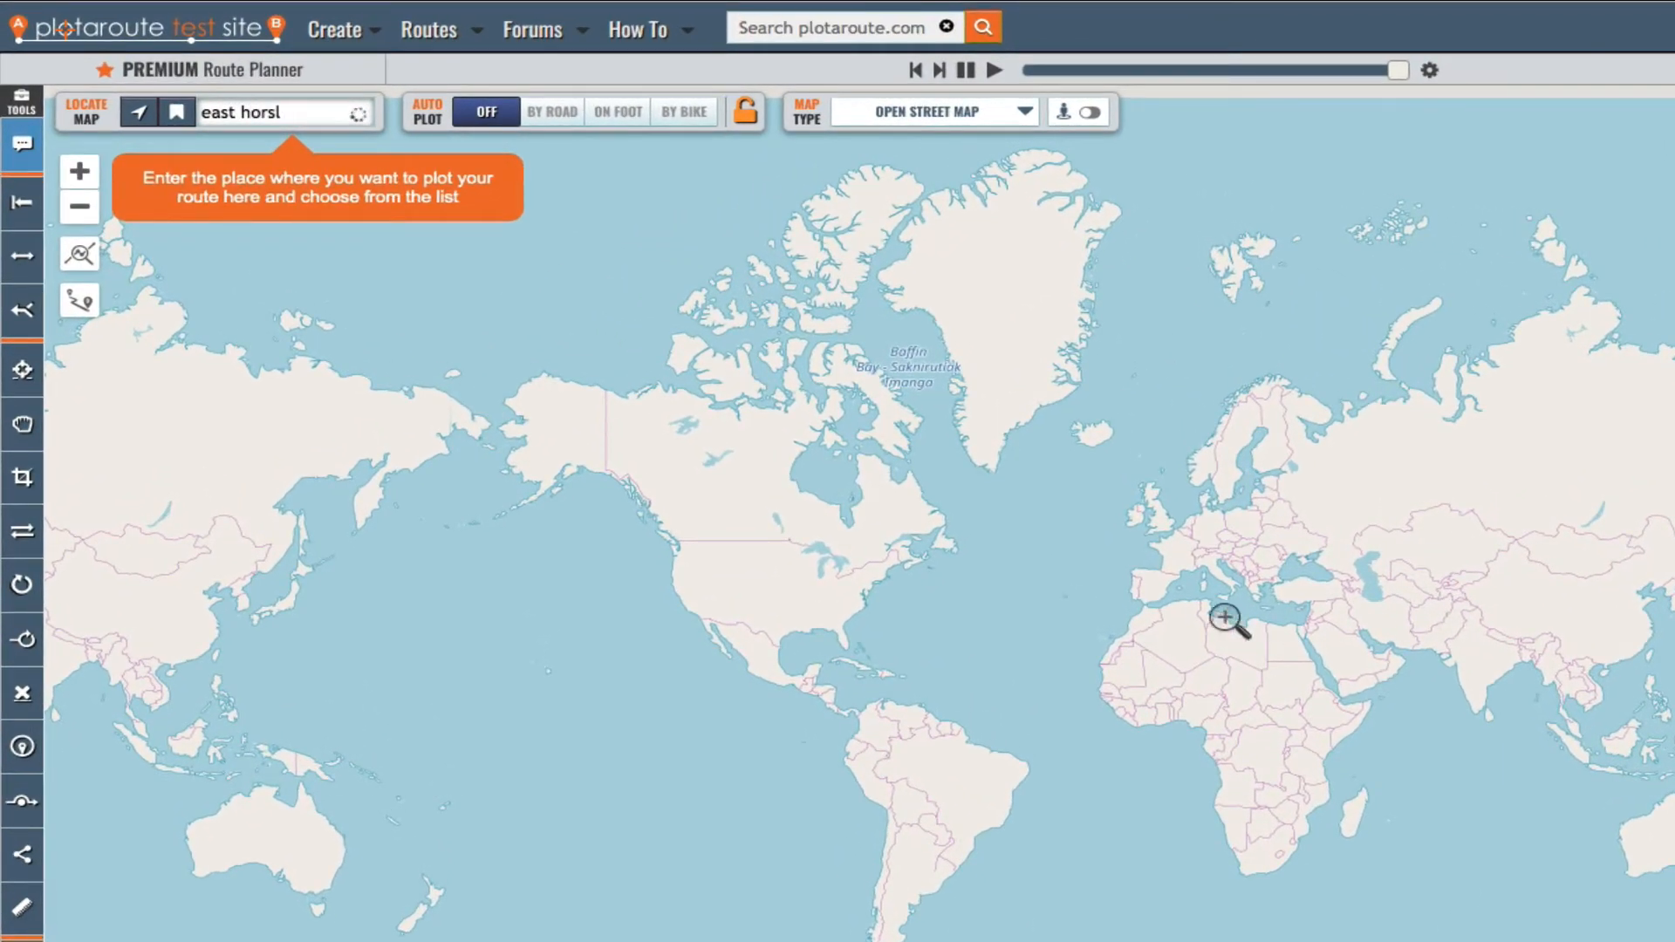
{"action": "type", "text": "e"}
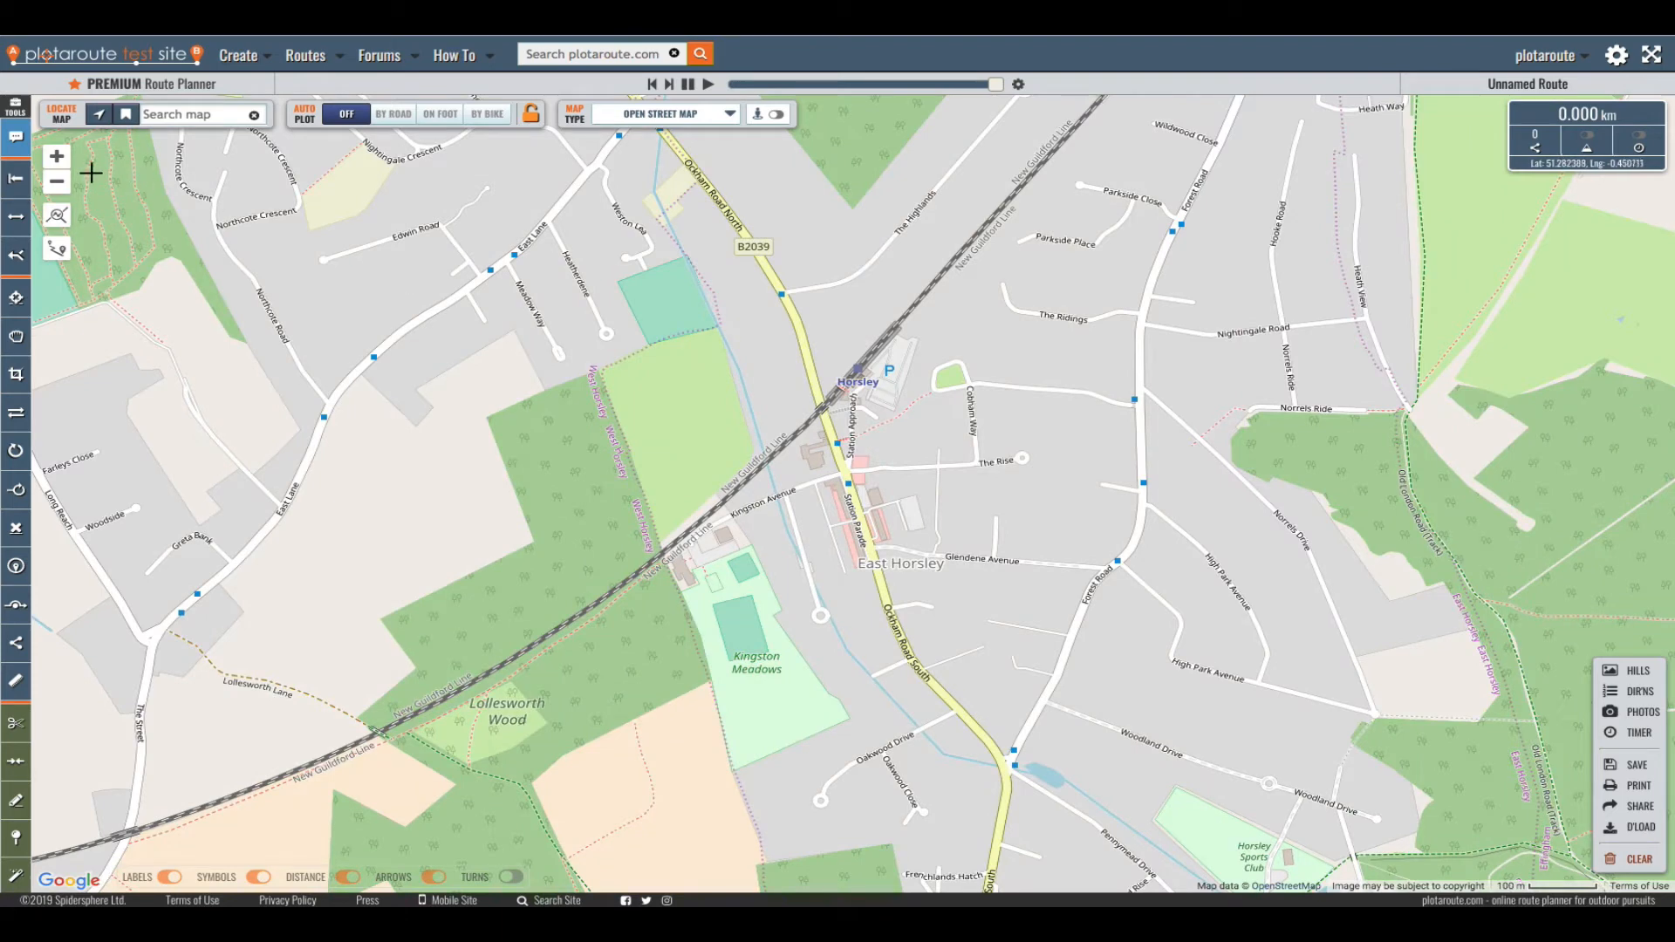
{"action": "left_click", "coordinate": [57, 156]}
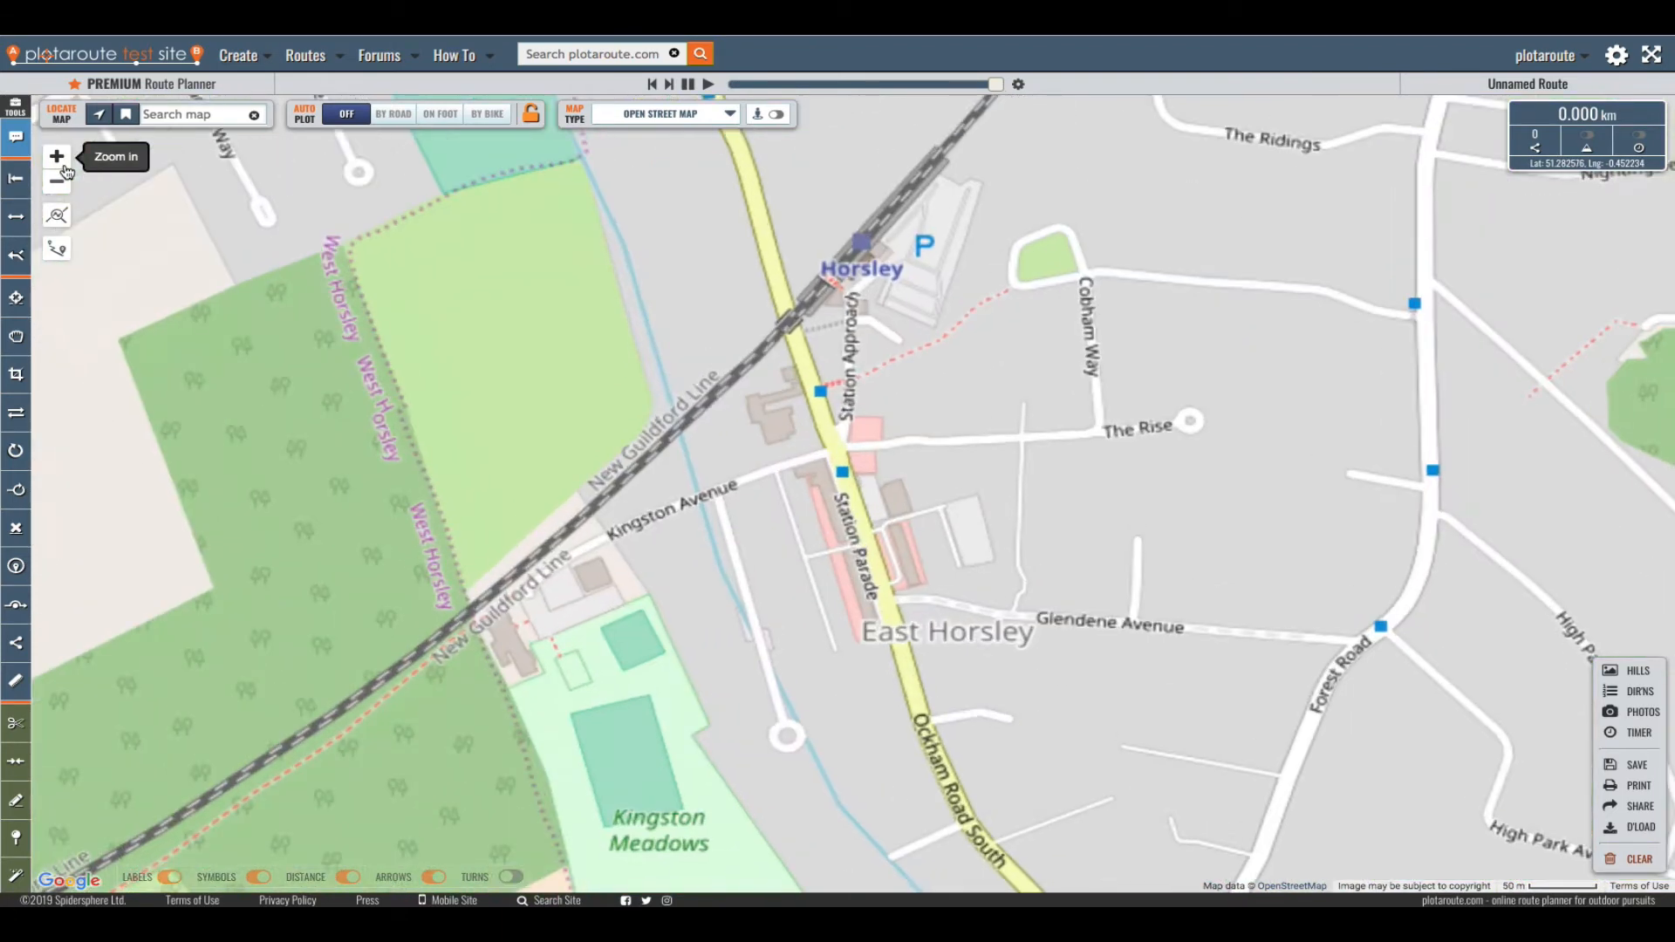
{"action": "left_click", "coordinate": [57, 156]}
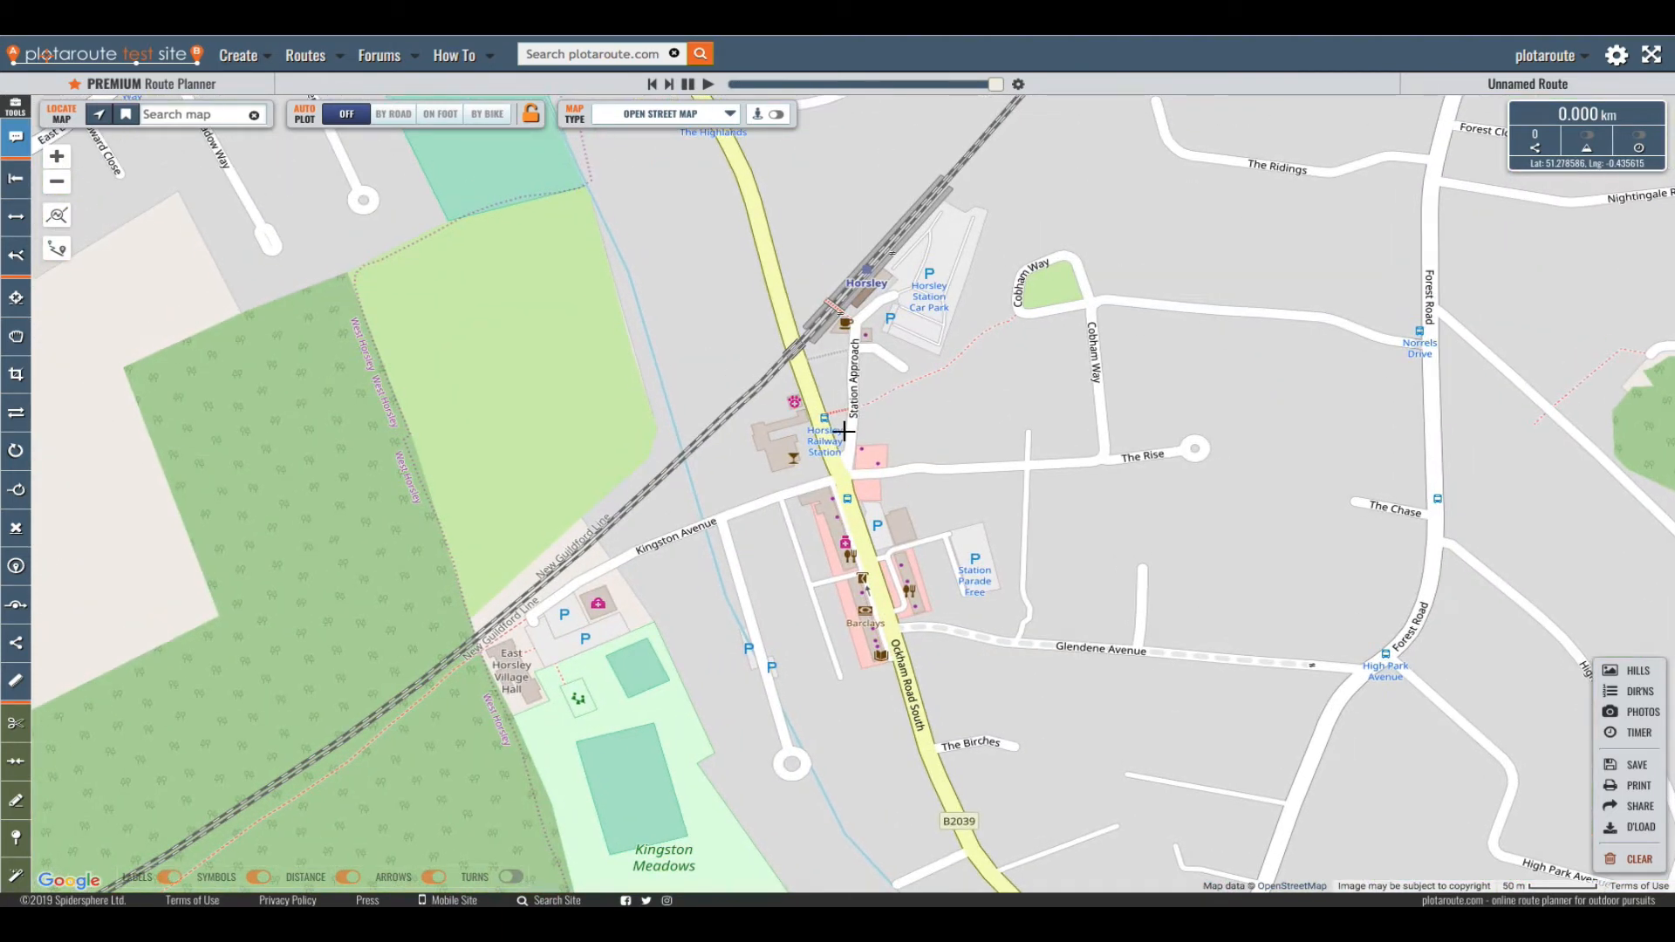
{"action": "mouse_move", "coordinate": [886, 463]}
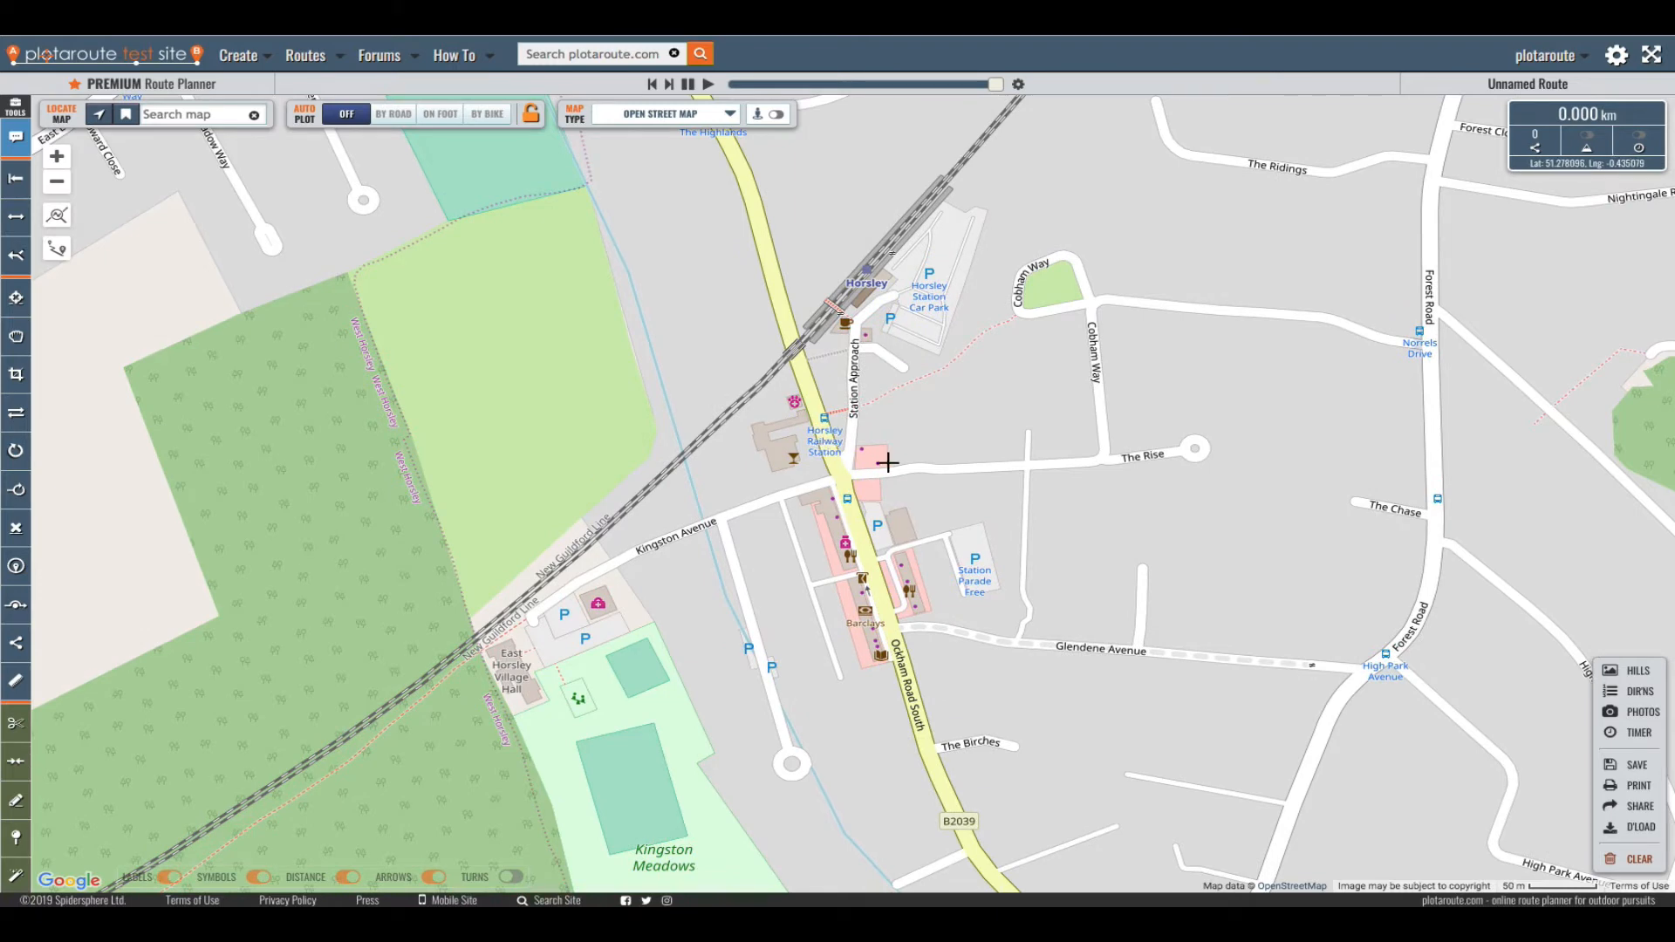
{"action": "mouse_move", "coordinate": [719, 310]}
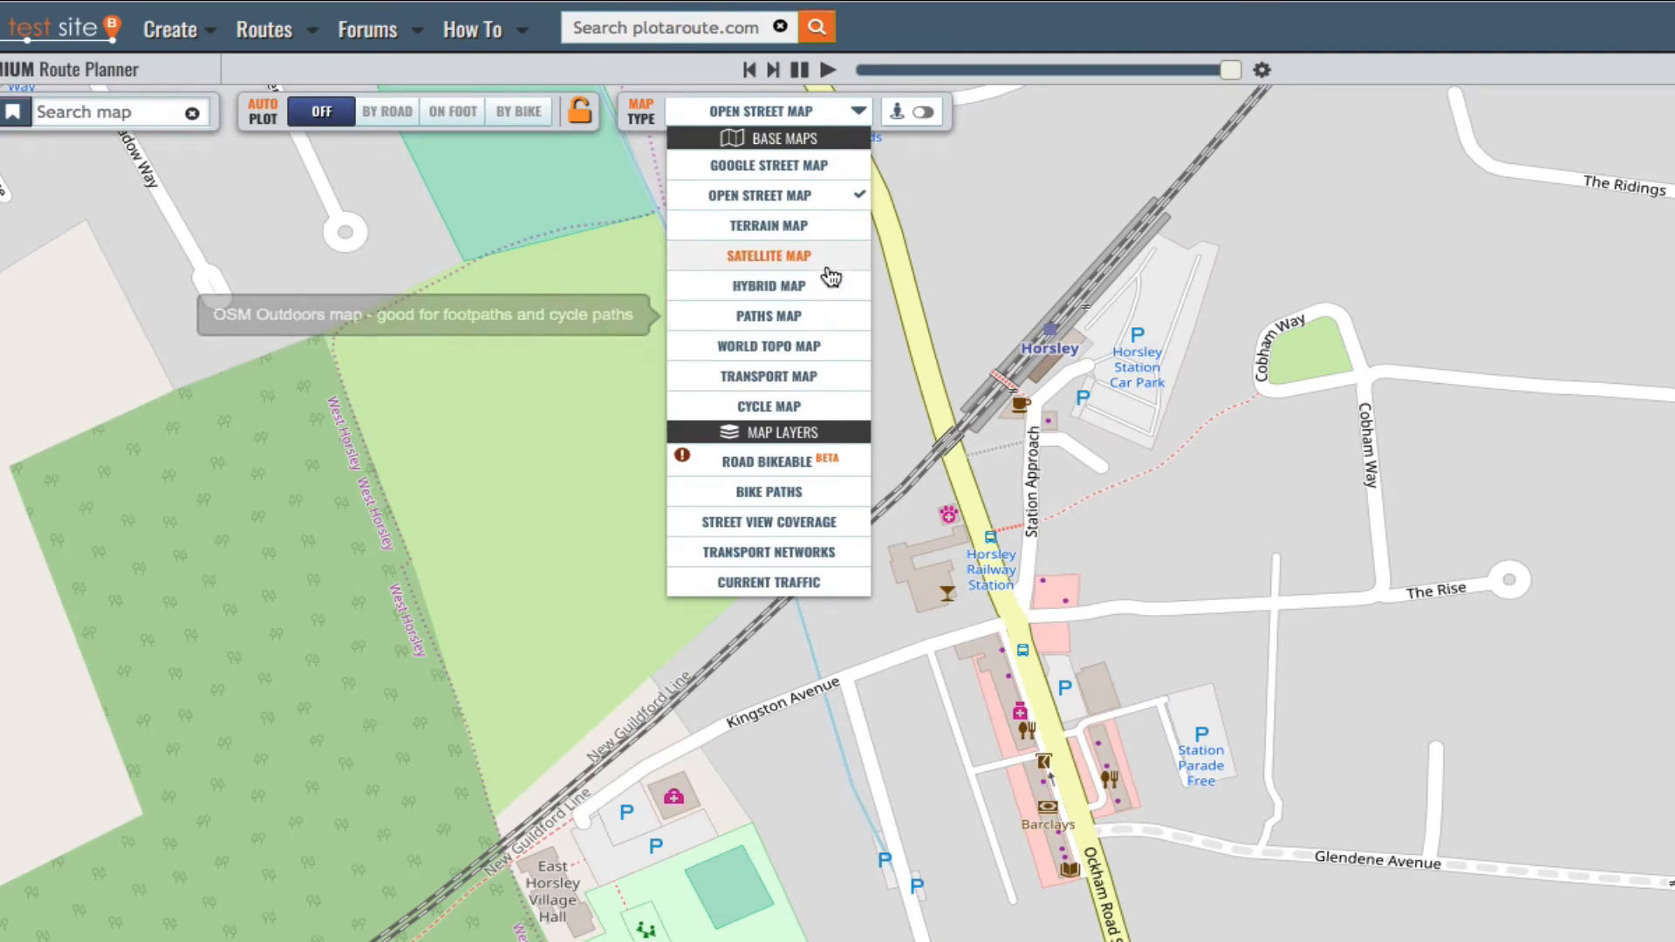
{"action": "left_click", "coordinate": [767, 255]}
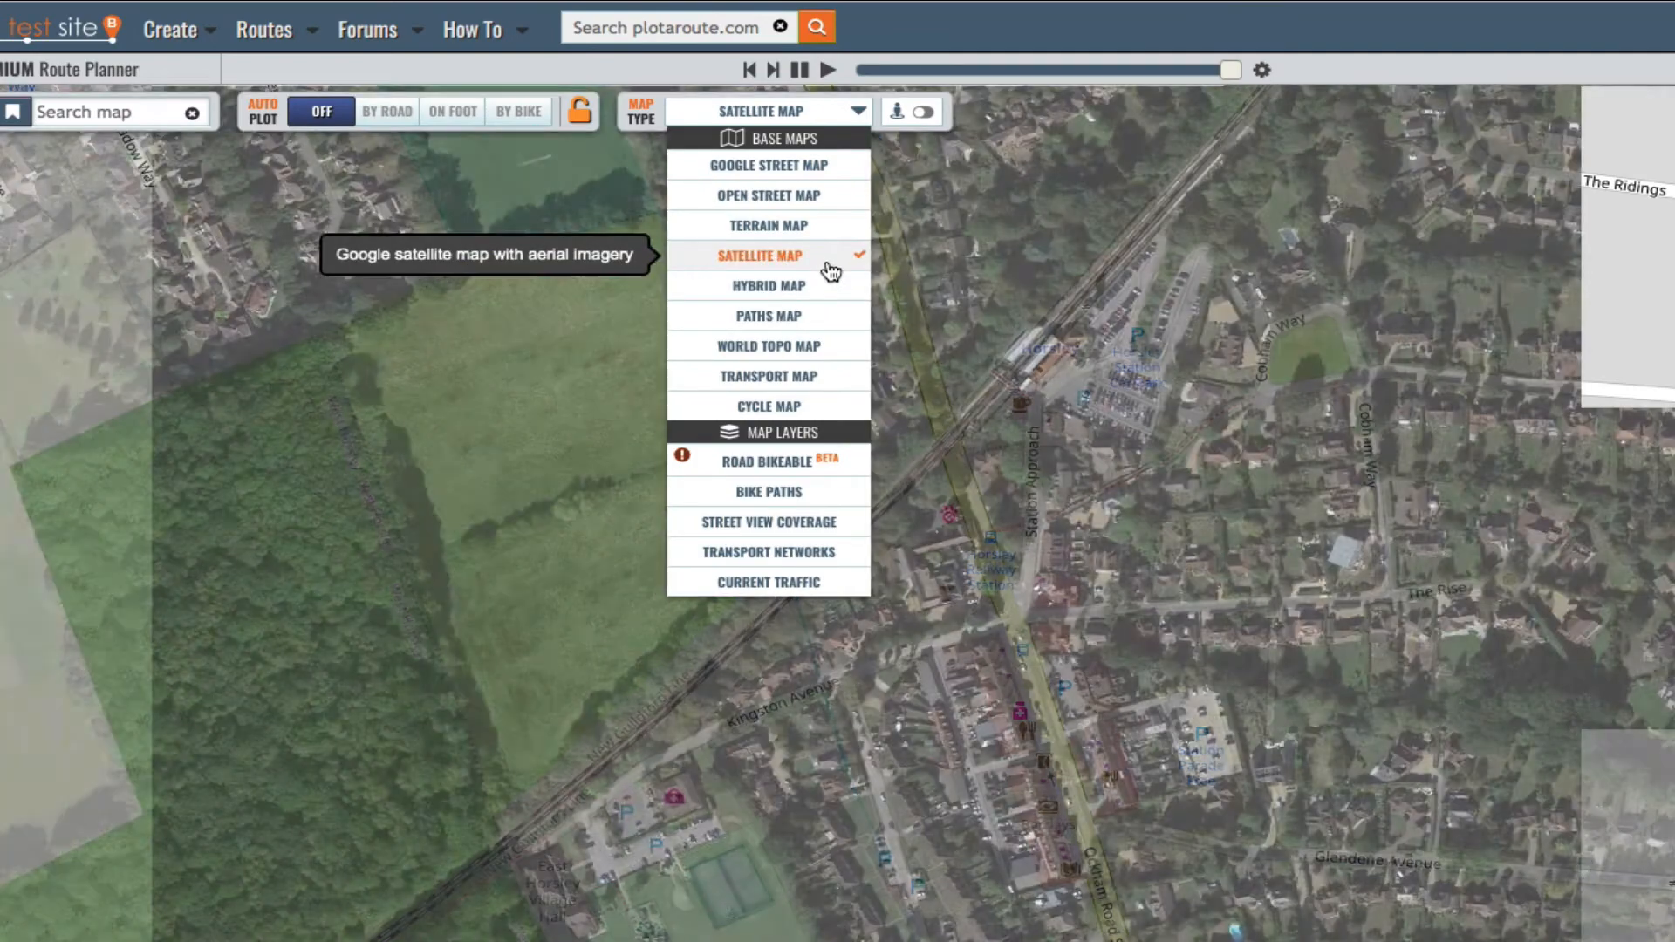
{"action": "mouse_move", "coordinate": [767, 194]}
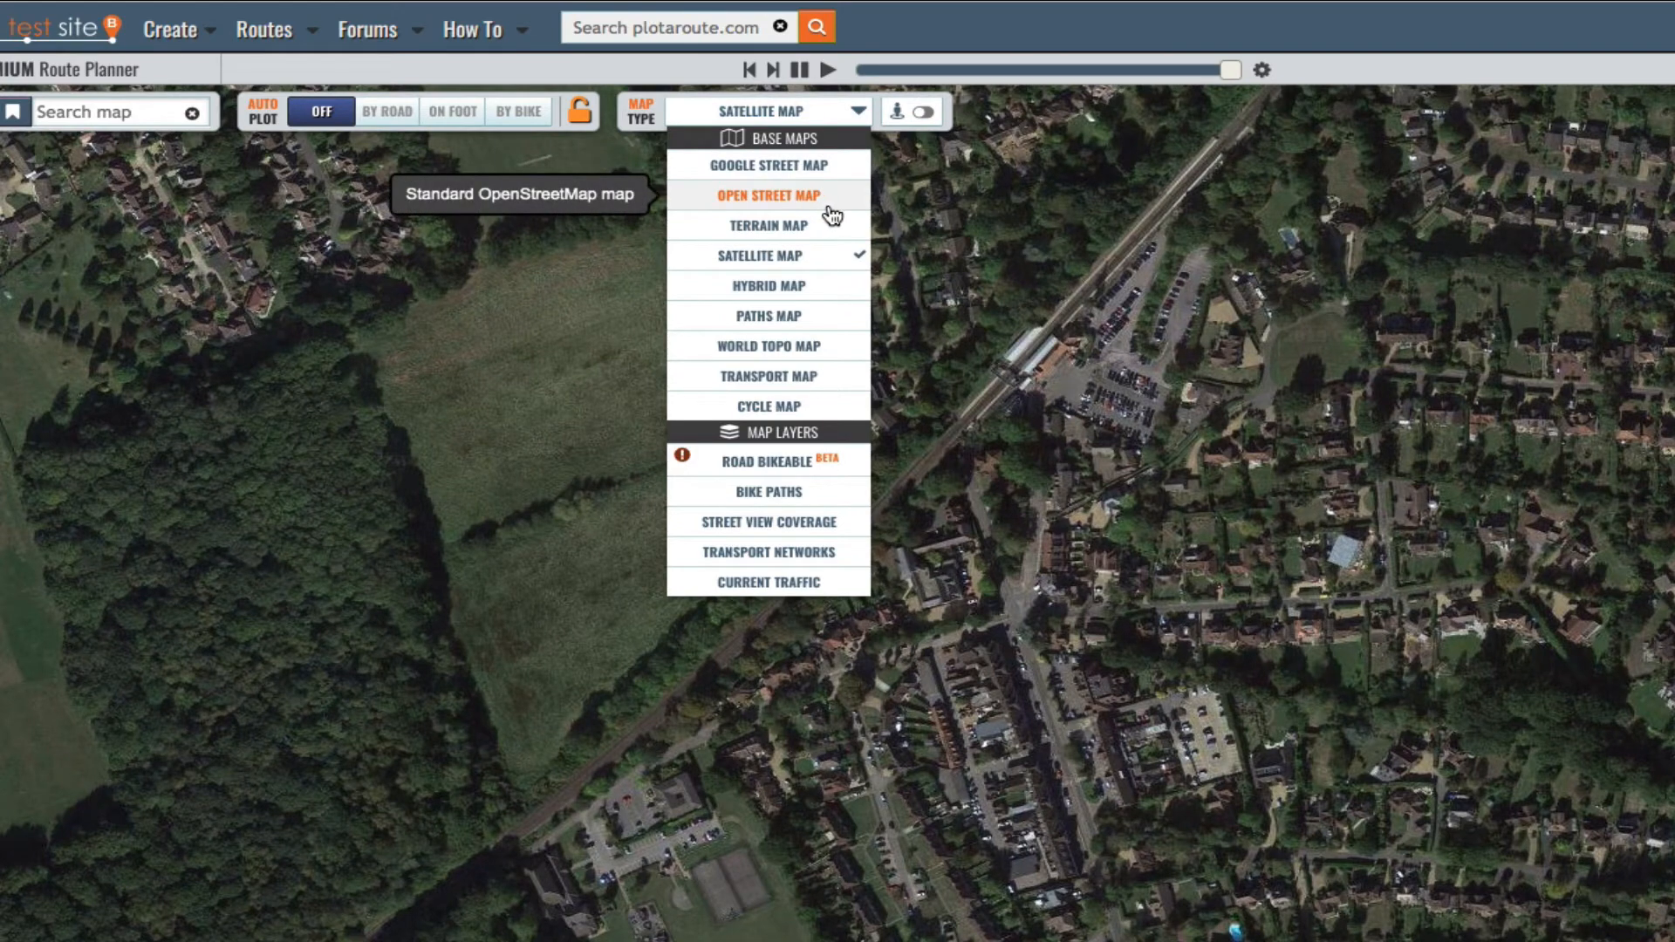
{"action": "left_click", "coordinate": [766, 196]}
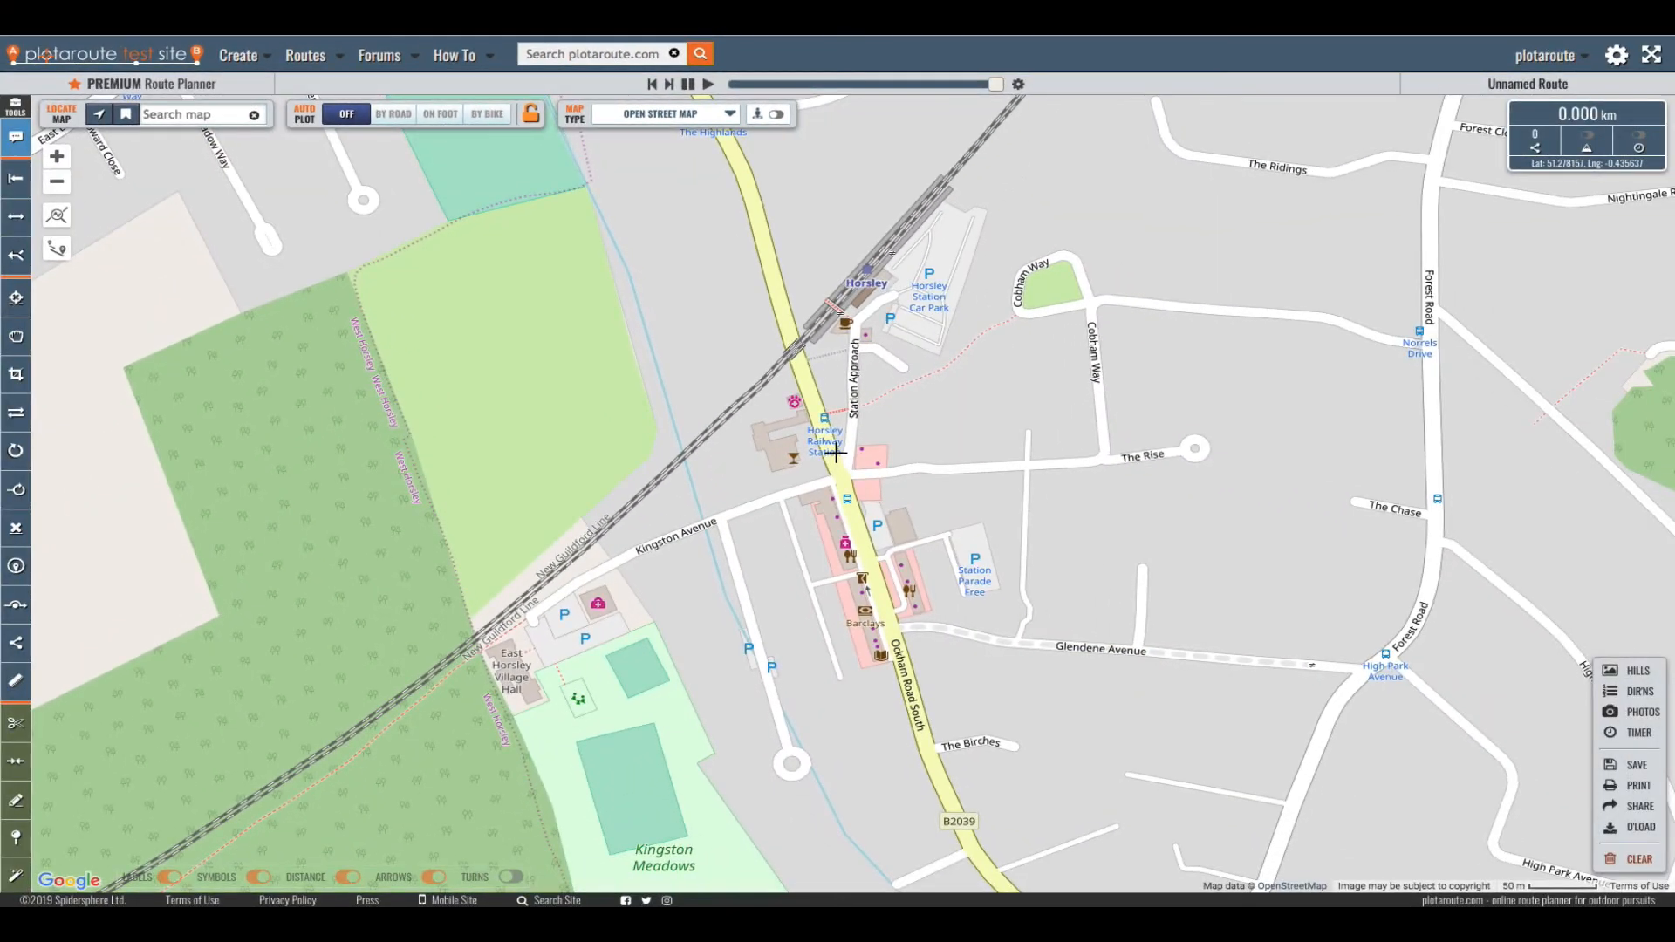
{"action": "mouse_move", "coordinate": [838, 452]}
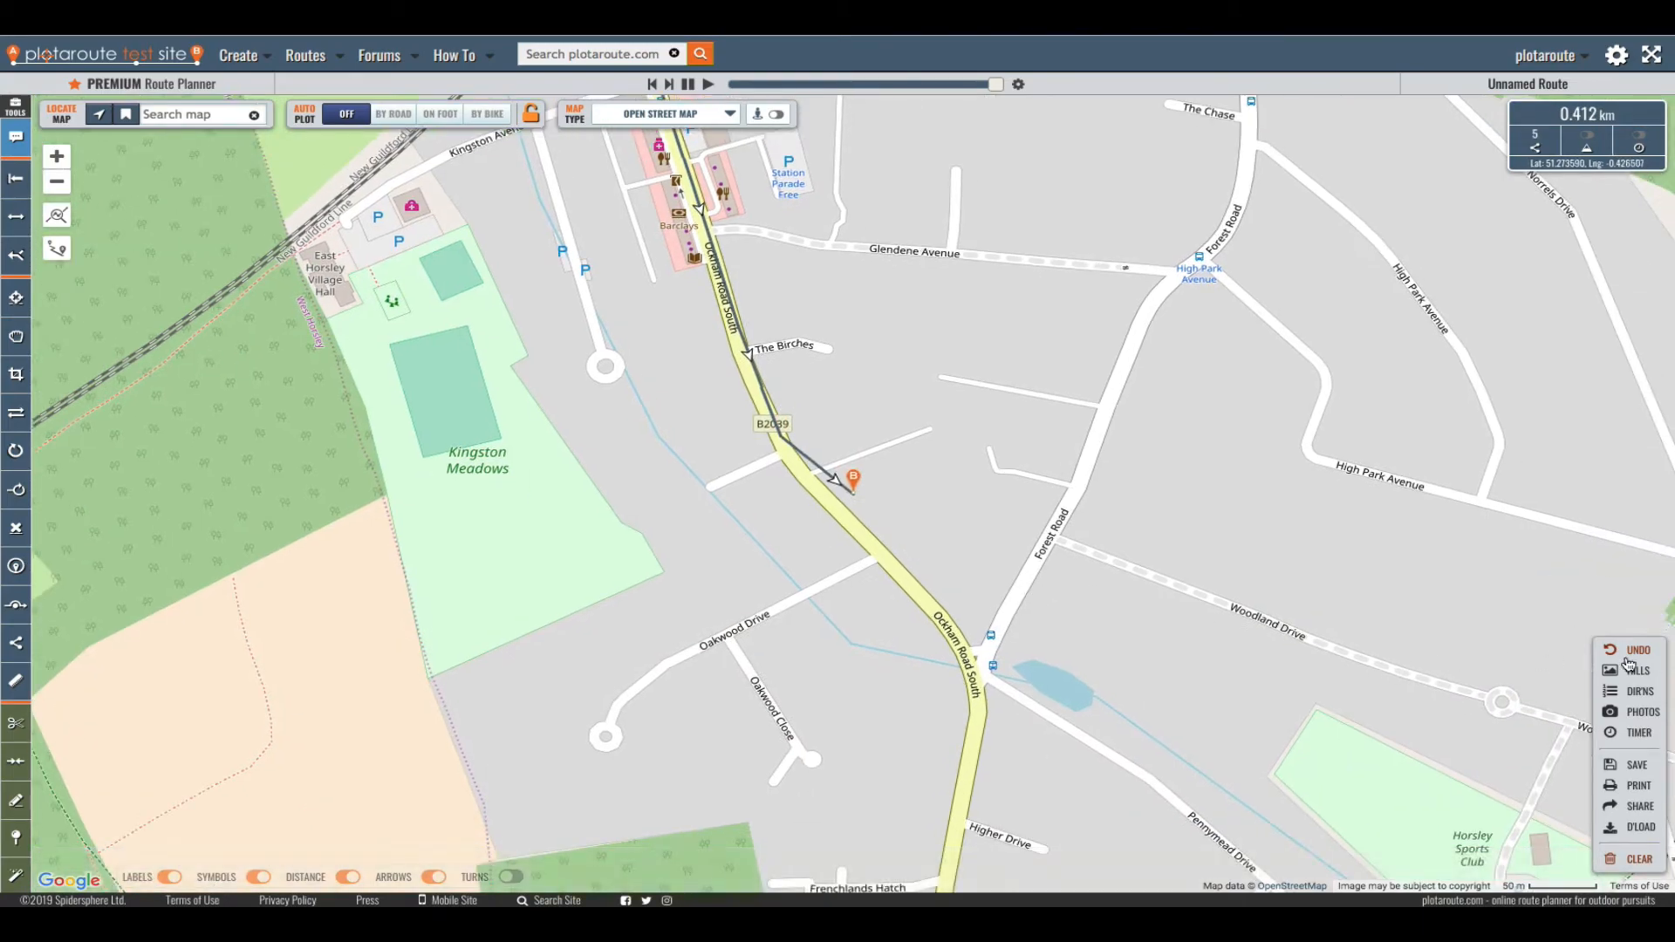
Undo the misplaced point and extend the route south along Ockham Road South
{"action": "left_click", "coordinate": [1635, 649]}
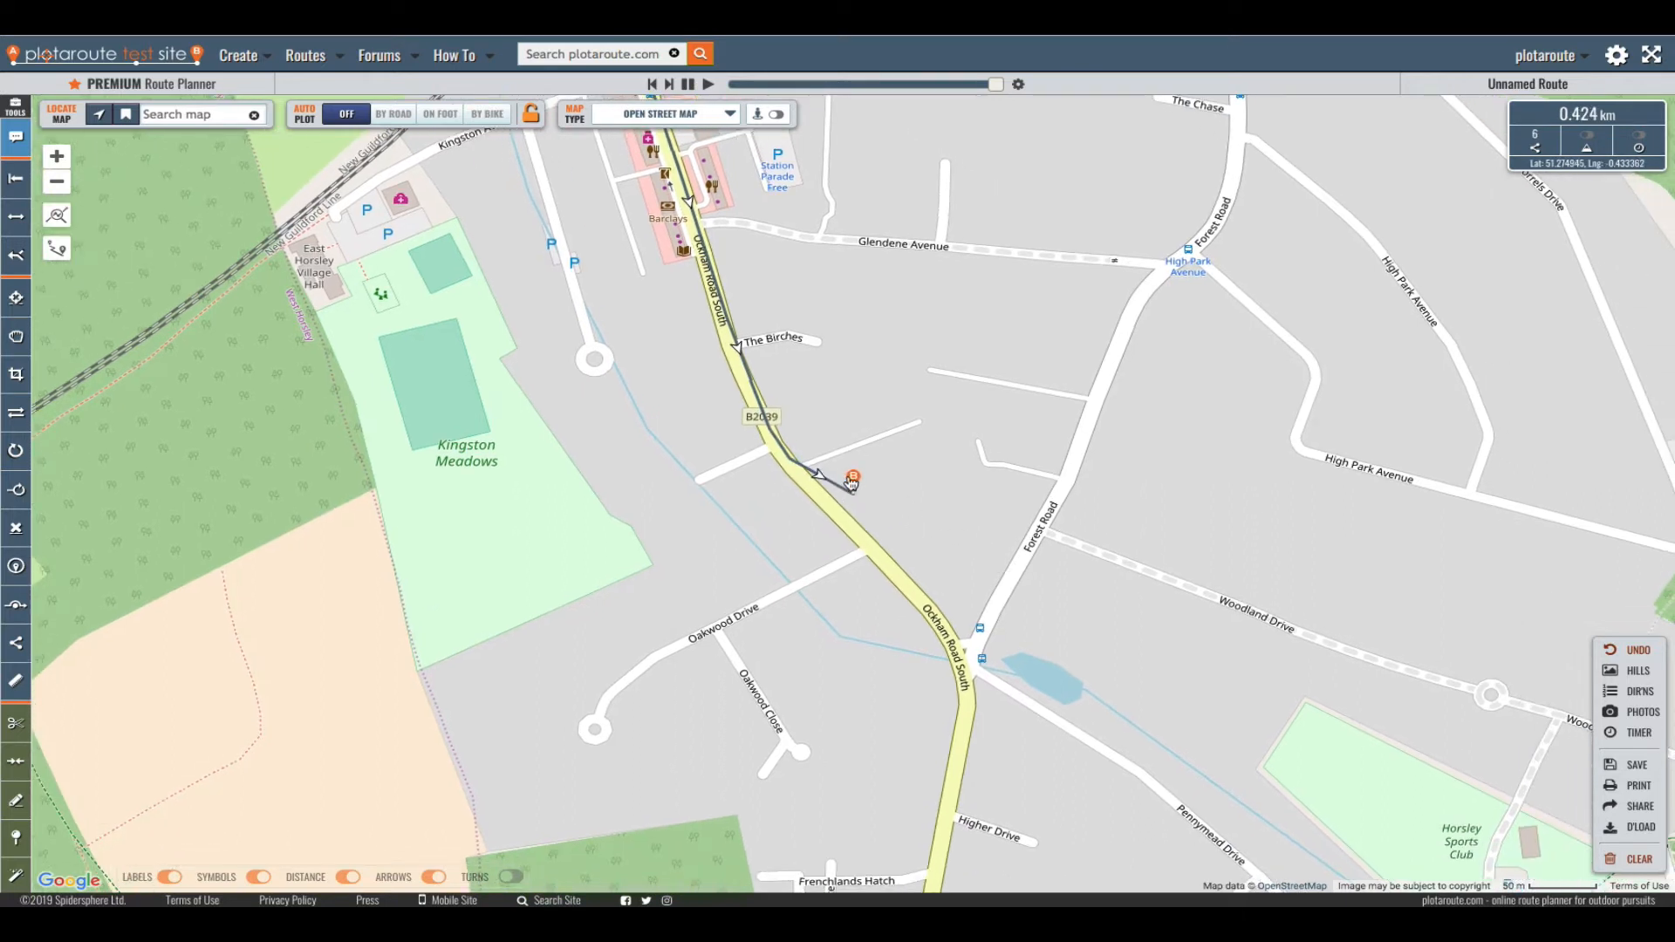
{"action": "left_click", "coordinate": [892, 548]}
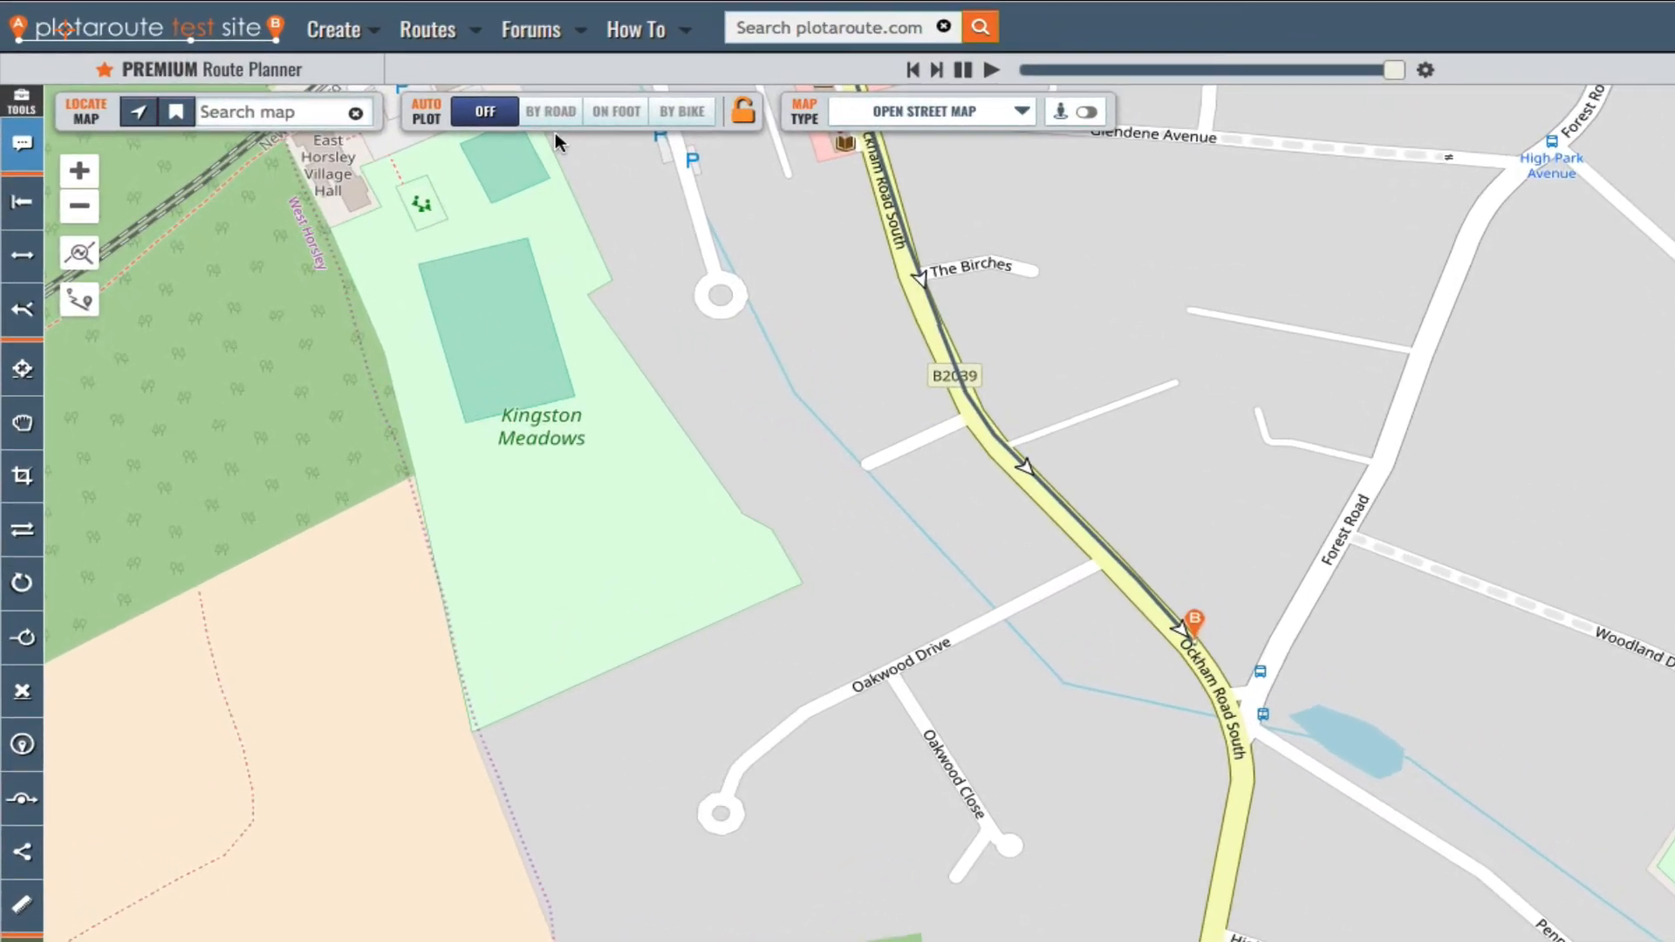
{"action": "mouse_move", "coordinate": [552, 111]}
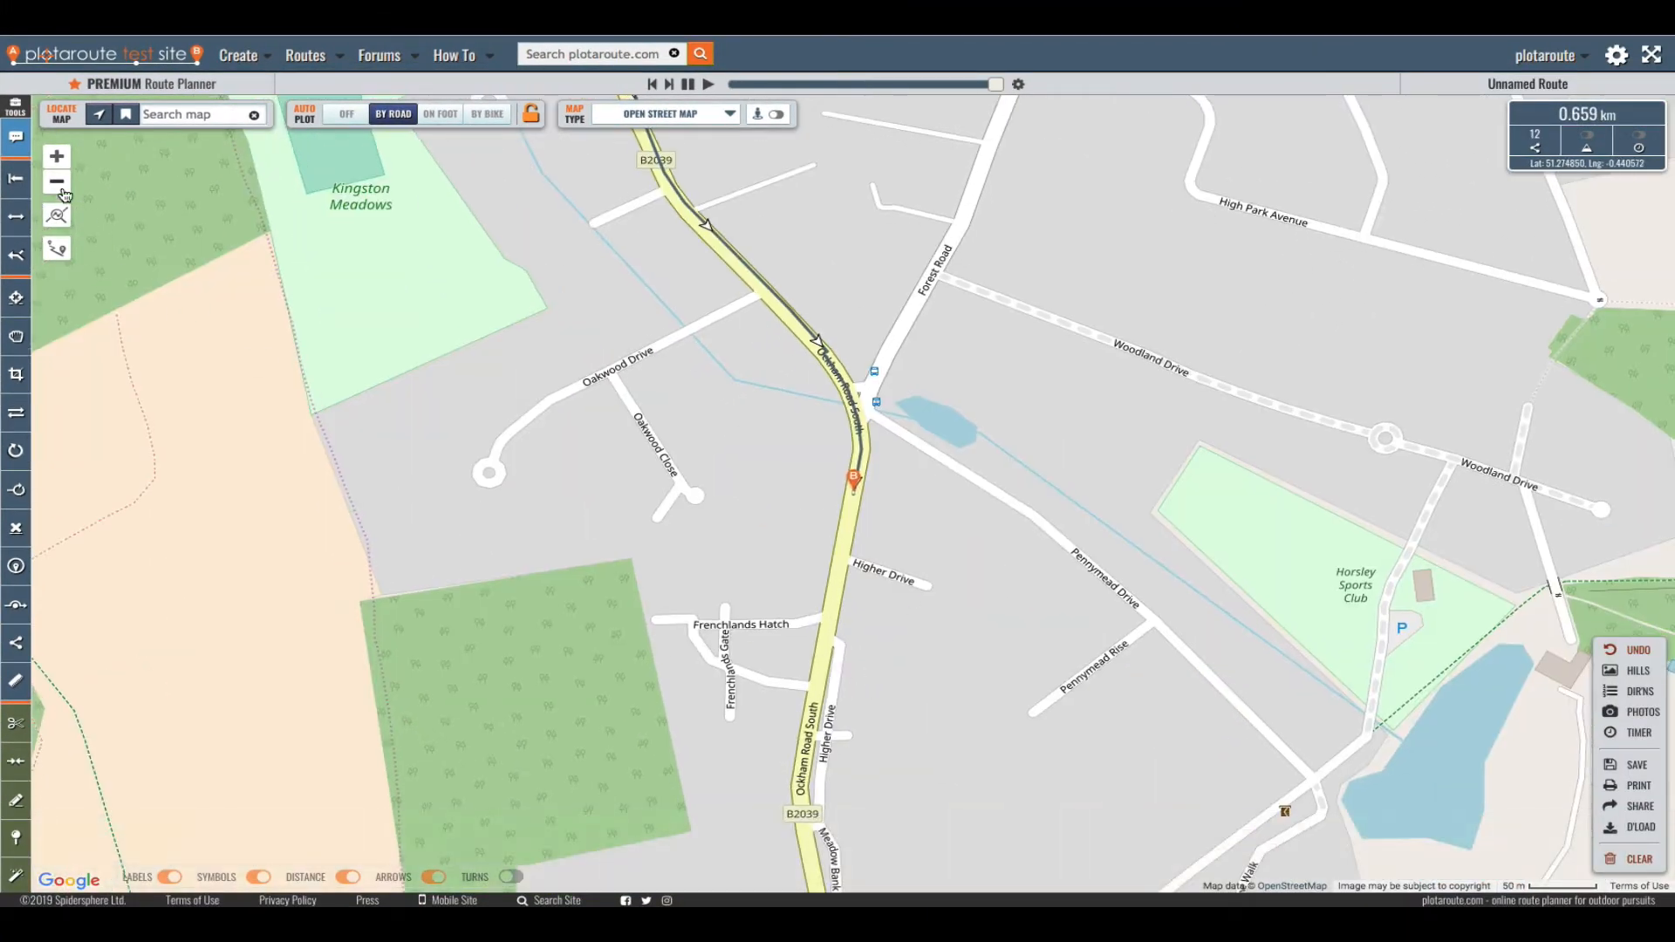
Zoom the map out to view the road-following route
{"action": "left_click", "coordinate": [57, 181]}
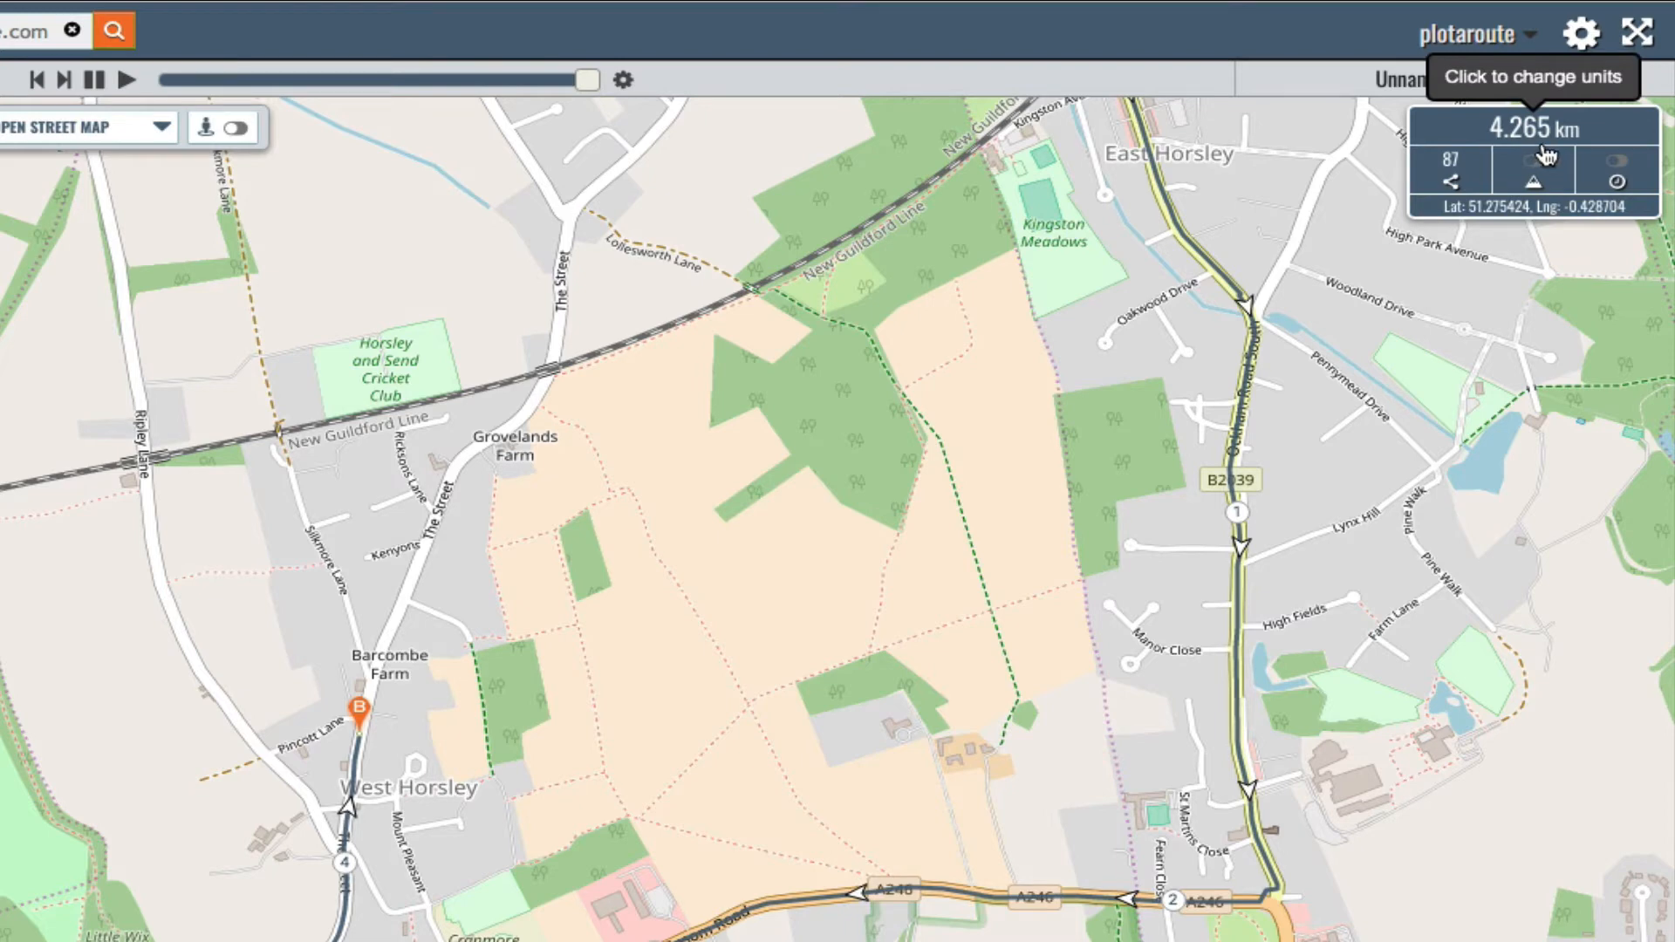
Switch the route distance to miles (2.650) and back to 4.265 km
{"action": "left_click", "coordinate": [1531, 129]}
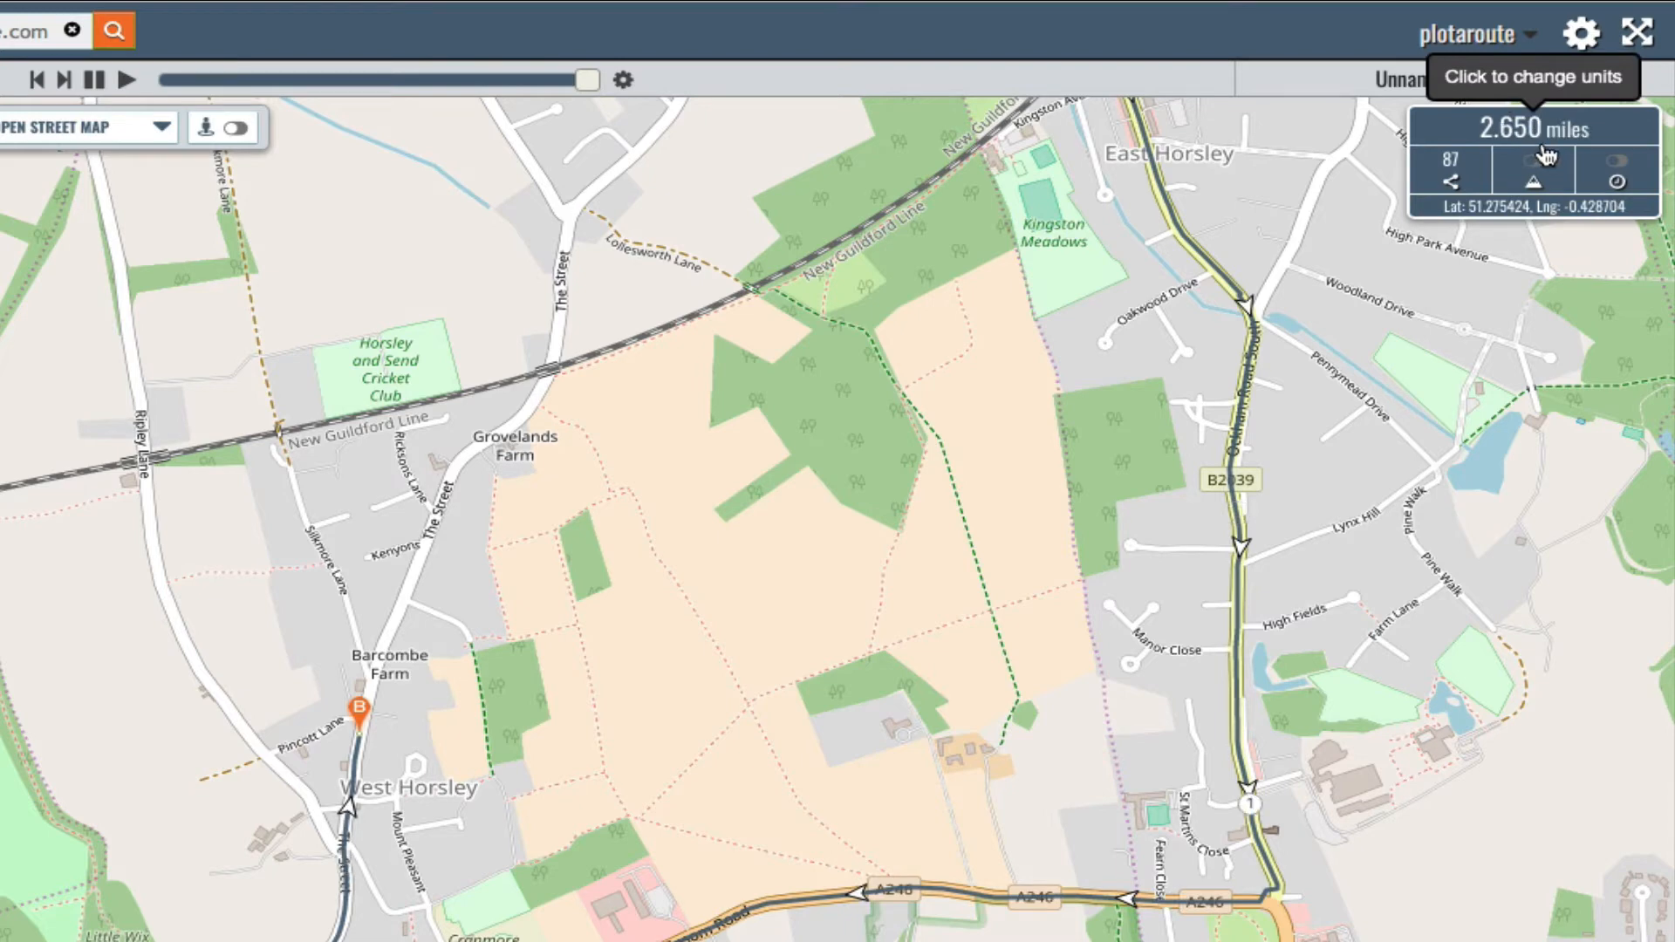
{"action": "left_click", "coordinate": [1531, 129]}
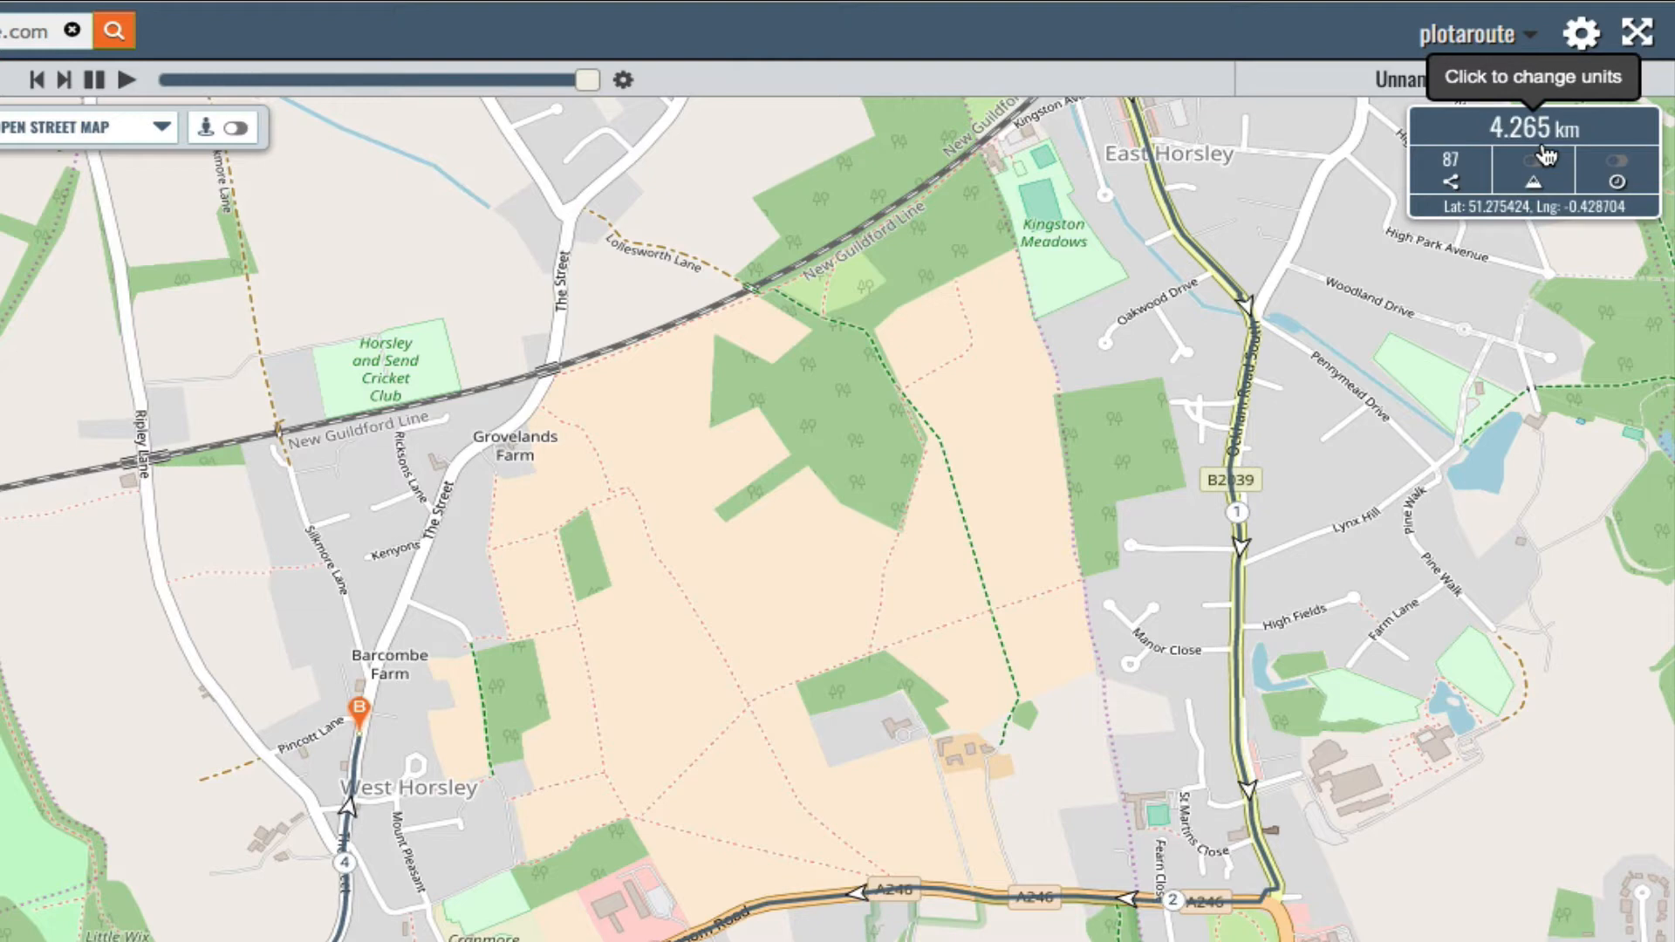
{"action": "mouse_move", "coordinate": [1532, 179]}
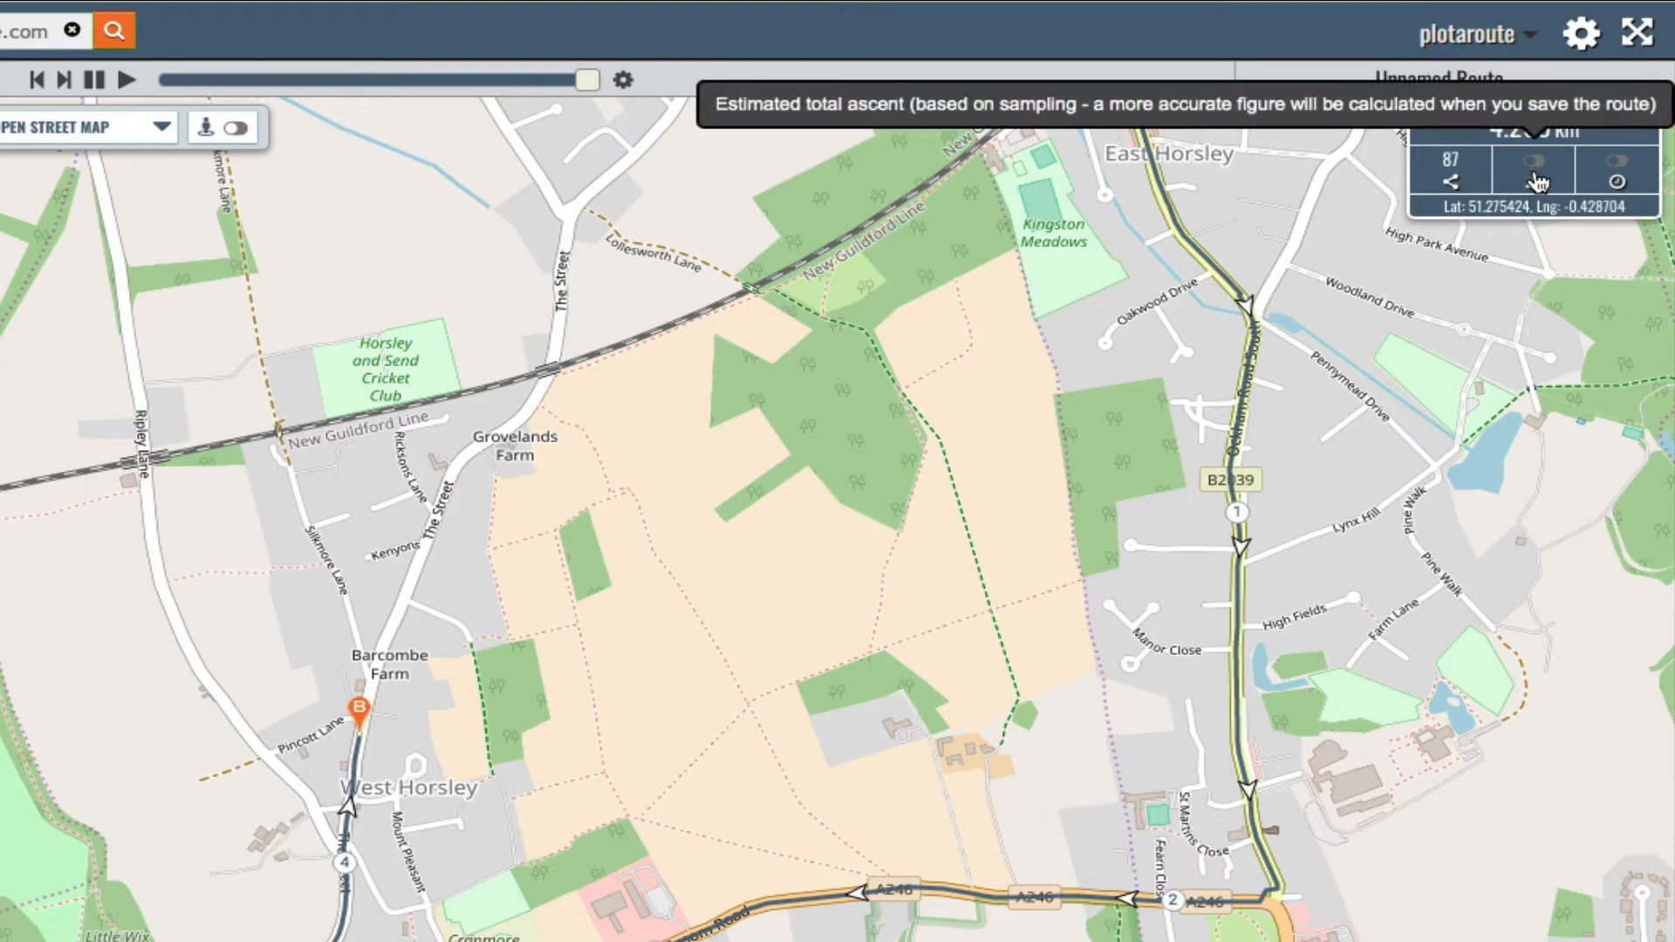
{"action": "mouse_move", "coordinate": [1522, 352]}
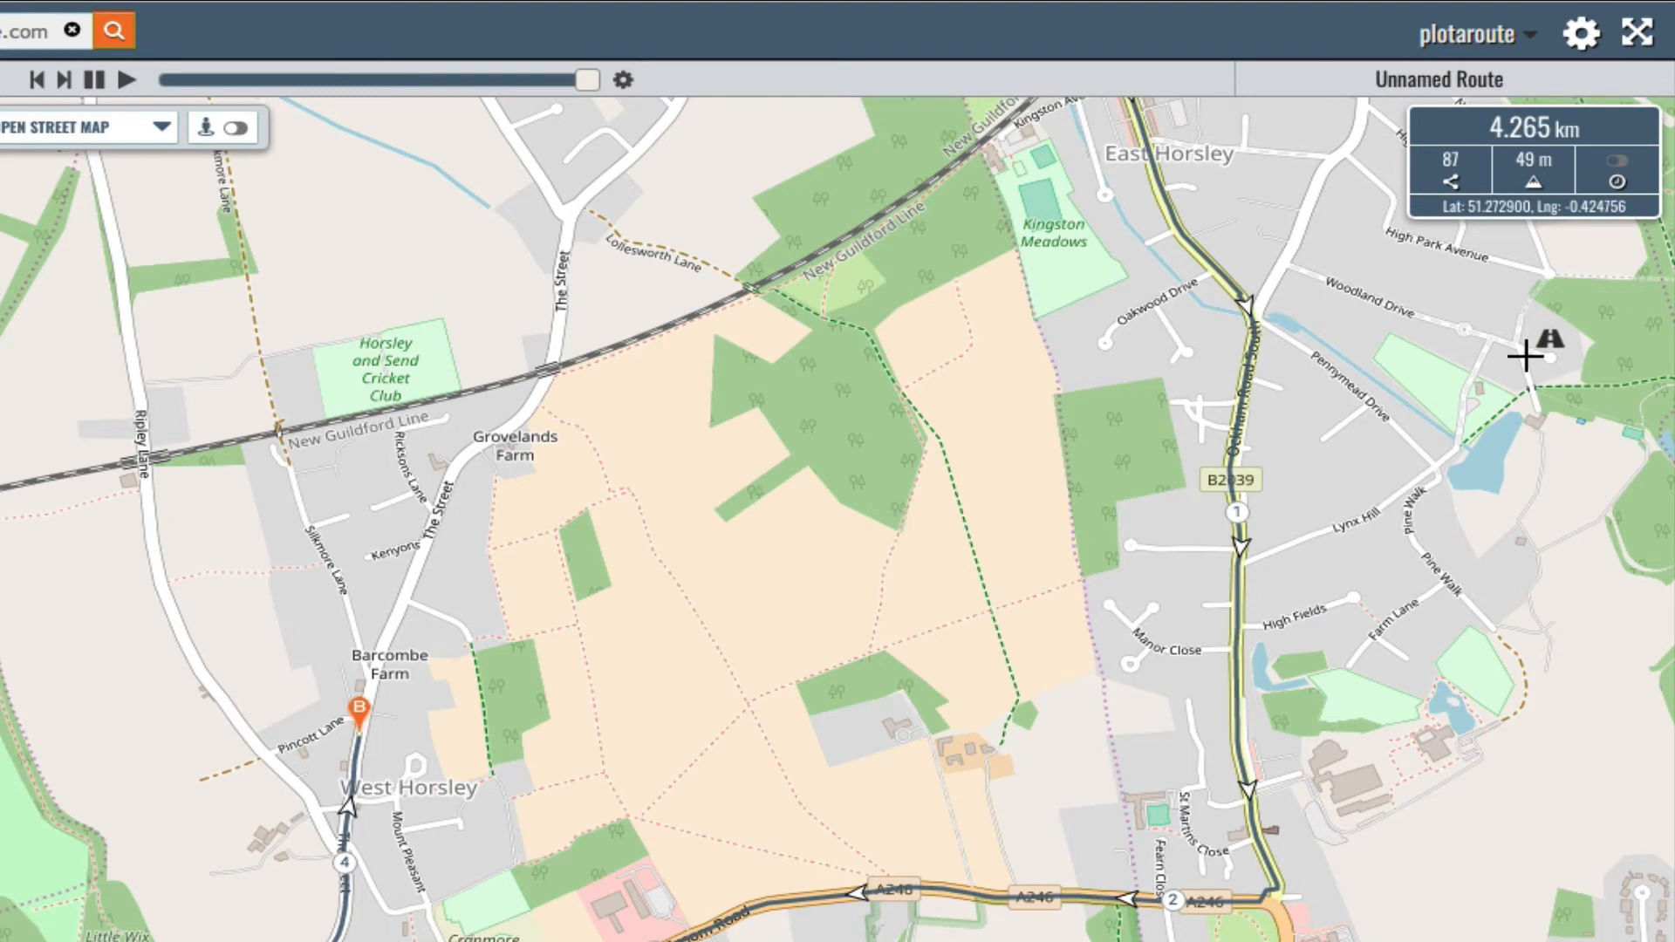
{"action": "mouse_move", "coordinate": [1526, 377]}
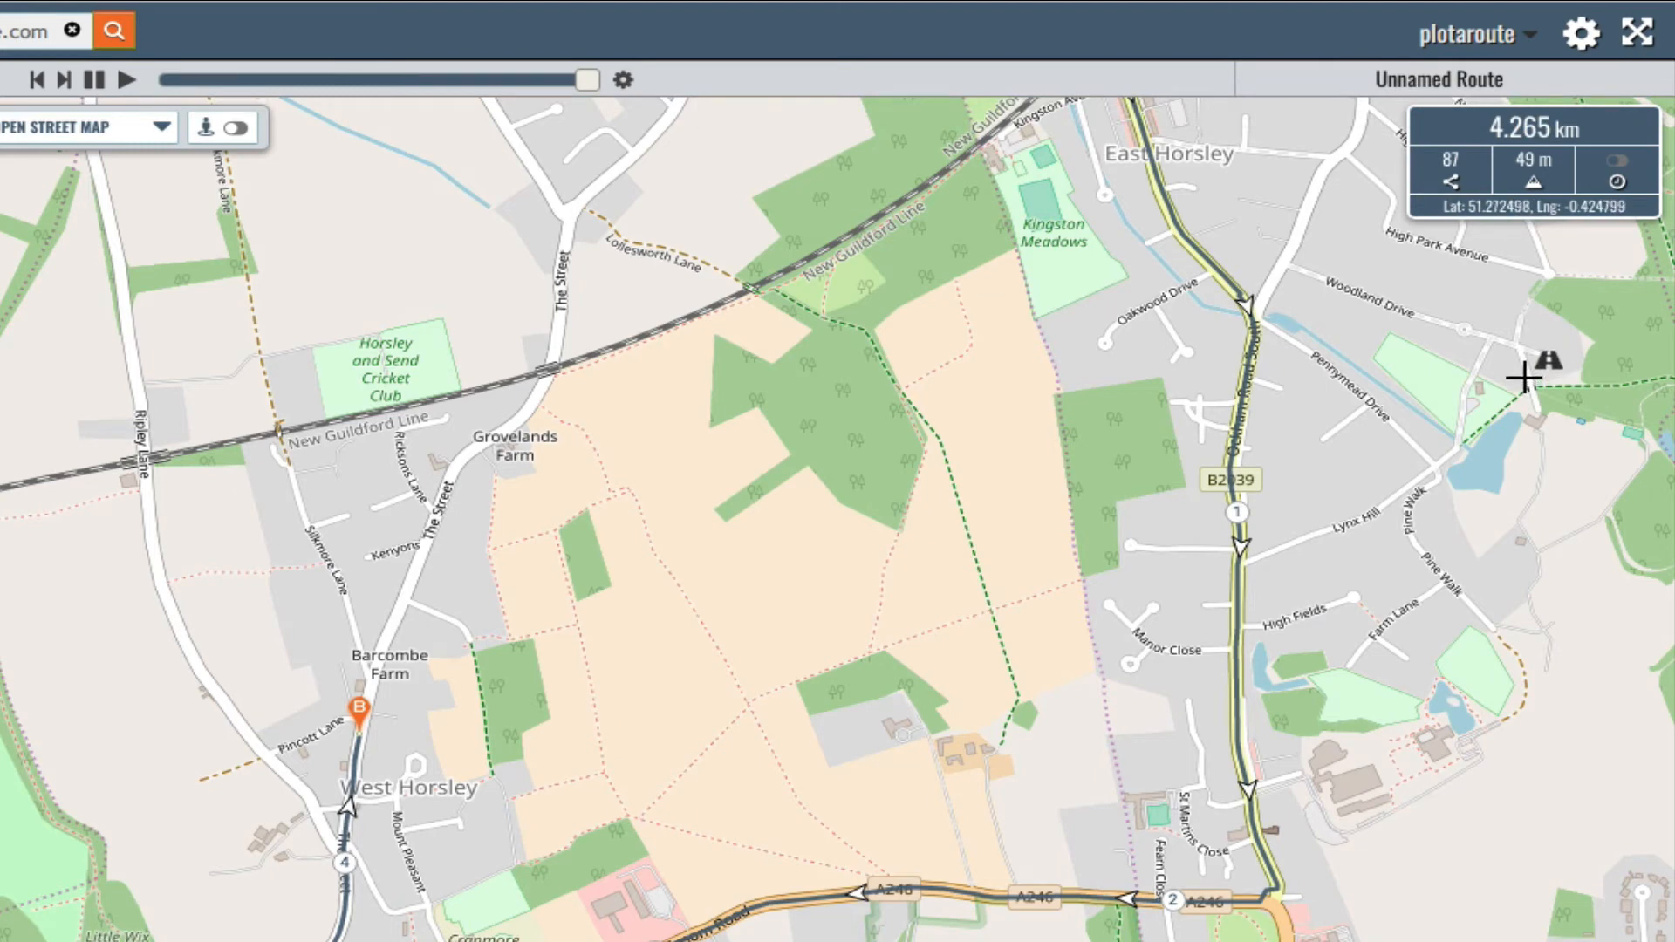
{"action": "mouse_move", "coordinate": [1617, 178]}
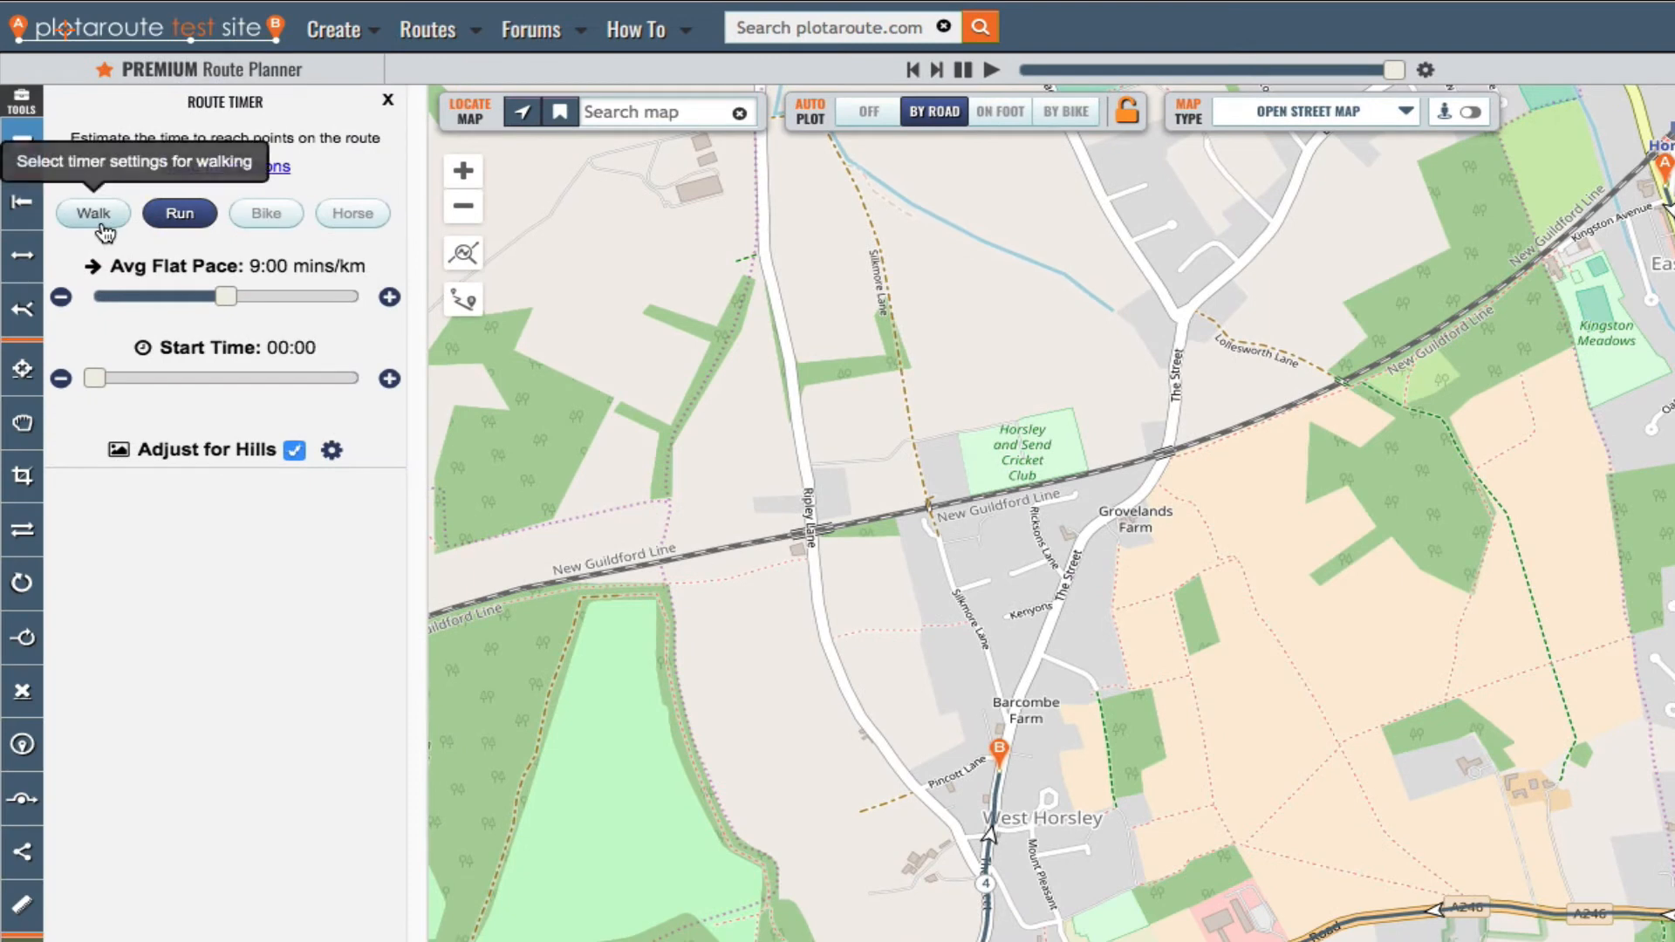
Set the timer from Walk to Run at 8:45 min/km and close its settings
{"action": "left_click", "coordinate": [92, 212]}
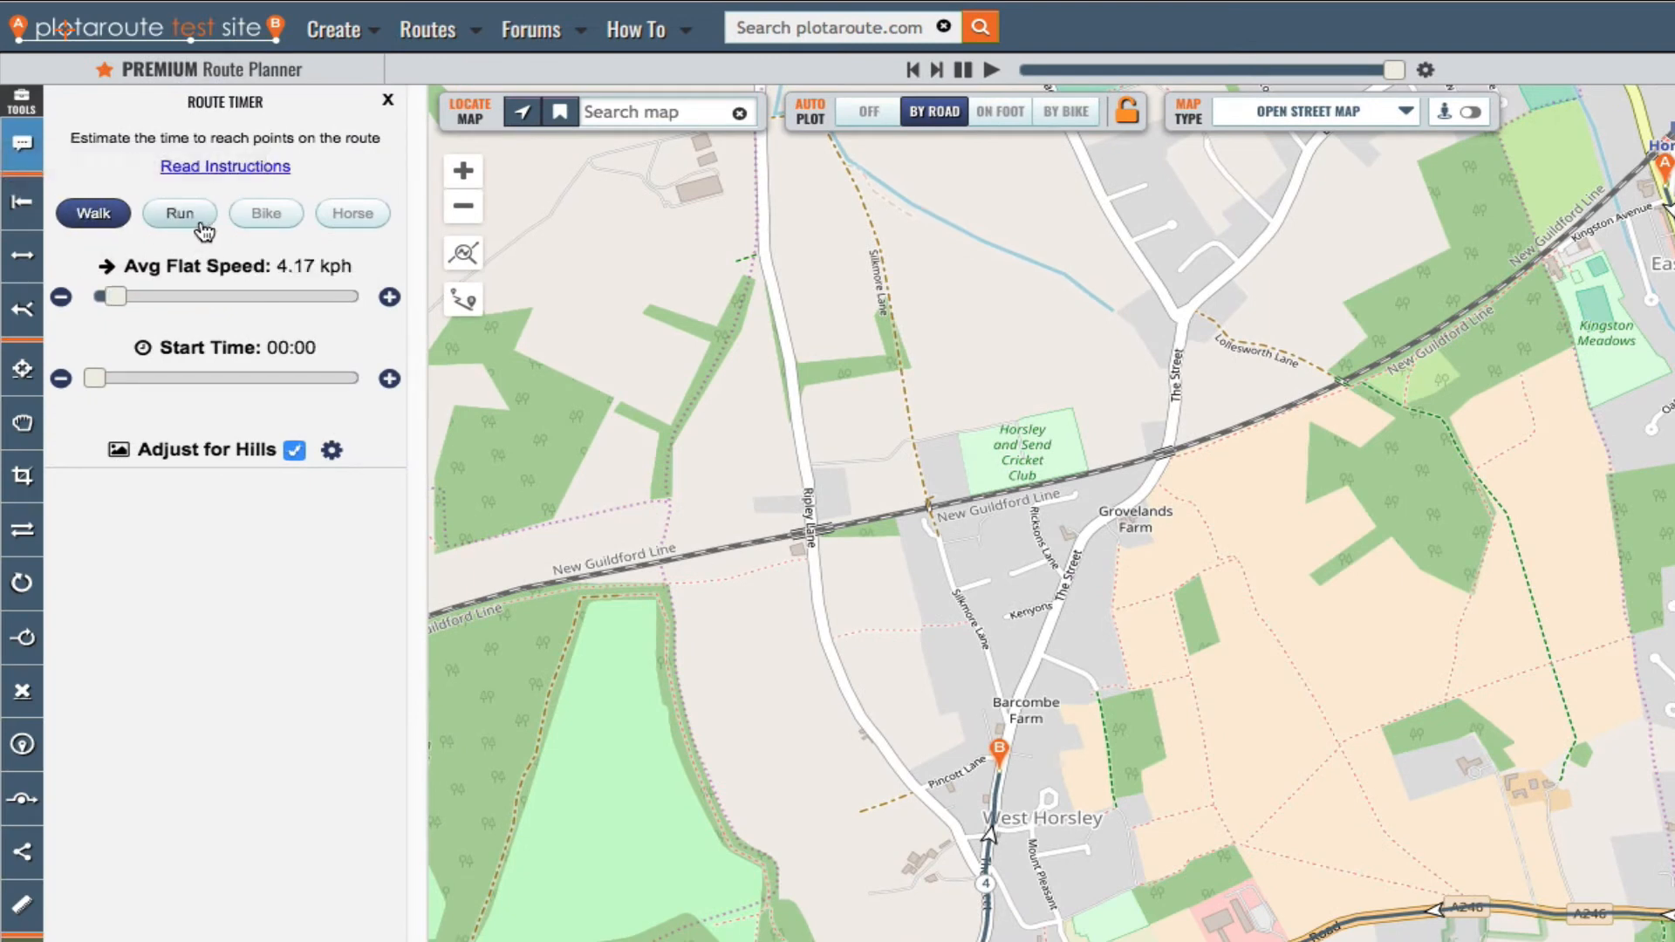
{"action": "left_click", "coordinate": [180, 213]}
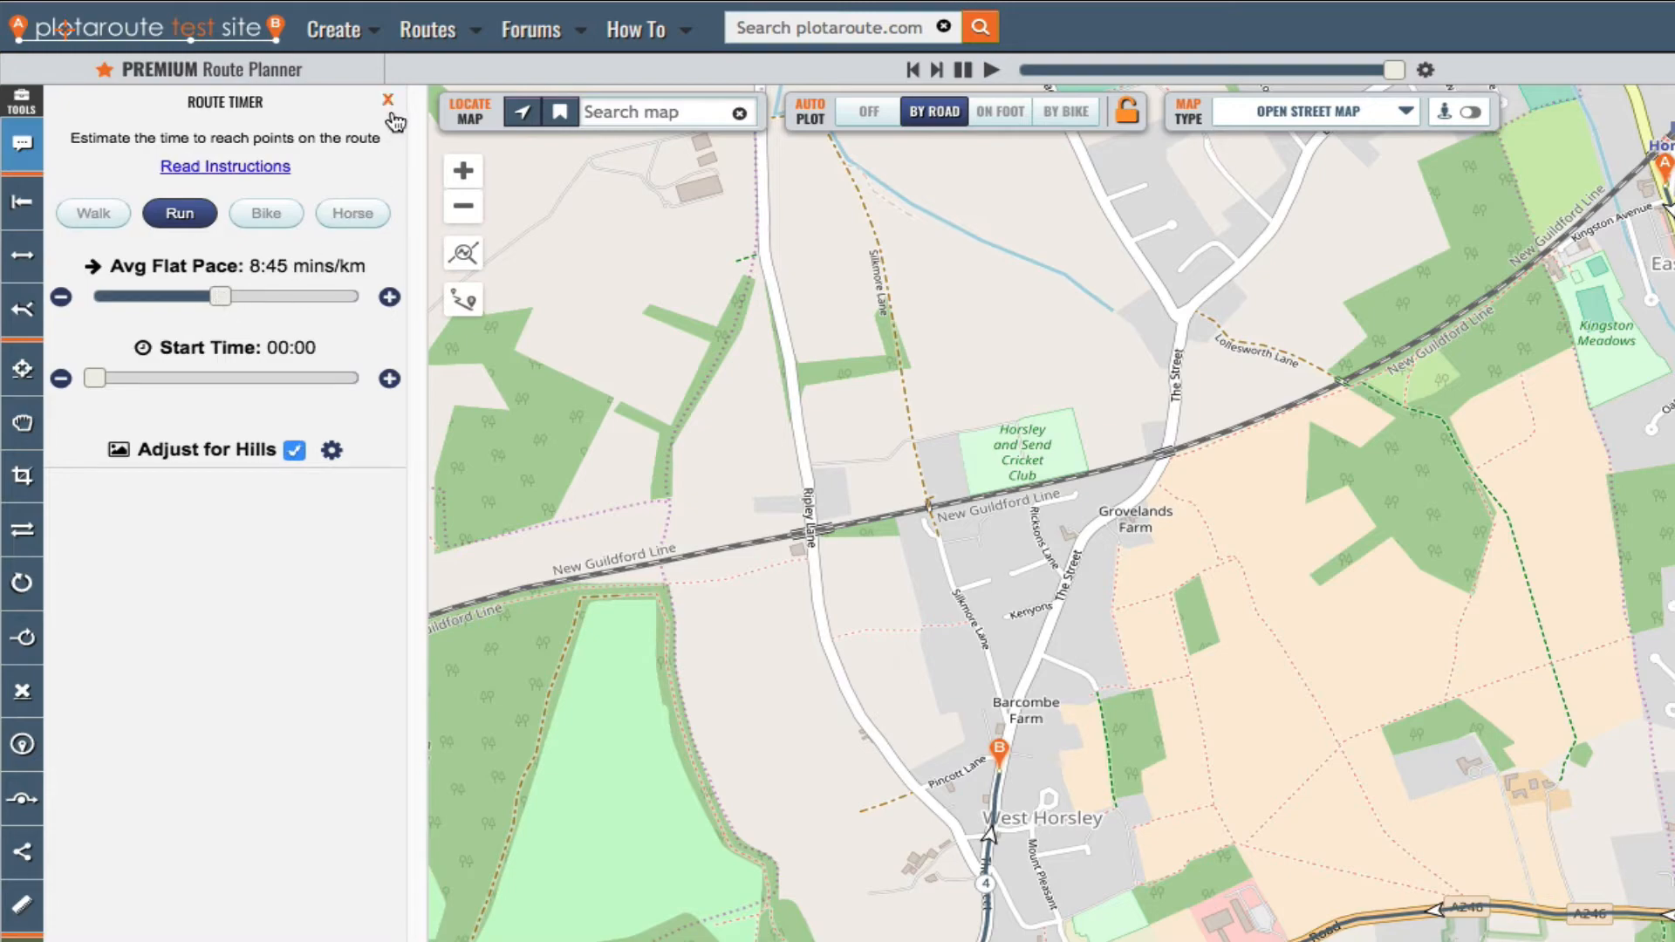
{"action": "left_click", "coordinate": [388, 100]}
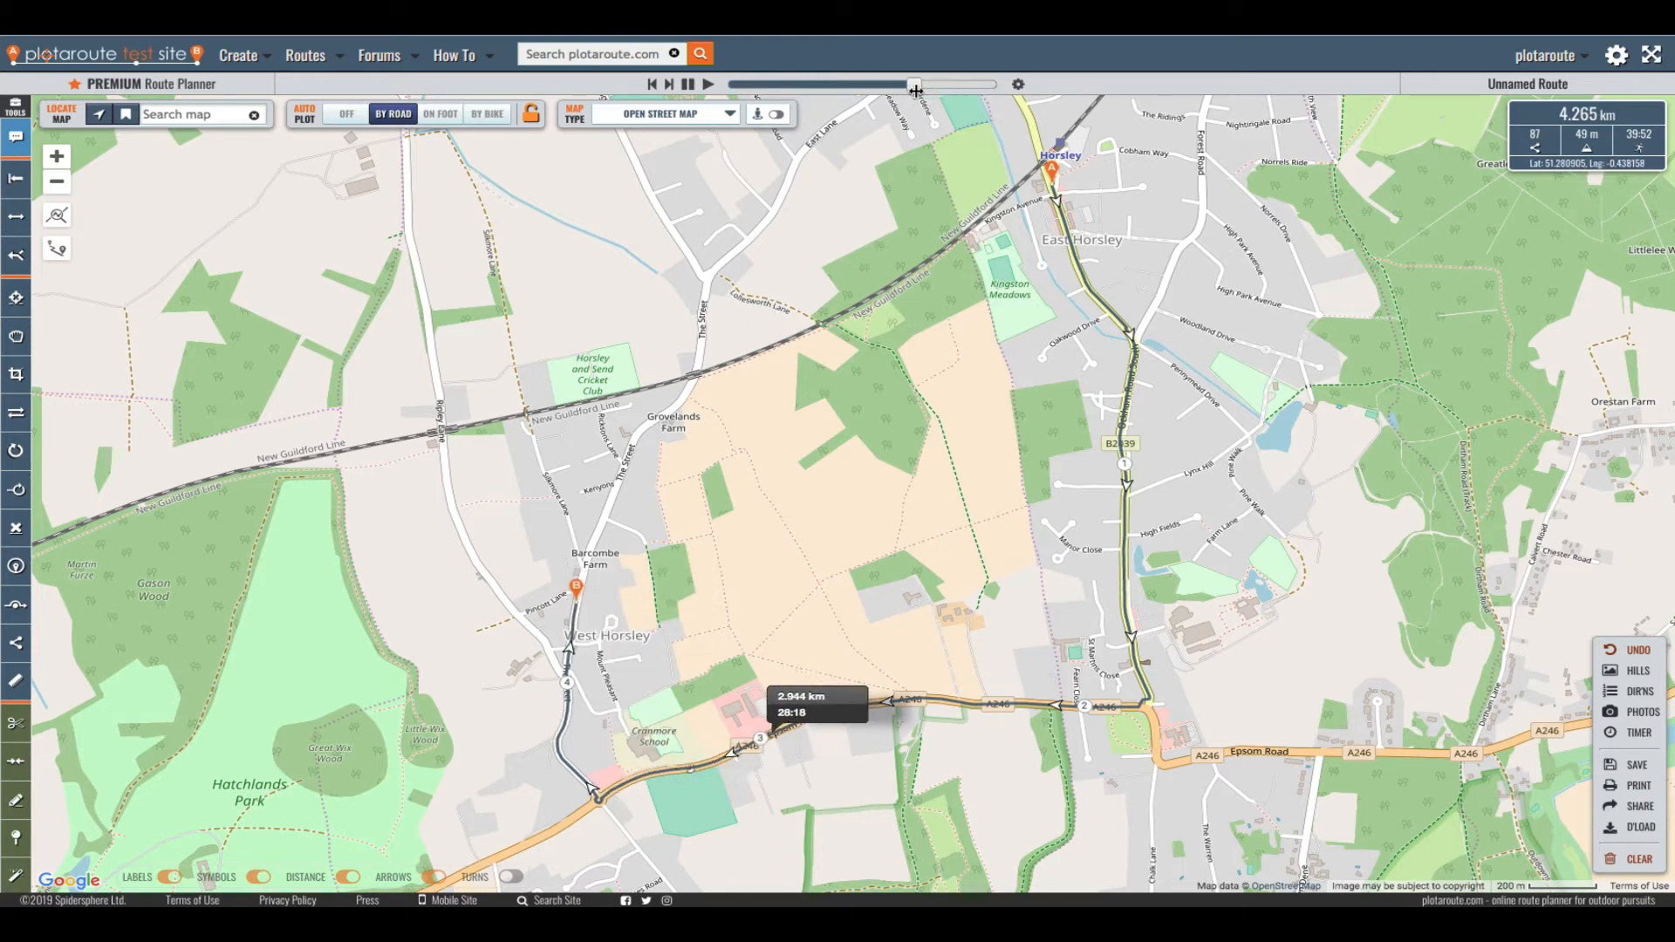
{"action": "mouse_move", "coordinate": [828, 422]}
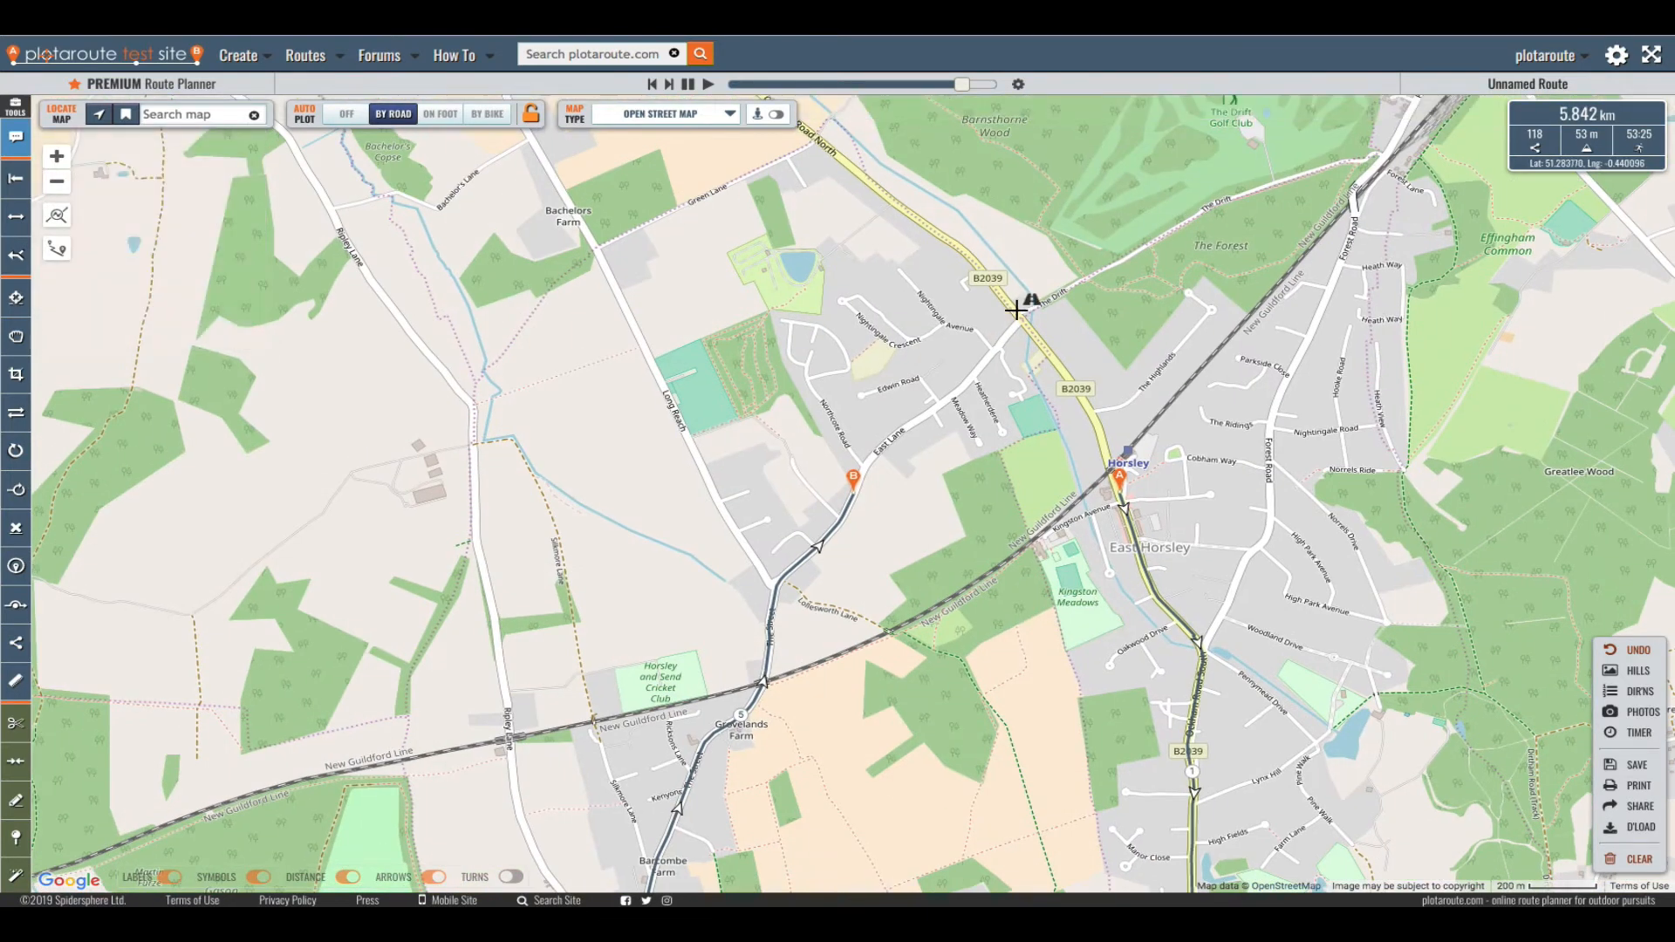
{"action": "mouse_move", "coordinate": [267, 246]}
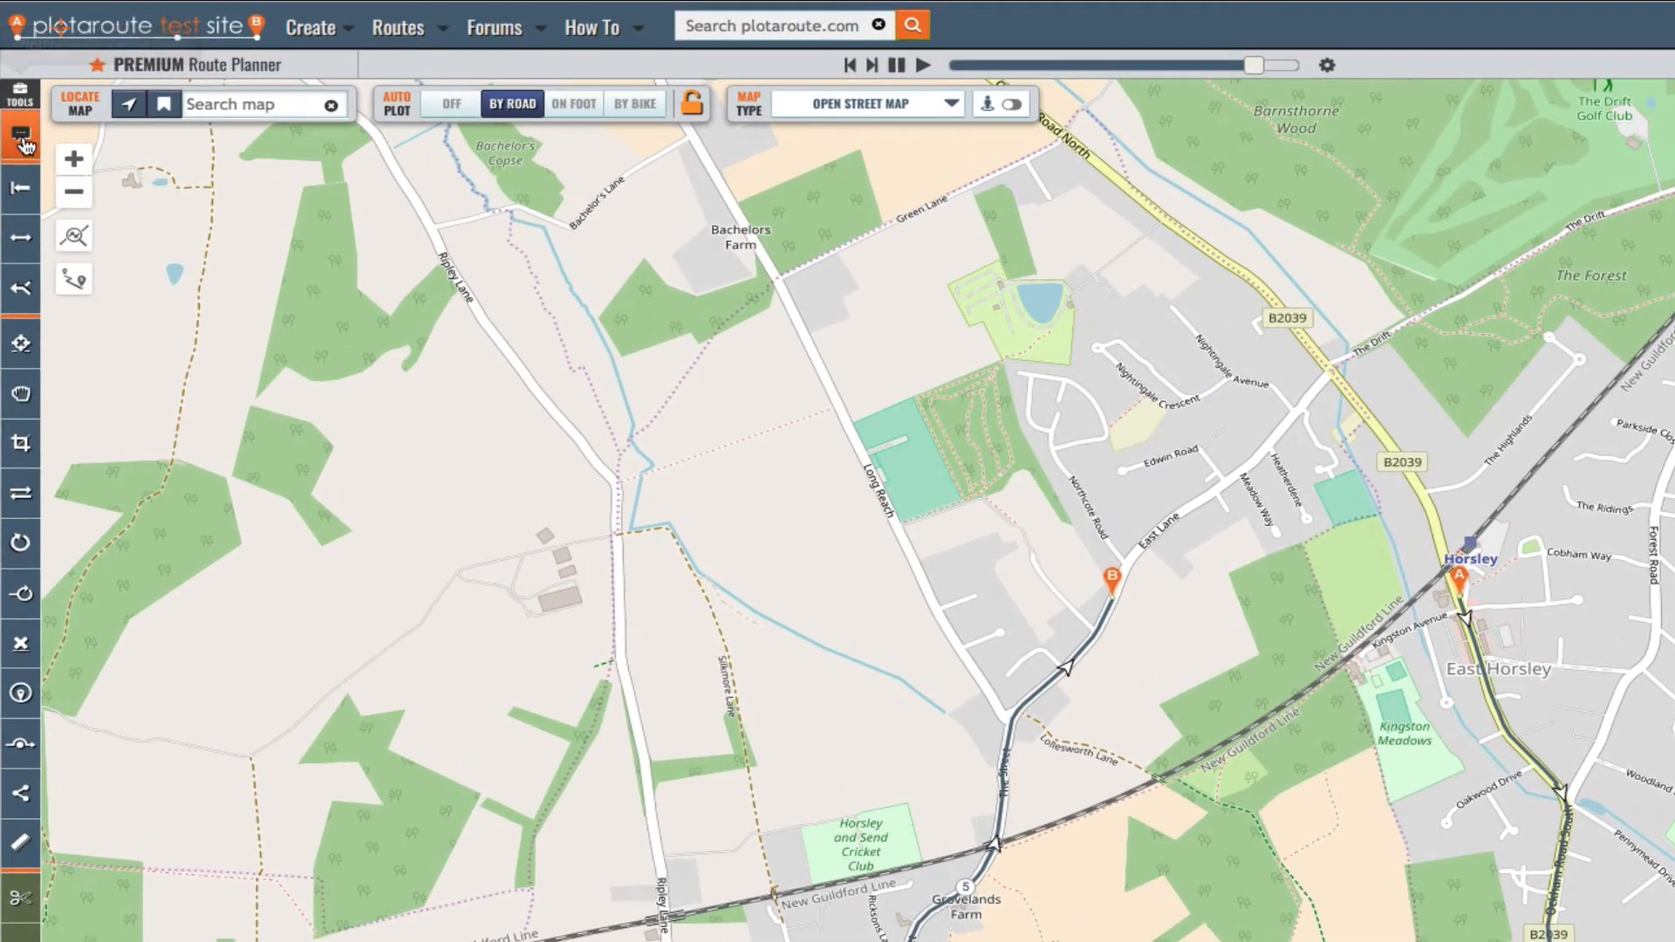
{"action": "mouse_move", "coordinate": [21, 243]}
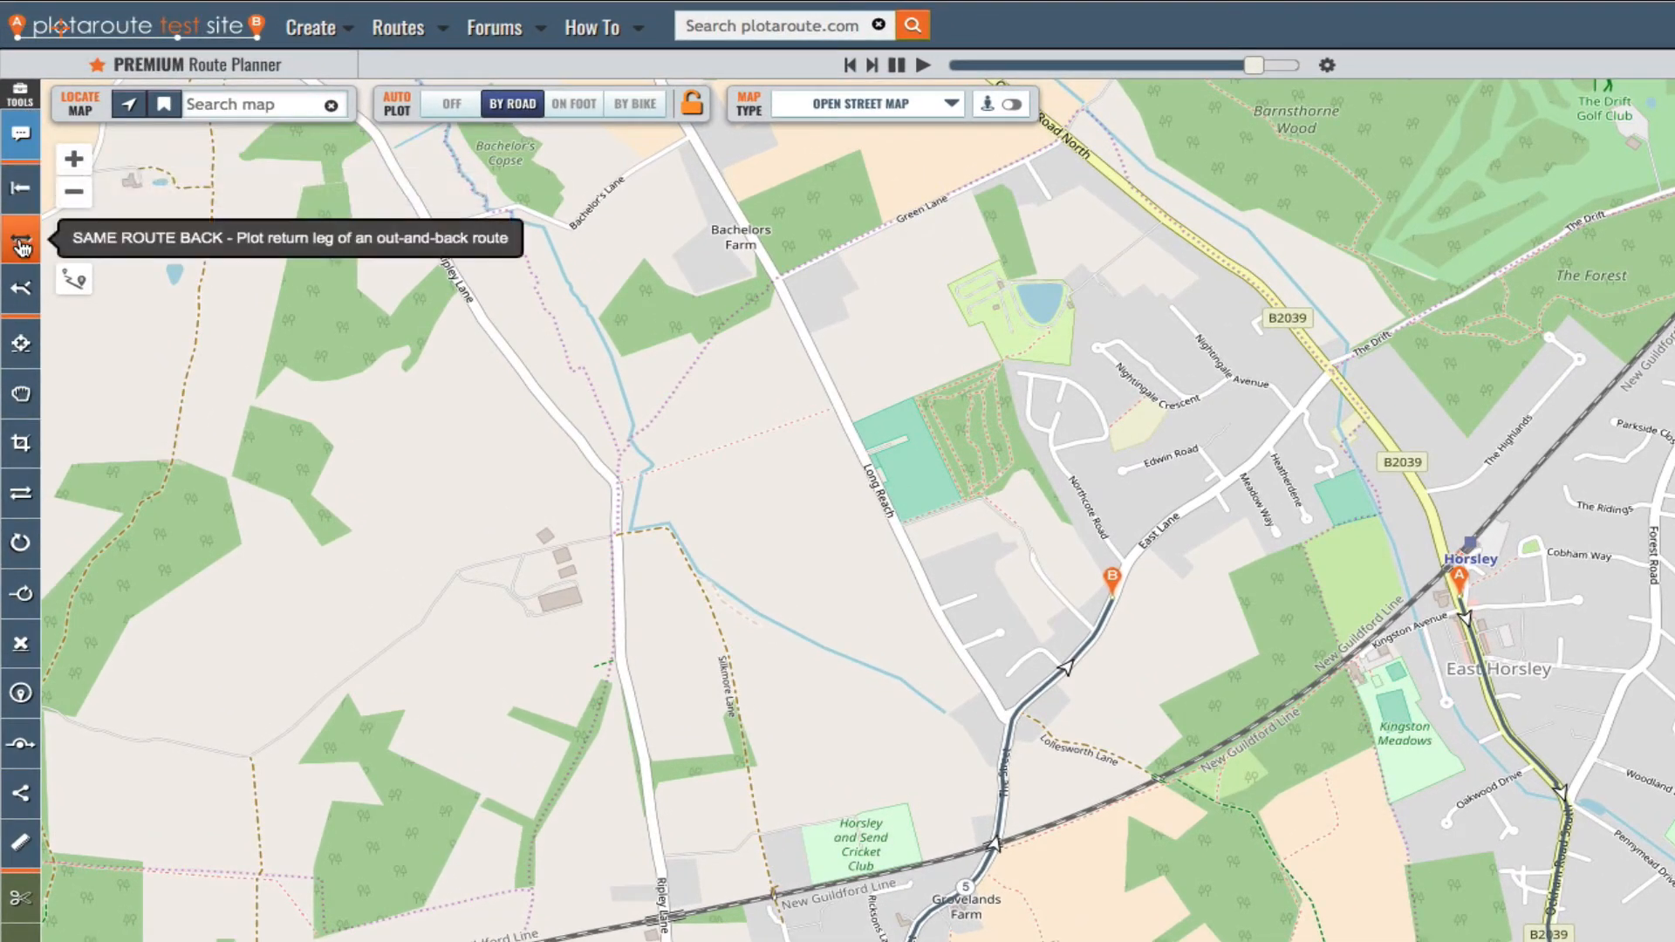
{"action": "mouse_move", "coordinate": [21, 344]}
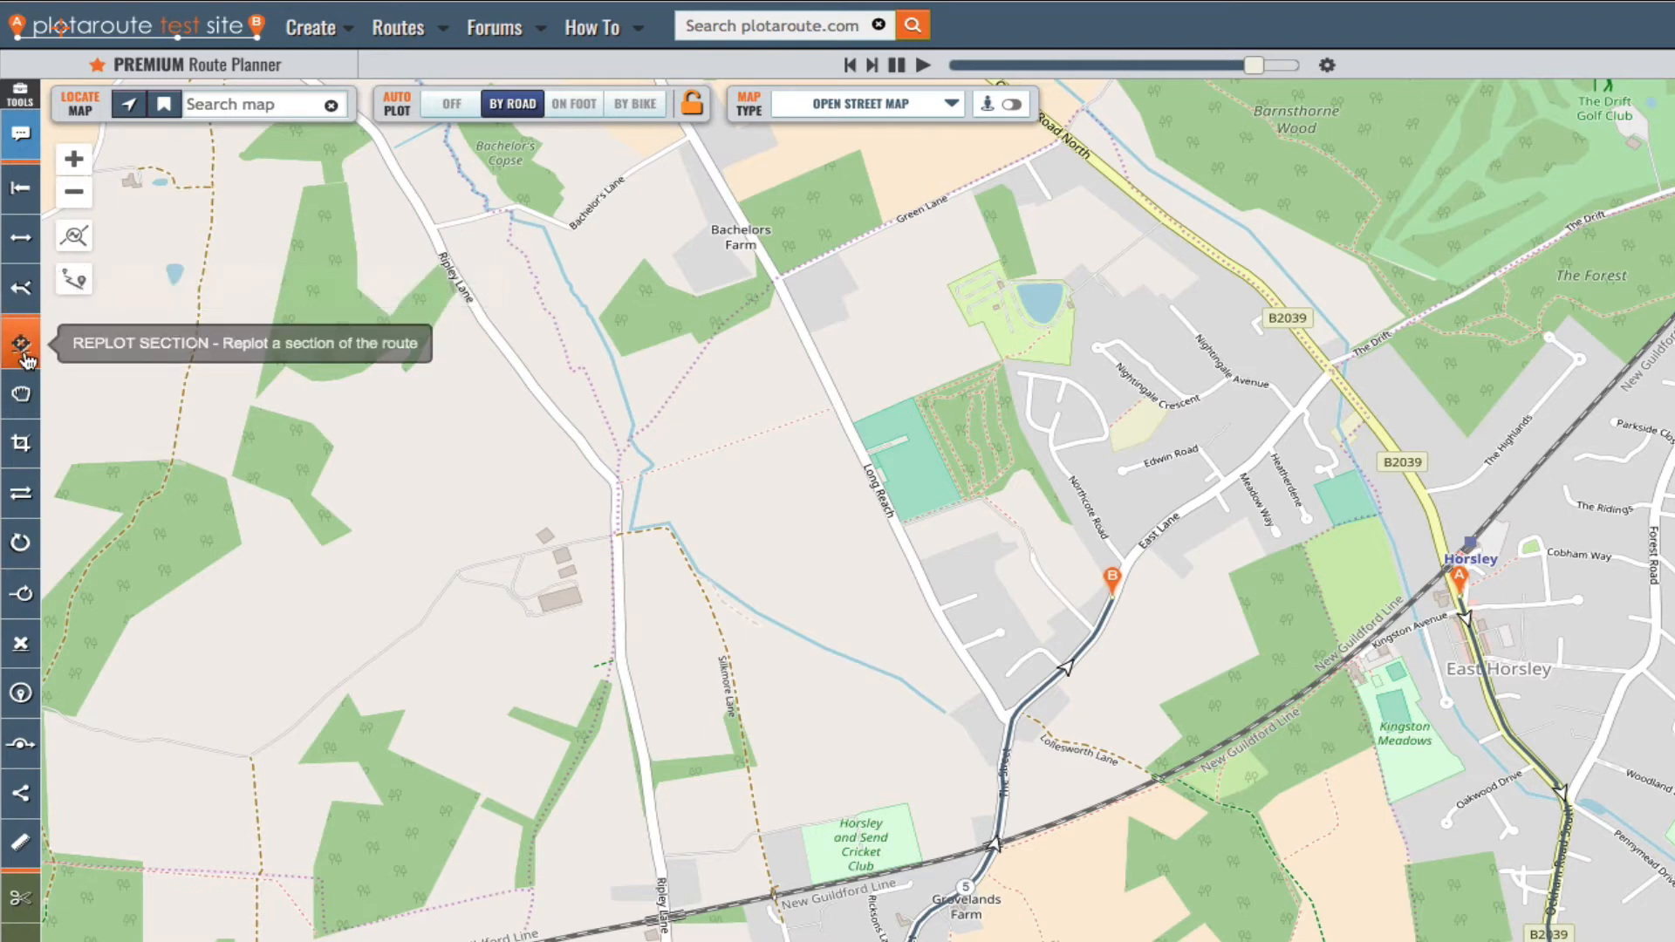
{"action": "mouse_move", "coordinate": [20, 393]}
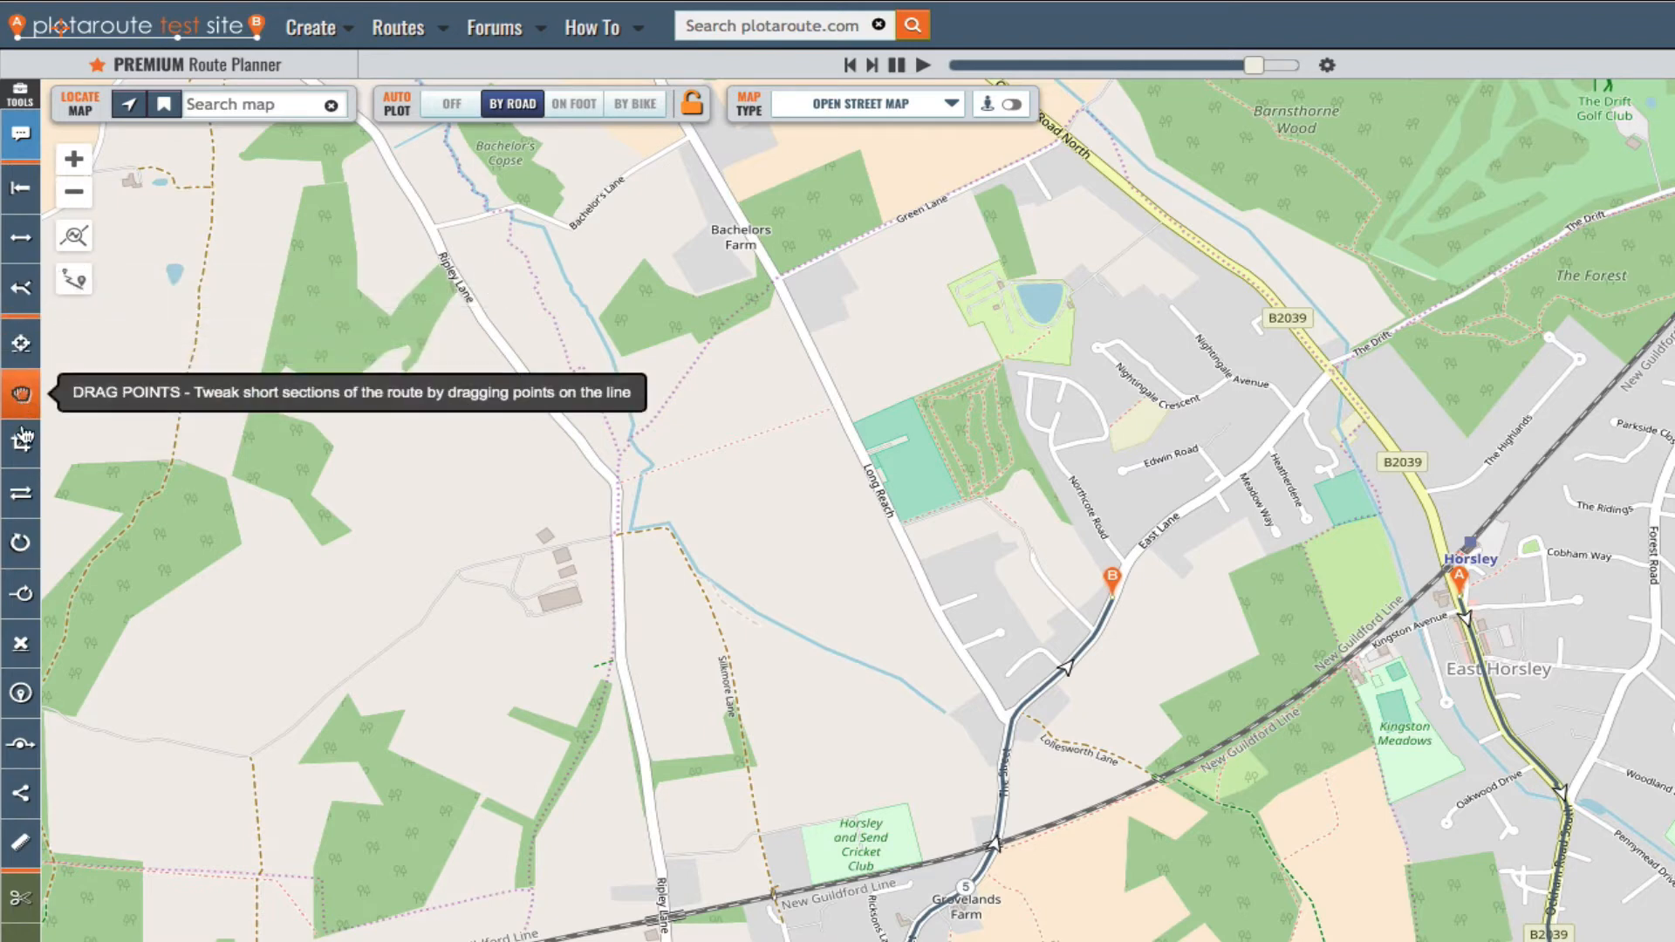
{"action": "mouse_move", "coordinate": [21, 492]}
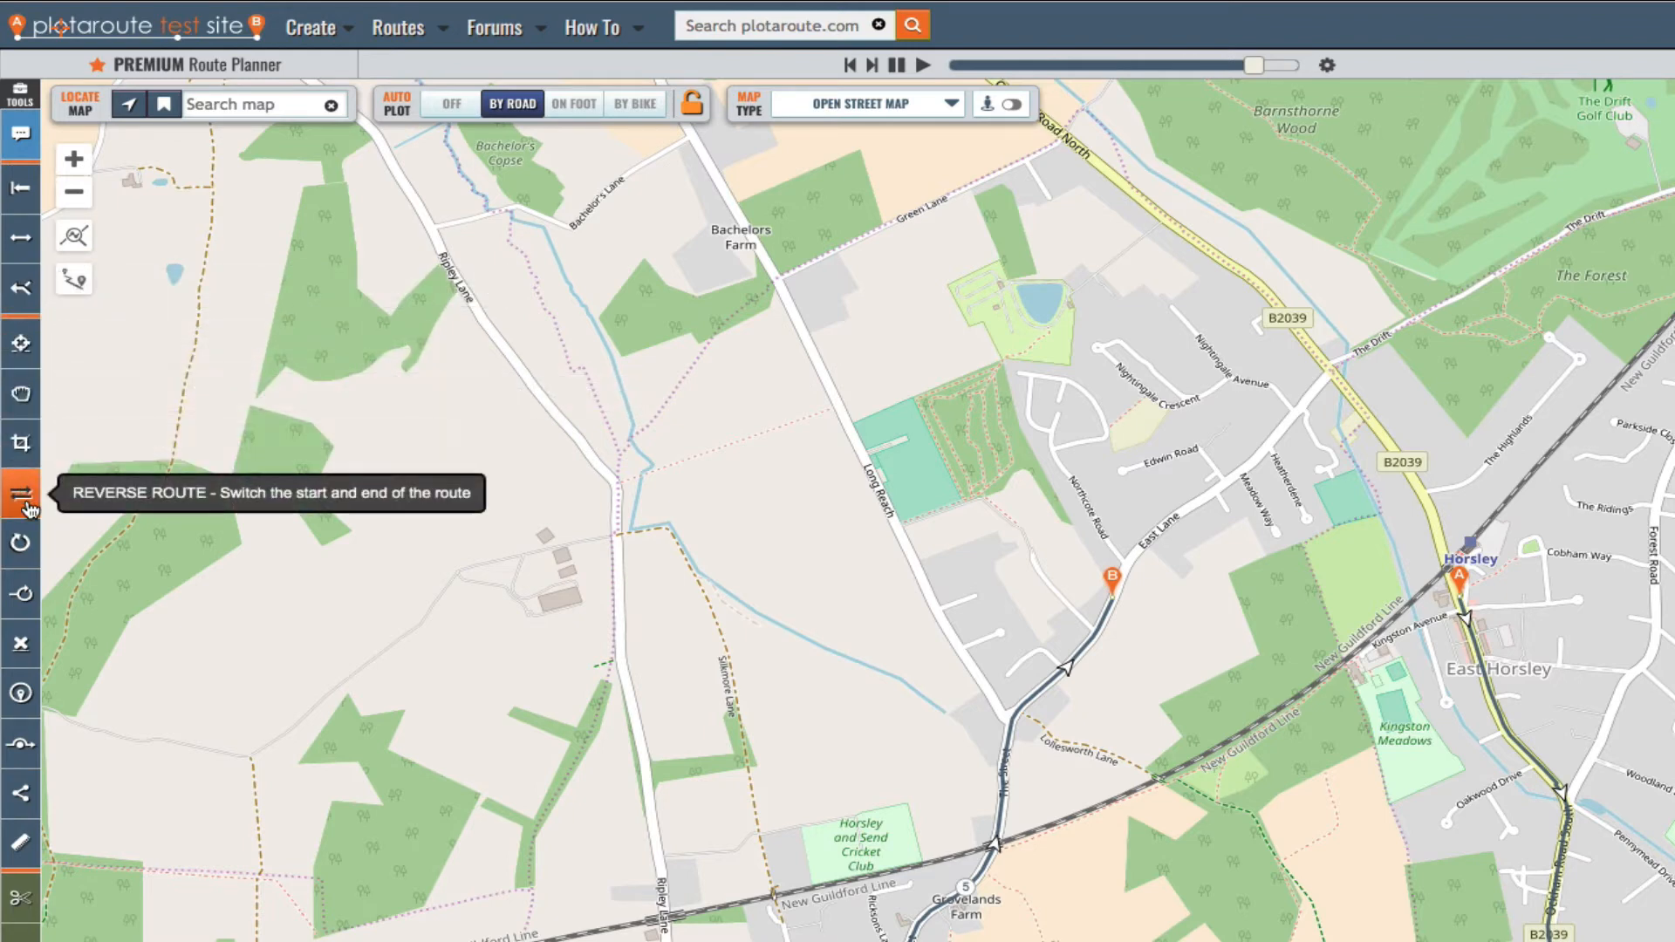
{"action": "mouse_move", "coordinate": [21, 595]}
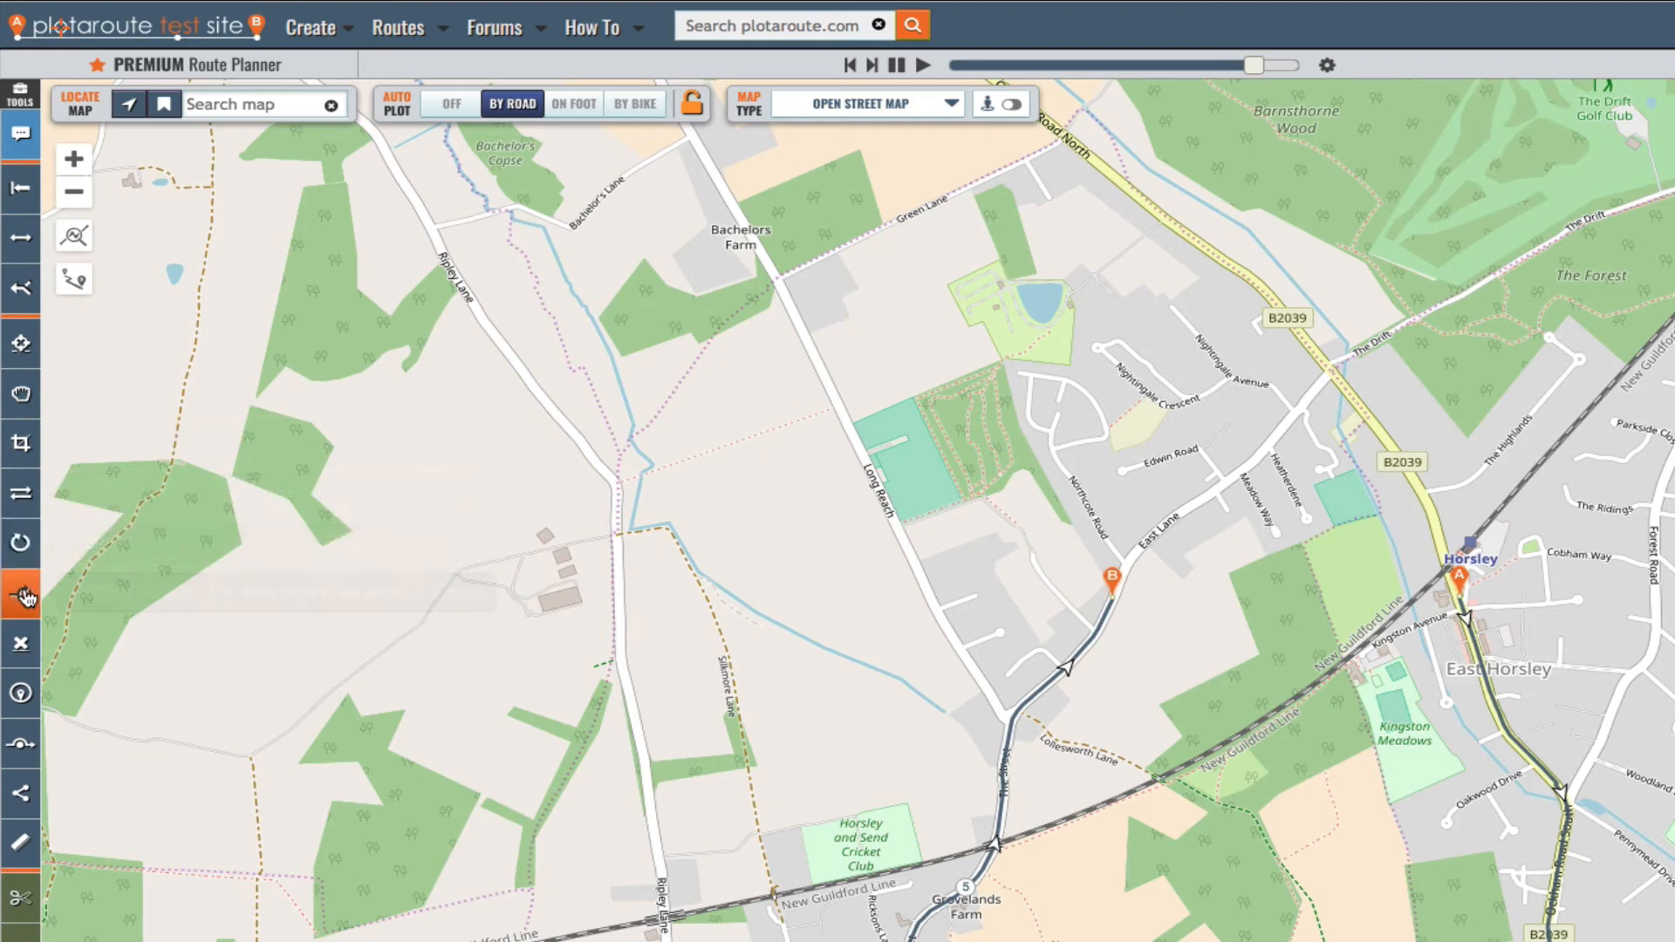
{"action": "mouse_move", "coordinate": [21, 691]}
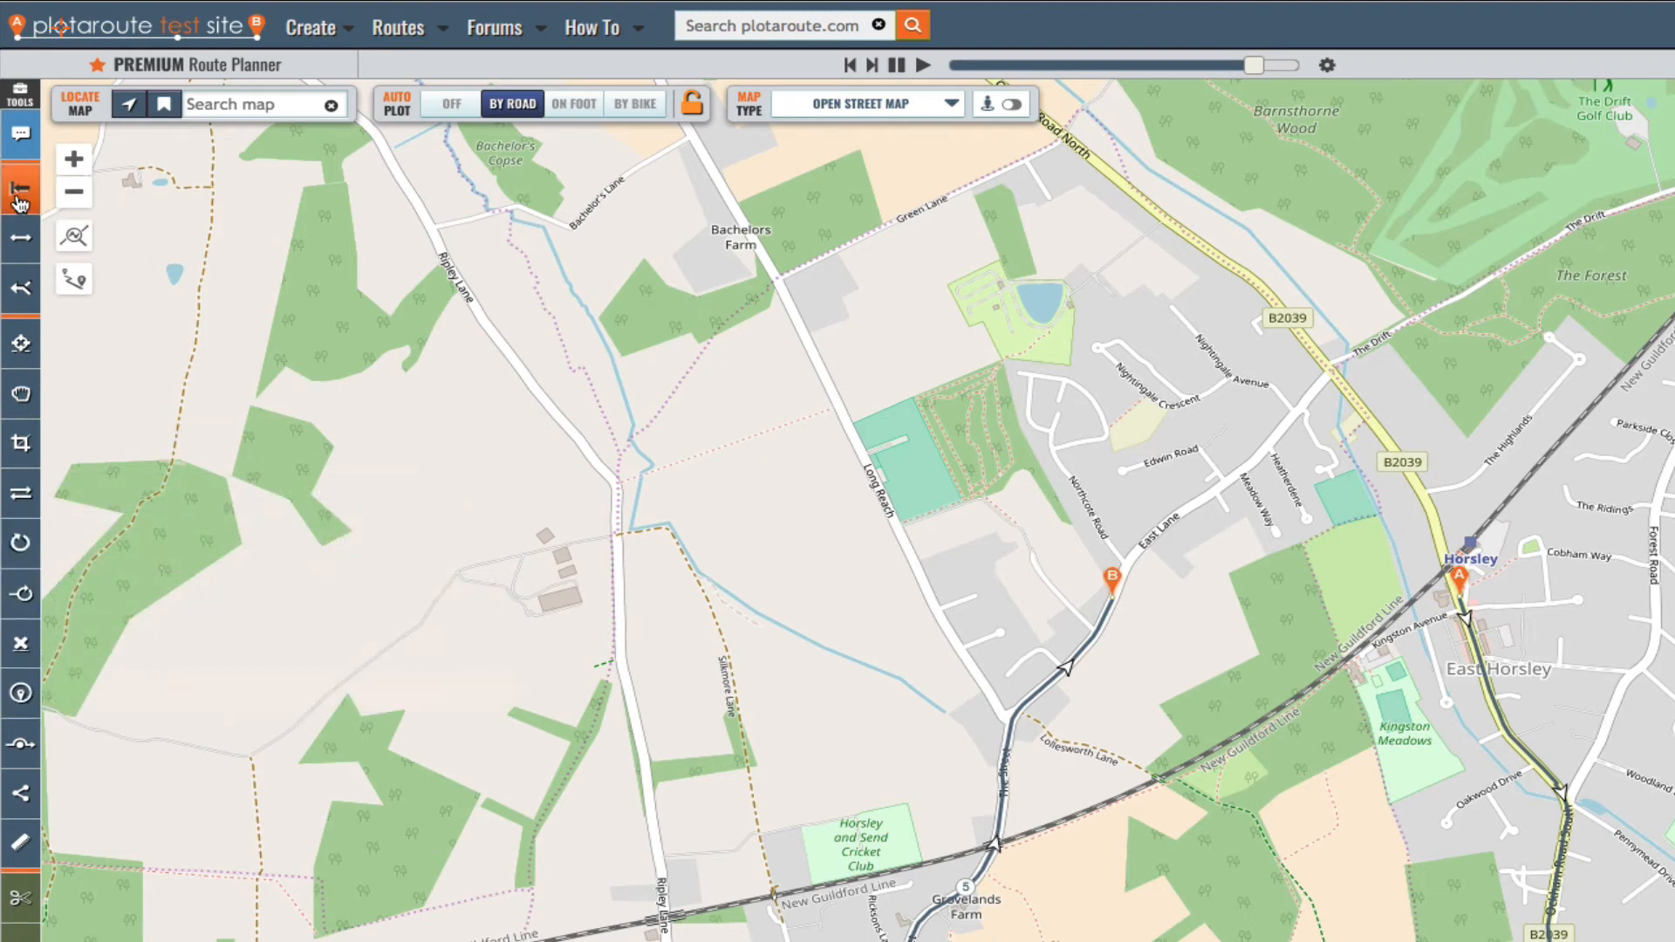
{"action": "mouse_move", "coordinate": [21, 206]}
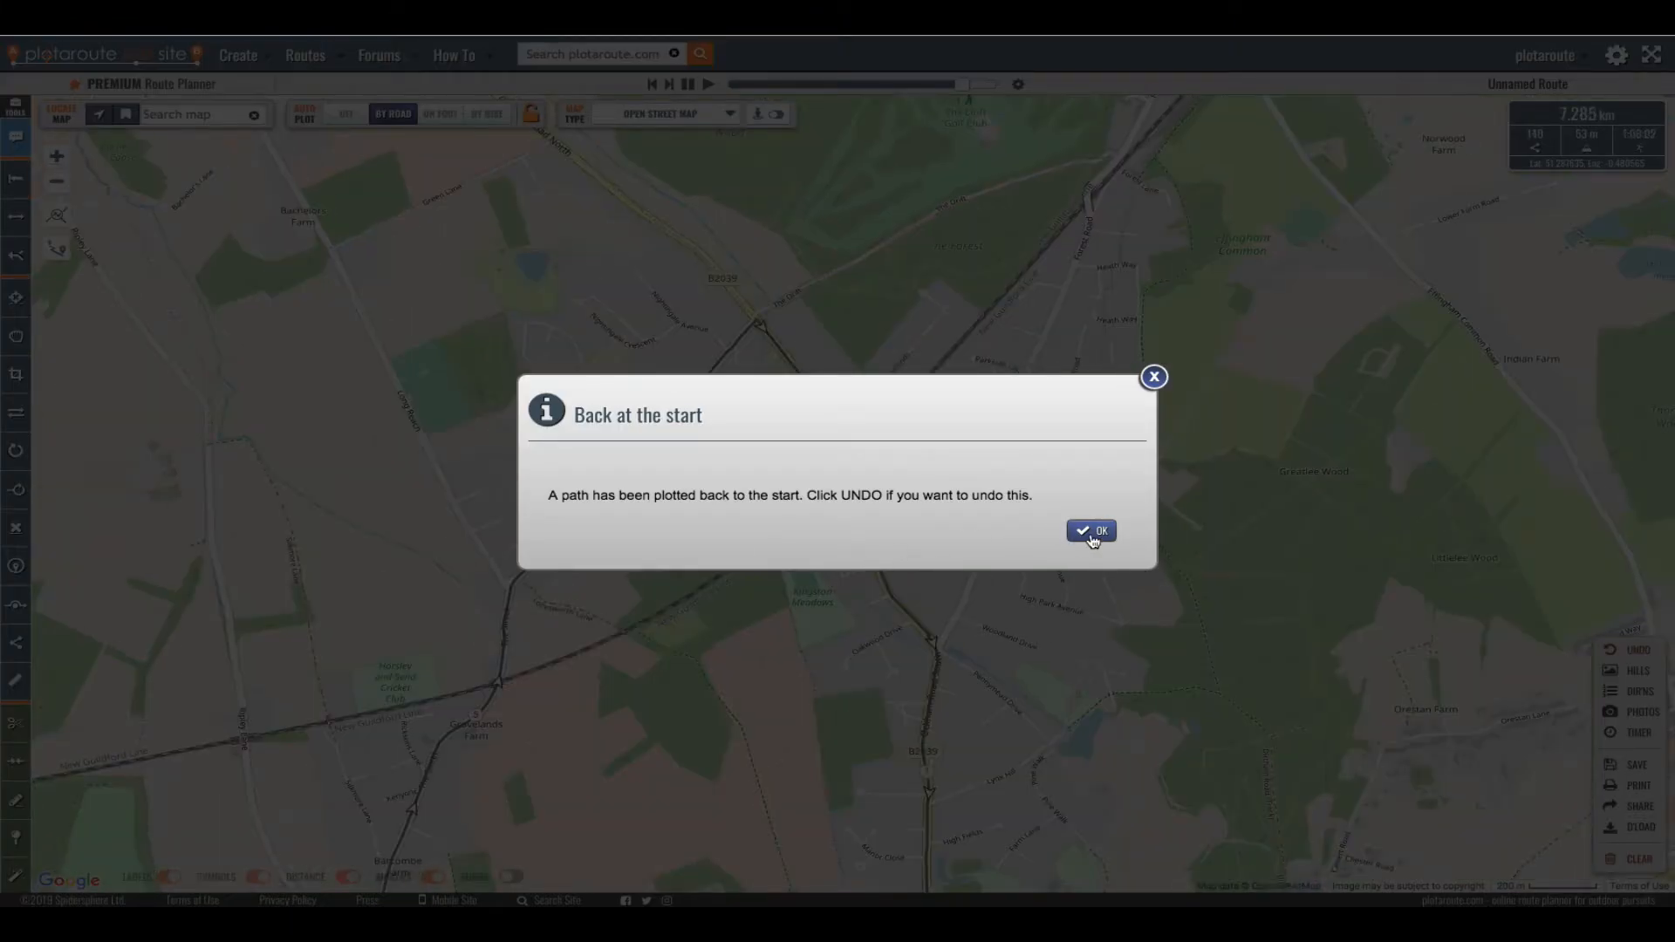
Dismiss the 'Back at the start' message and fit the whole 7.285 km loop in view
{"action": "left_click", "coordinate": [1090, 531]}
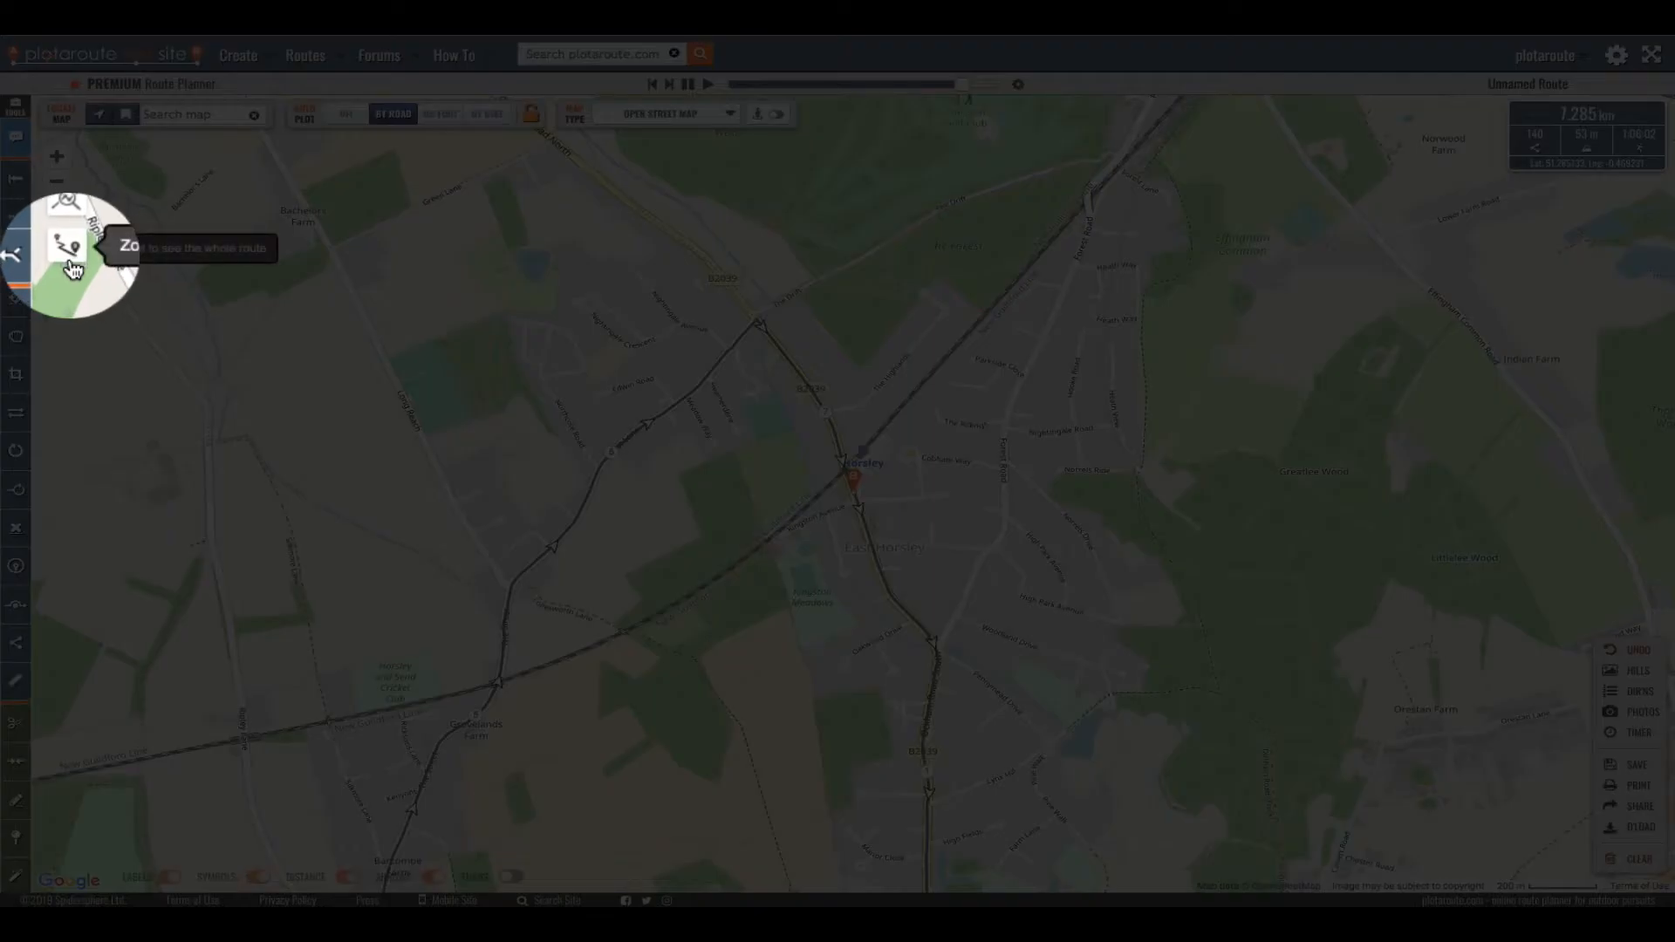
{"action": "left_click", "coordinate": [56, 247]}
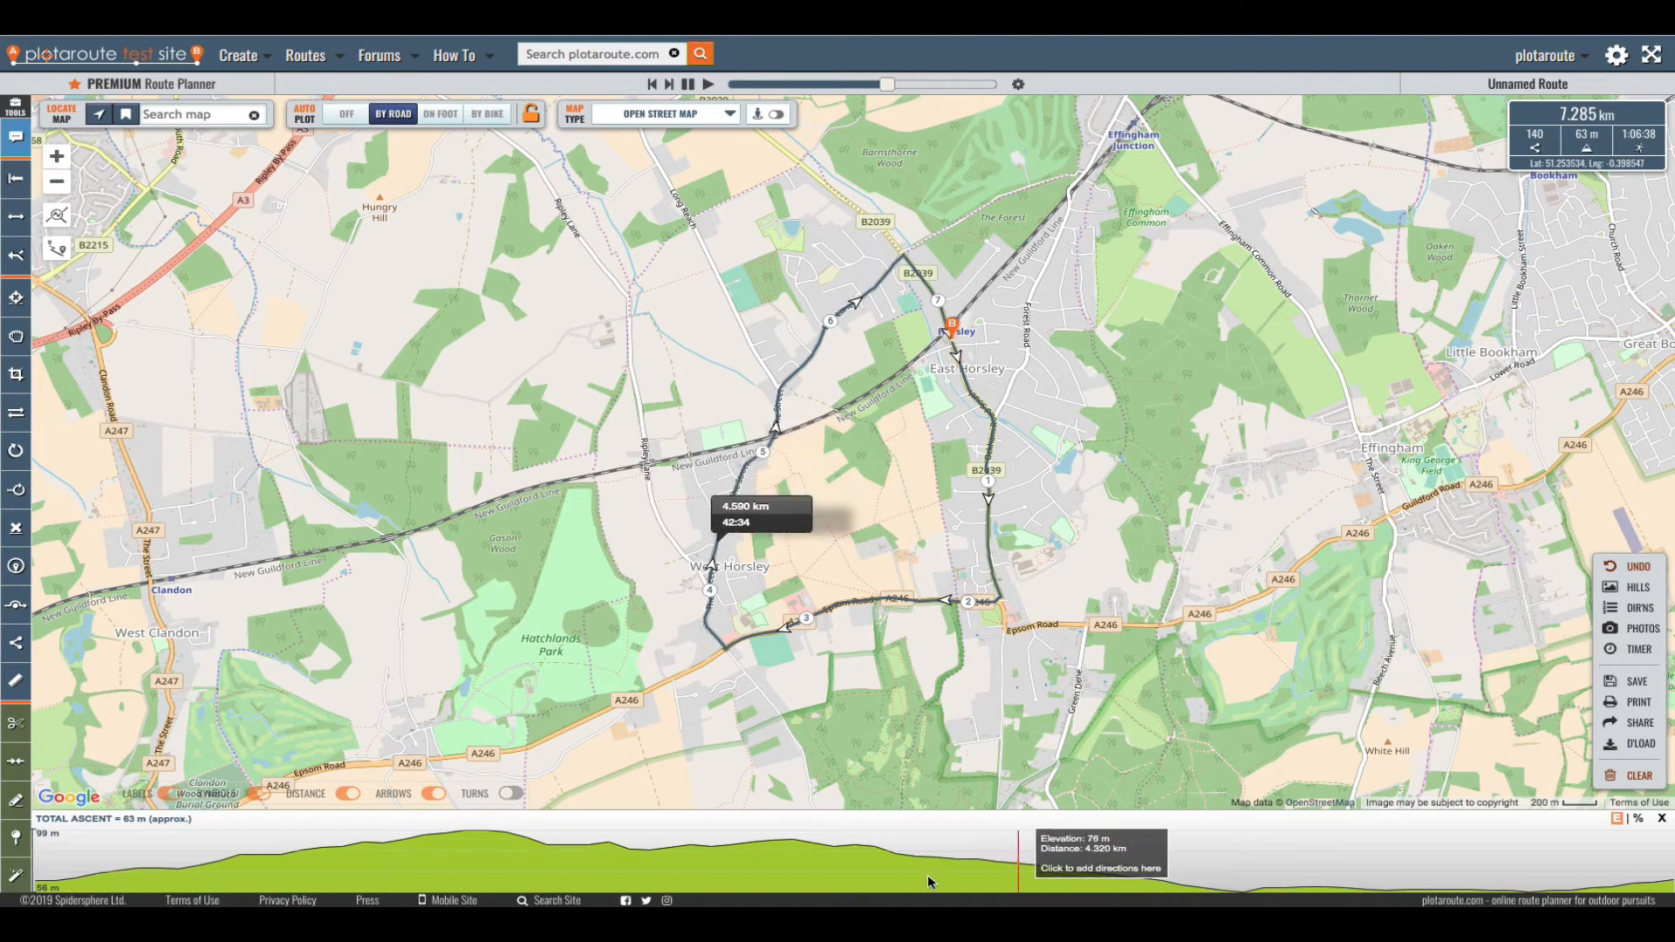
{"action": "mouse_move", "coordinate": [1333, 871]}
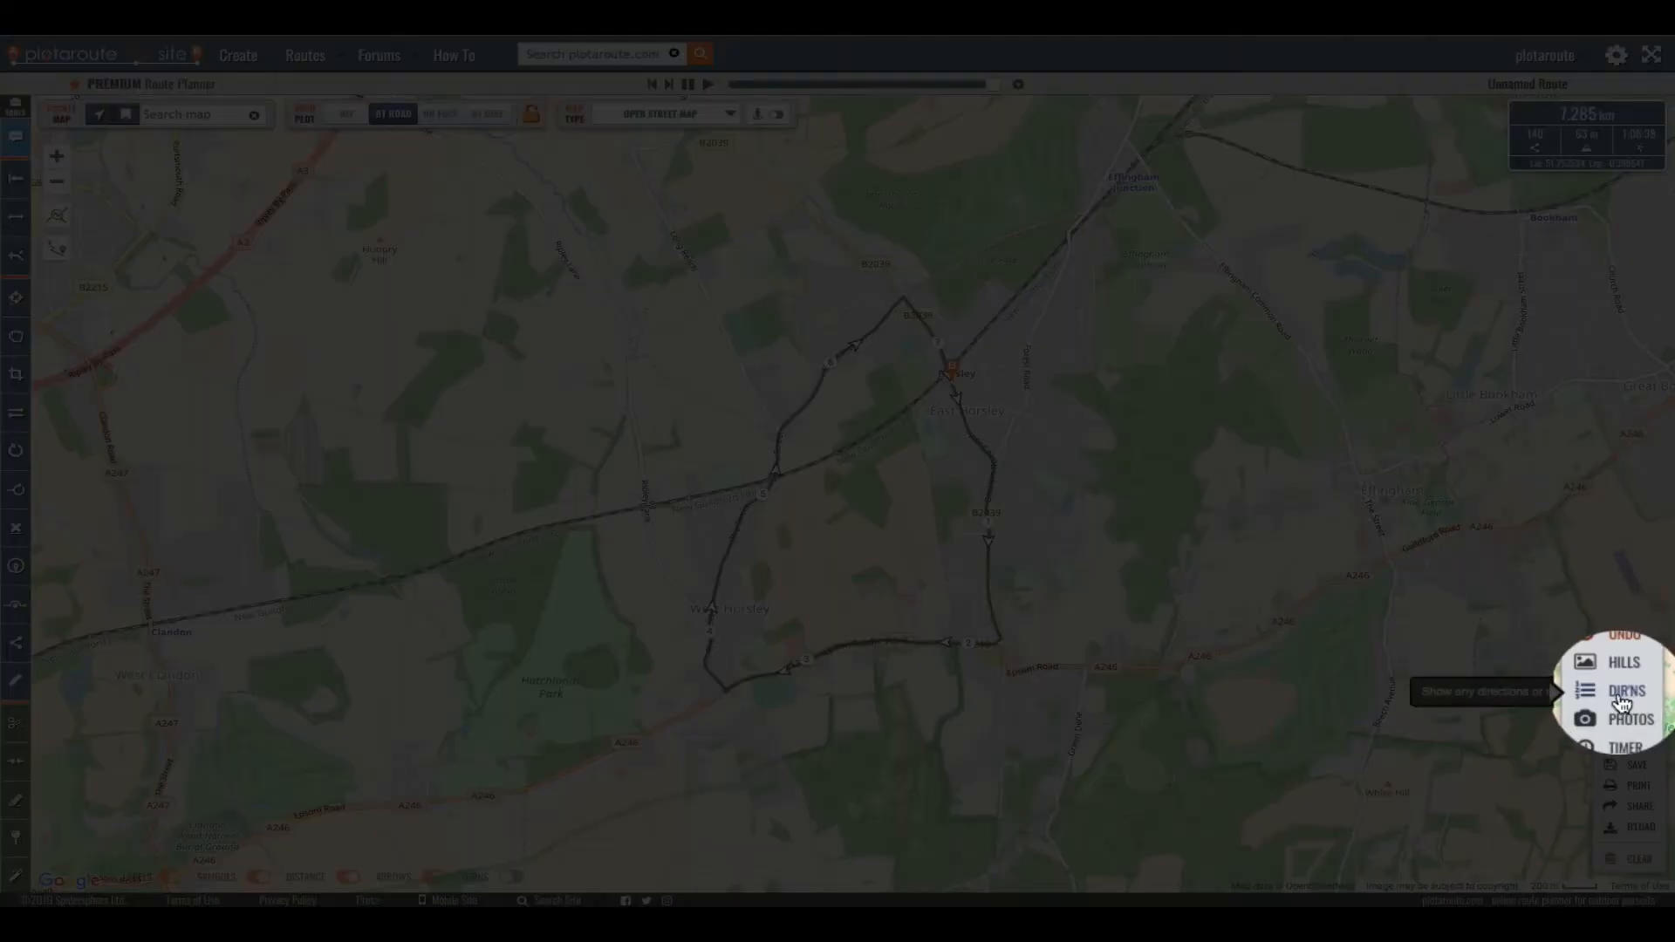
Open the Directions/Notes panel listing the route's turns
{"action": "left_click", "coordinate": [1627, 690]}
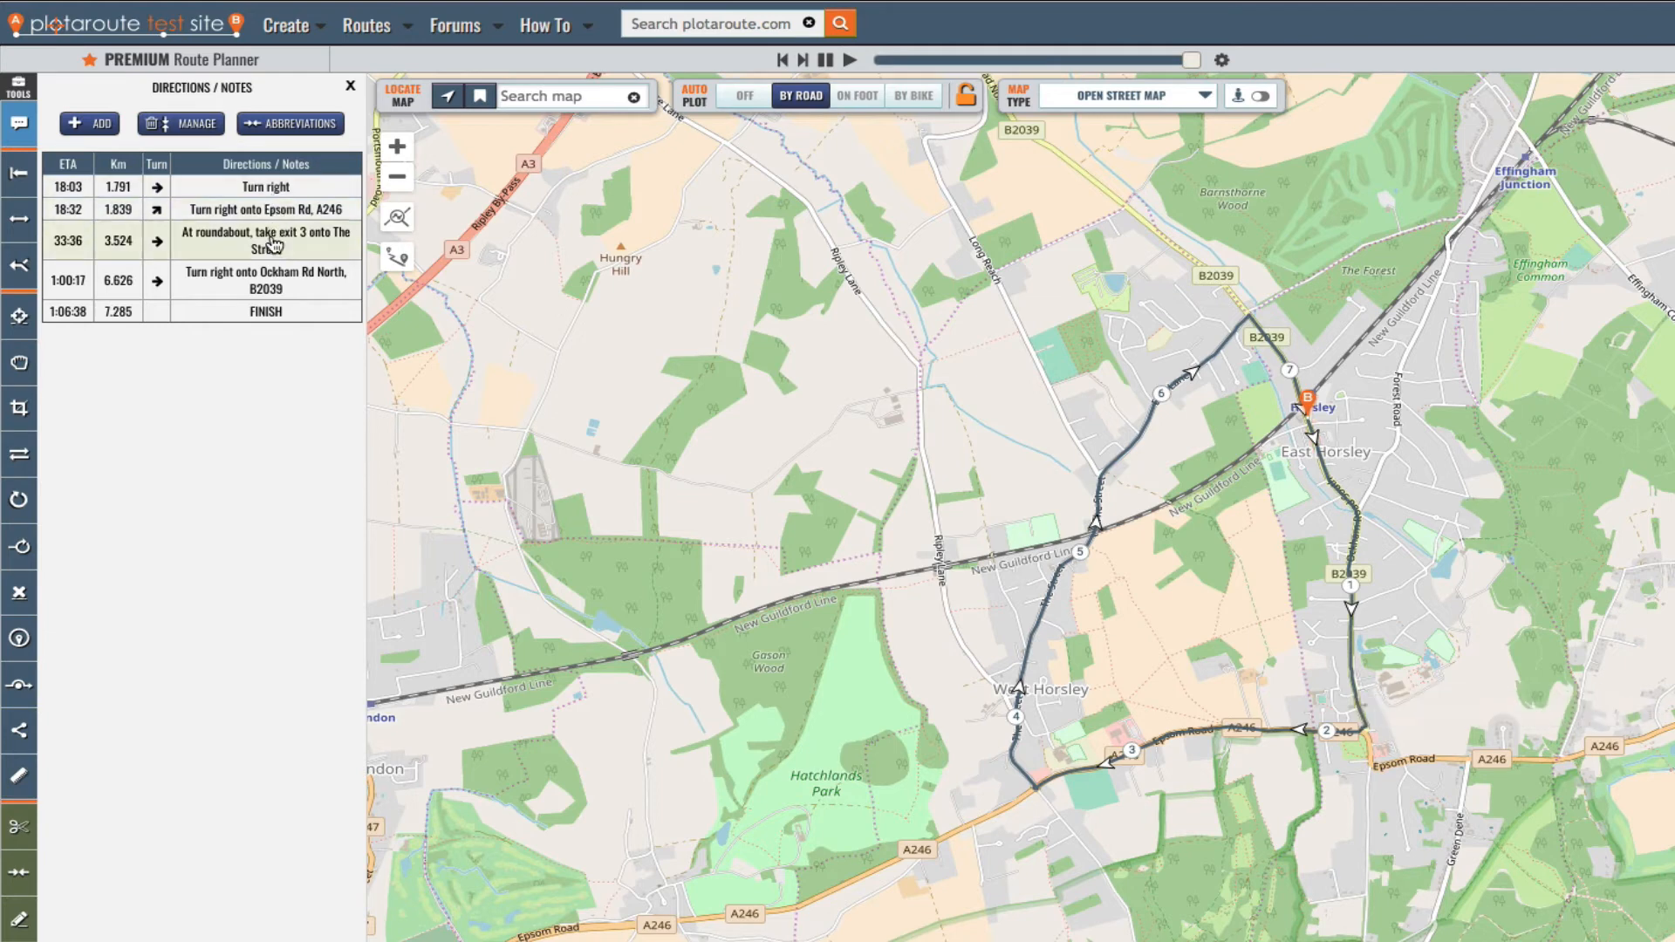
{"action": "mouse_move", "coordinate": [265, 280]}
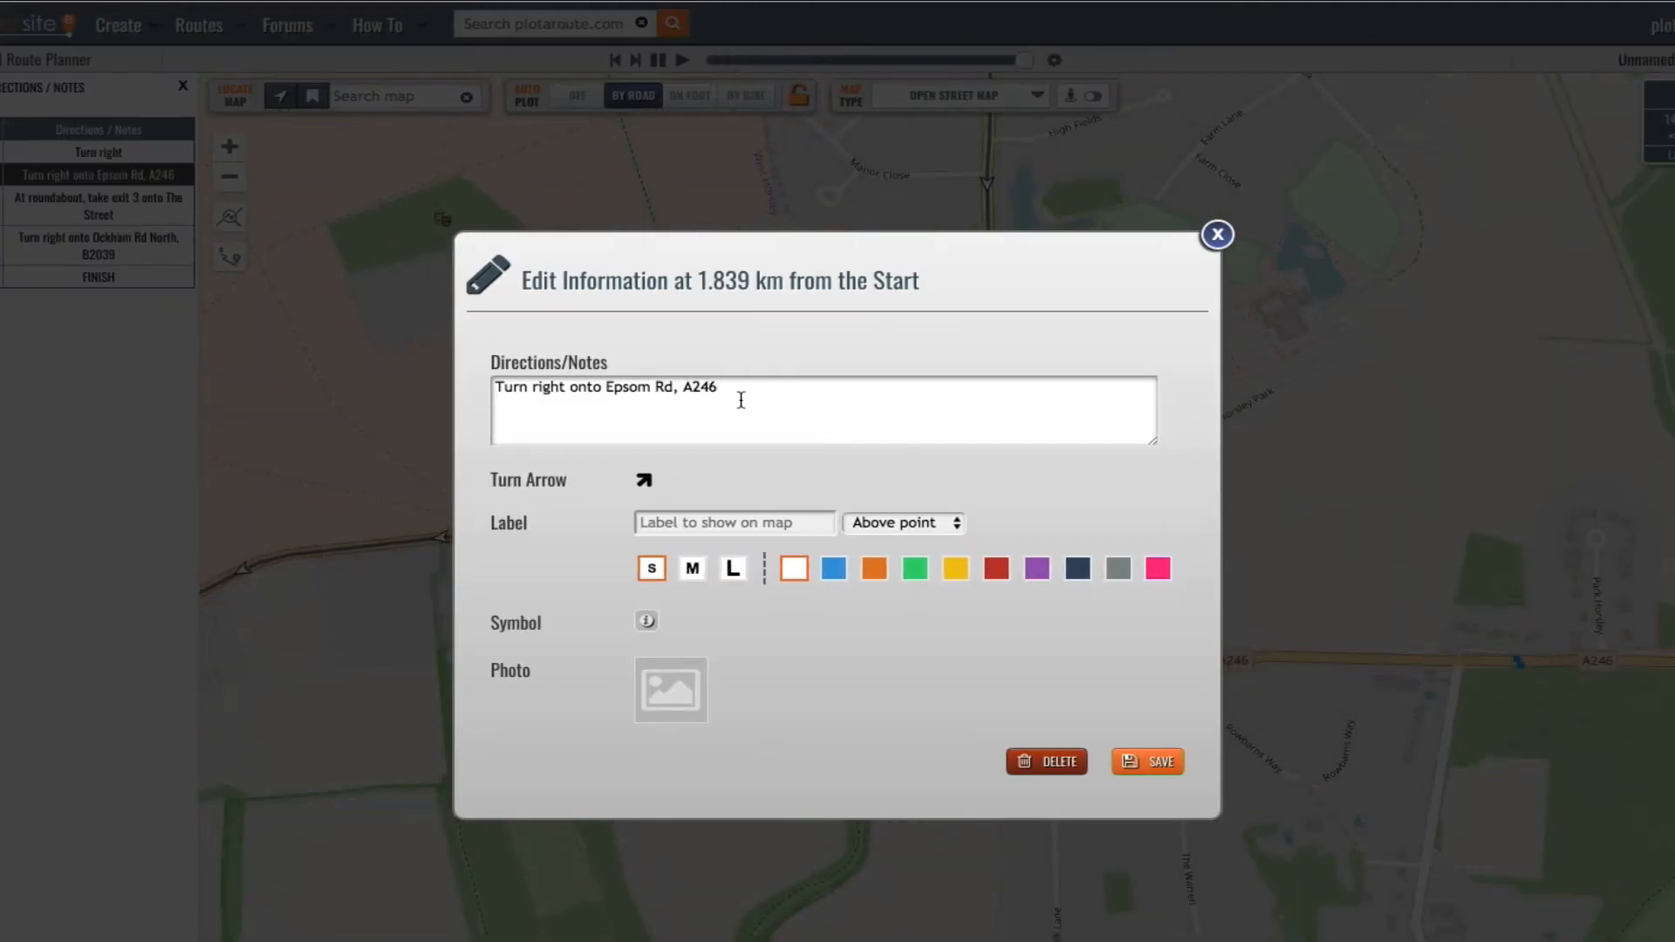
{"action": "left_click", "coordinate": [1216, 233]}
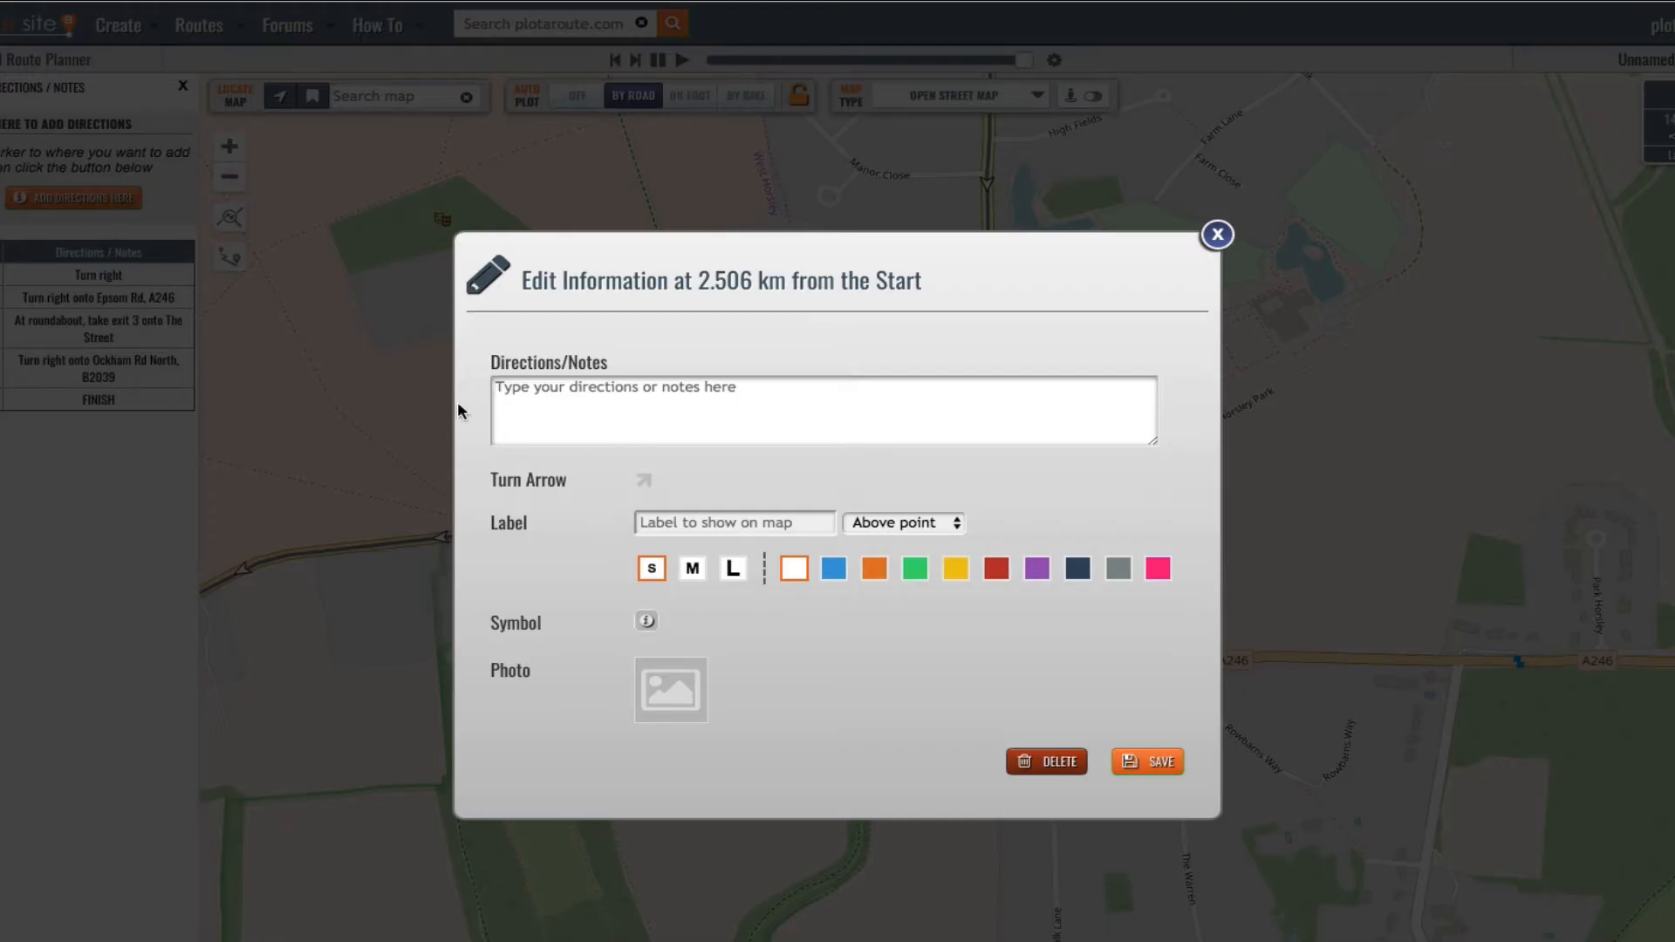
Save a 'Pass church' note with a 'Church' label below the point
{"action": "type", "text": "Pass church"}
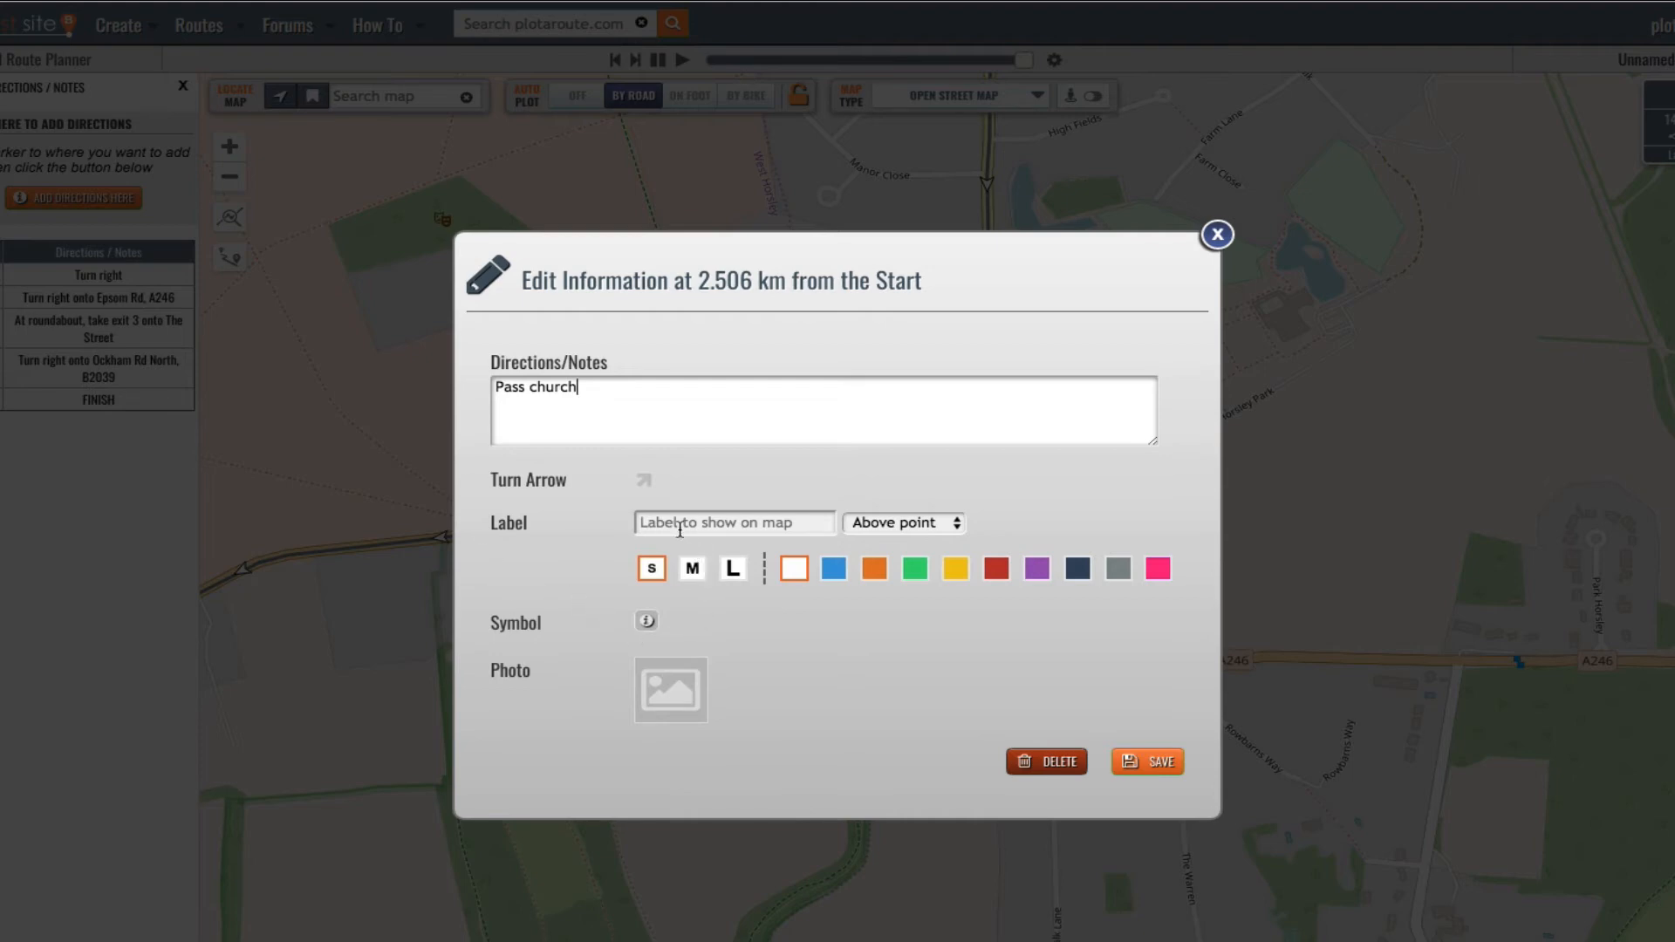
{"action": "type", "text": "Church"}
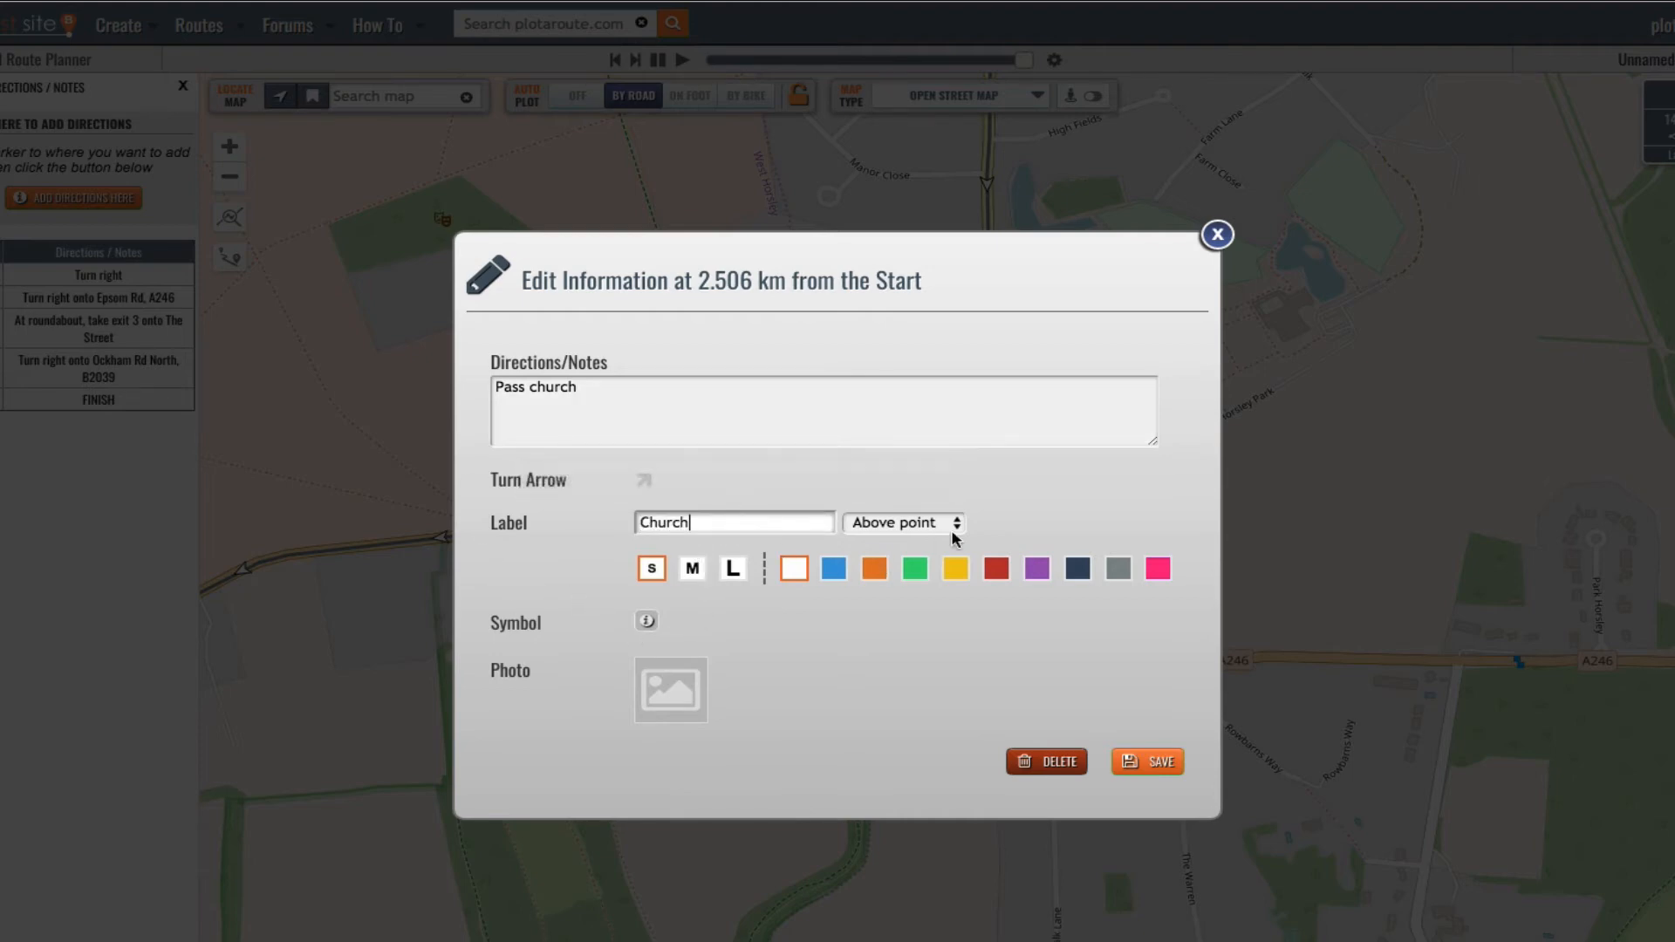
{"action": "left_click", "coordinate": [903, 522]}
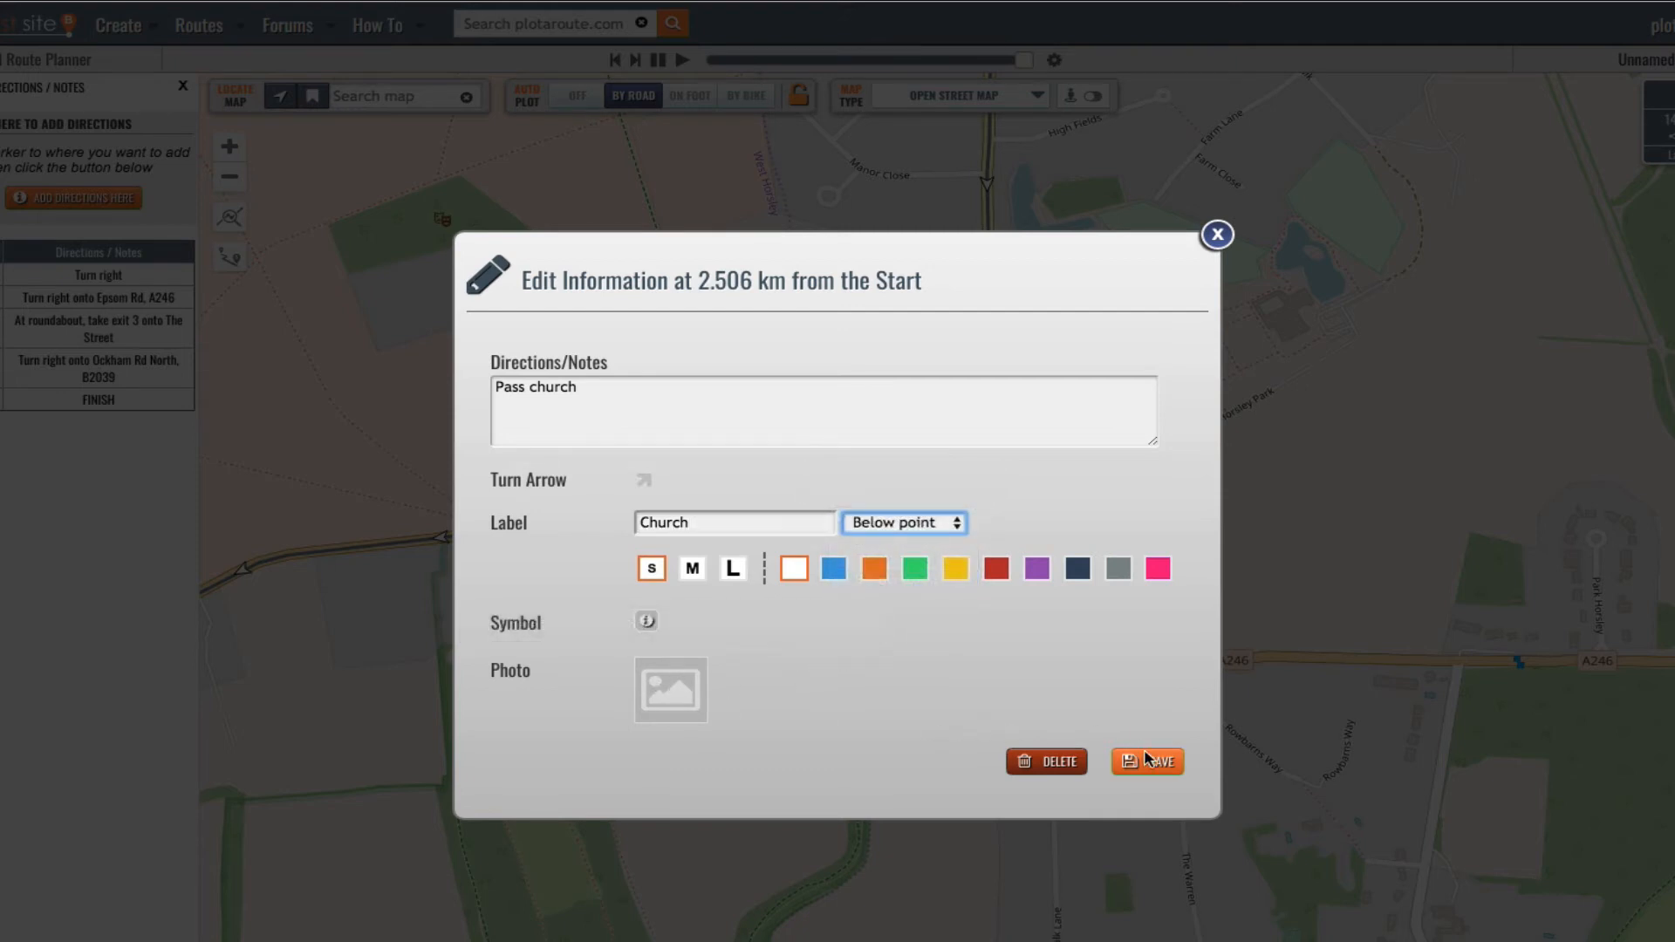
{"action": "left_click", "coordinate": [1145, 761]}
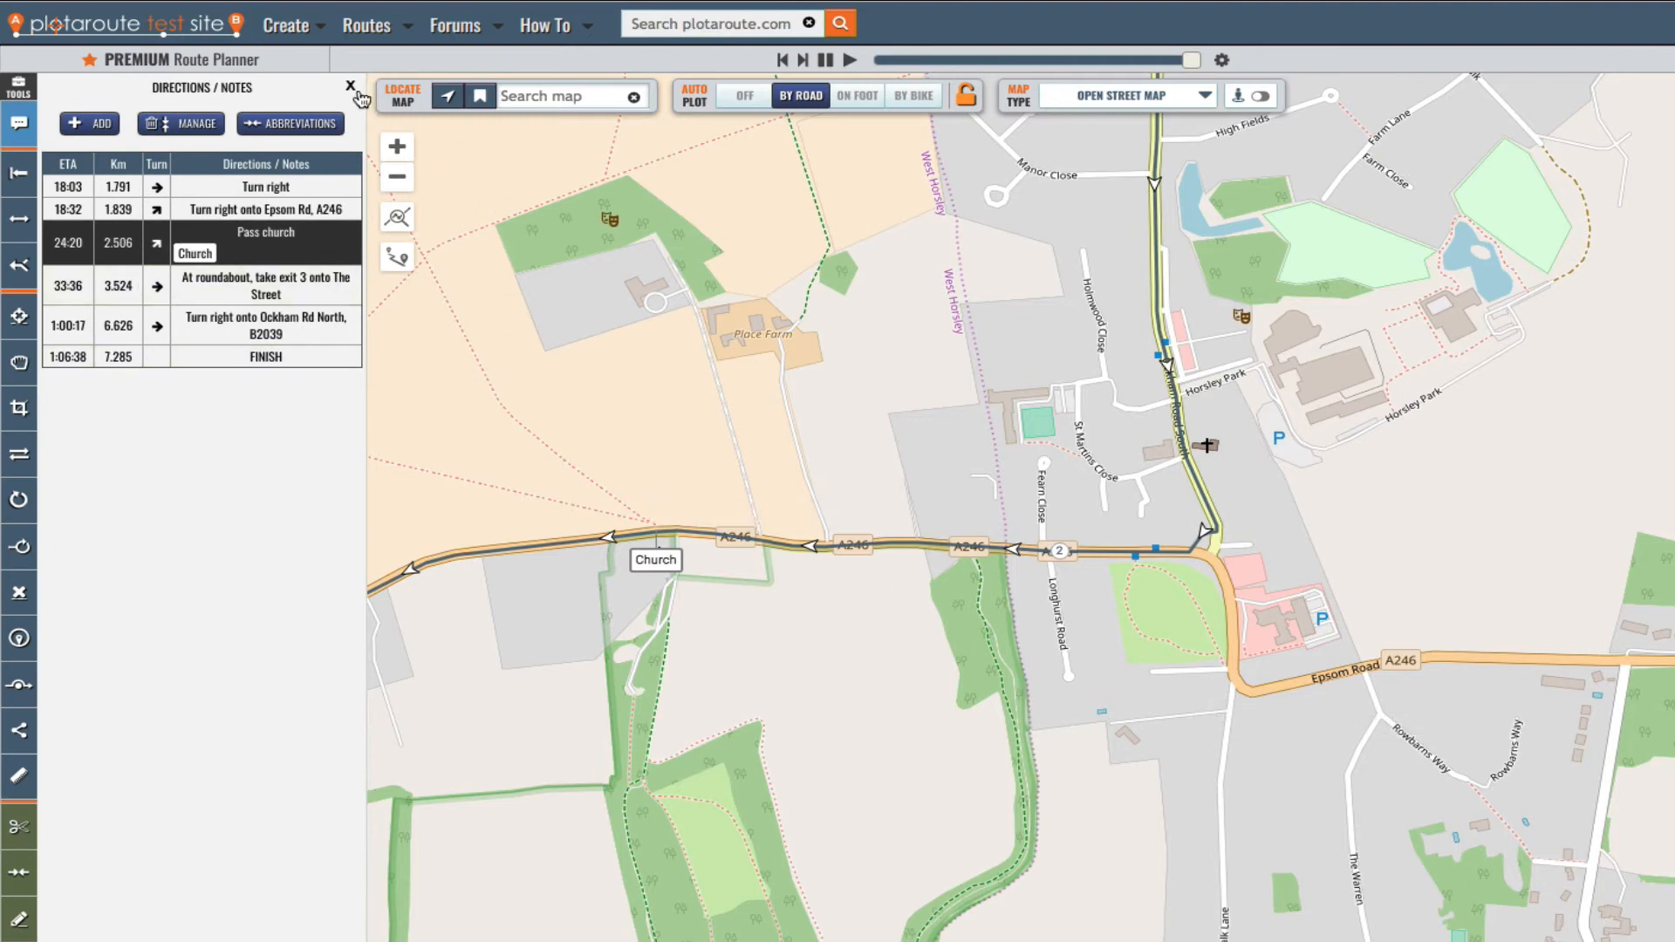
Close directions and place a 'Park here' label with a parking symbol on the map
{"action": "left_click", "coordinate": [349, 85]}
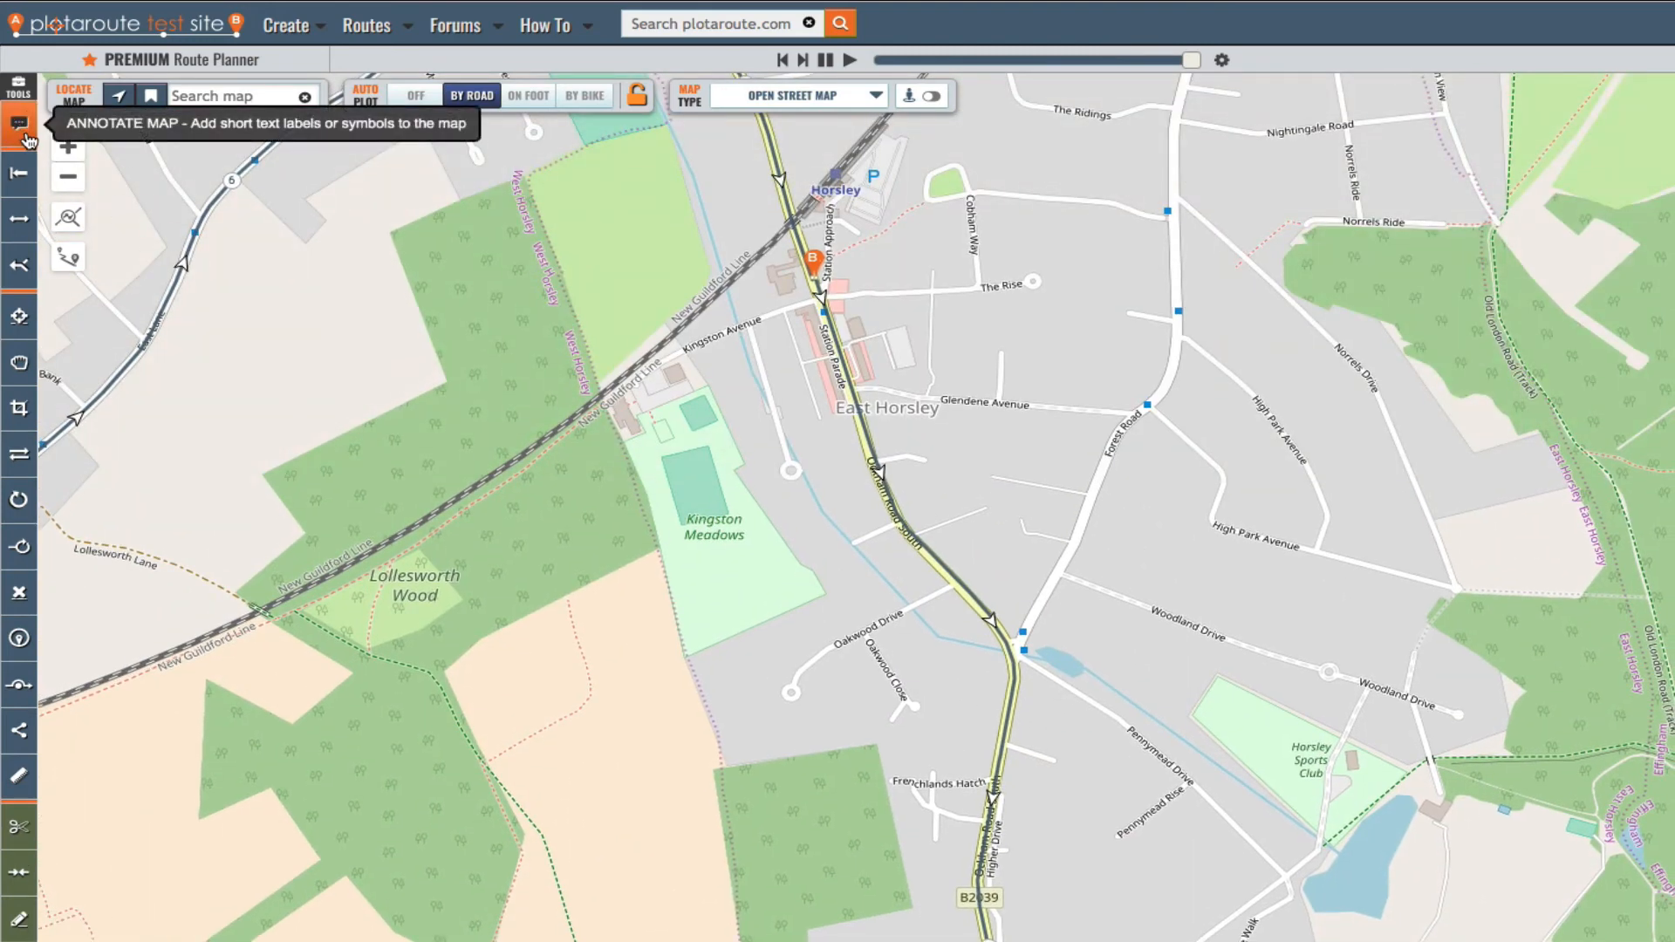
{"action": "left_click", "coordinate": [18, 125]}
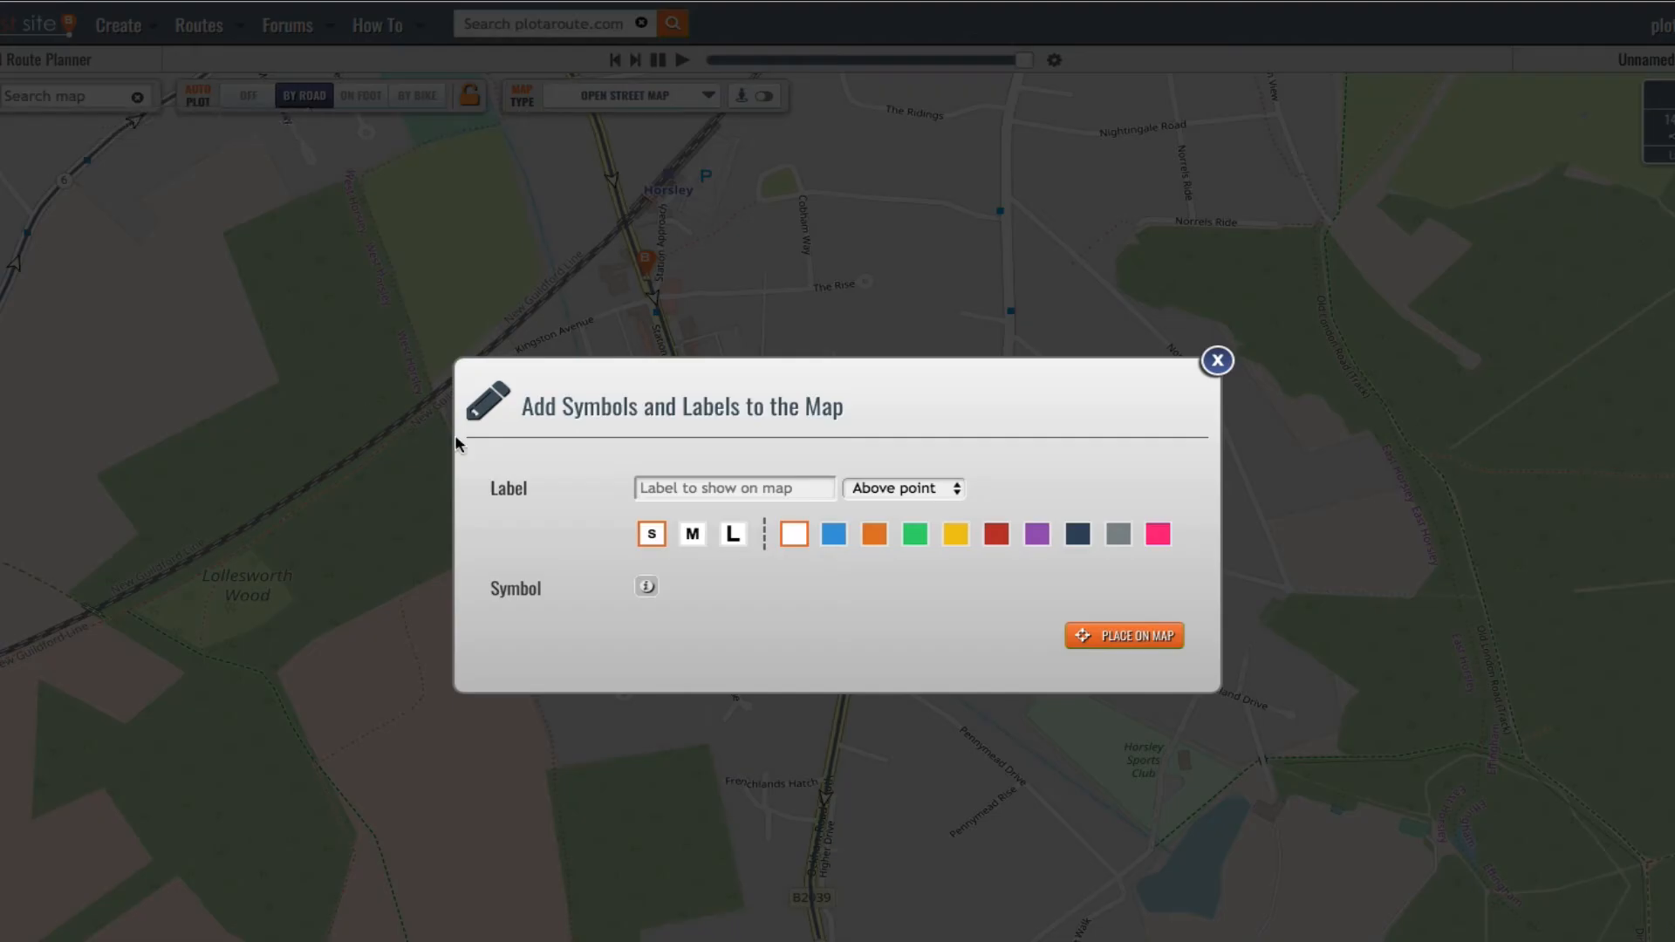
{"action": "type", "text": "Par"}
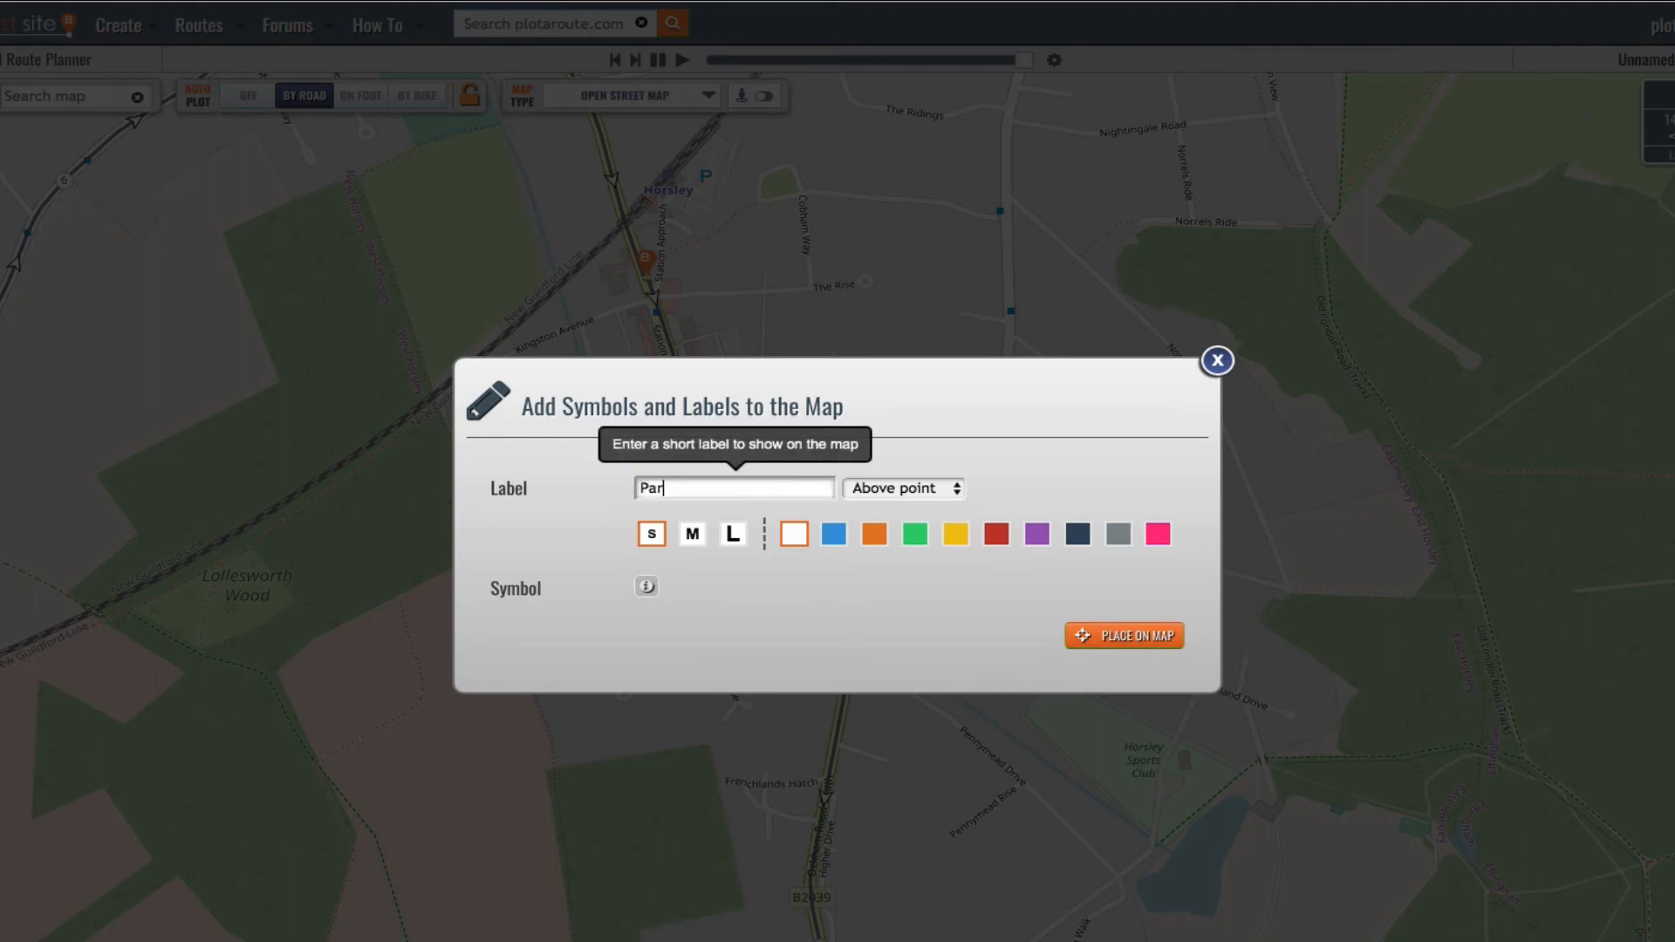
{"action": "type", "text": "k here"}
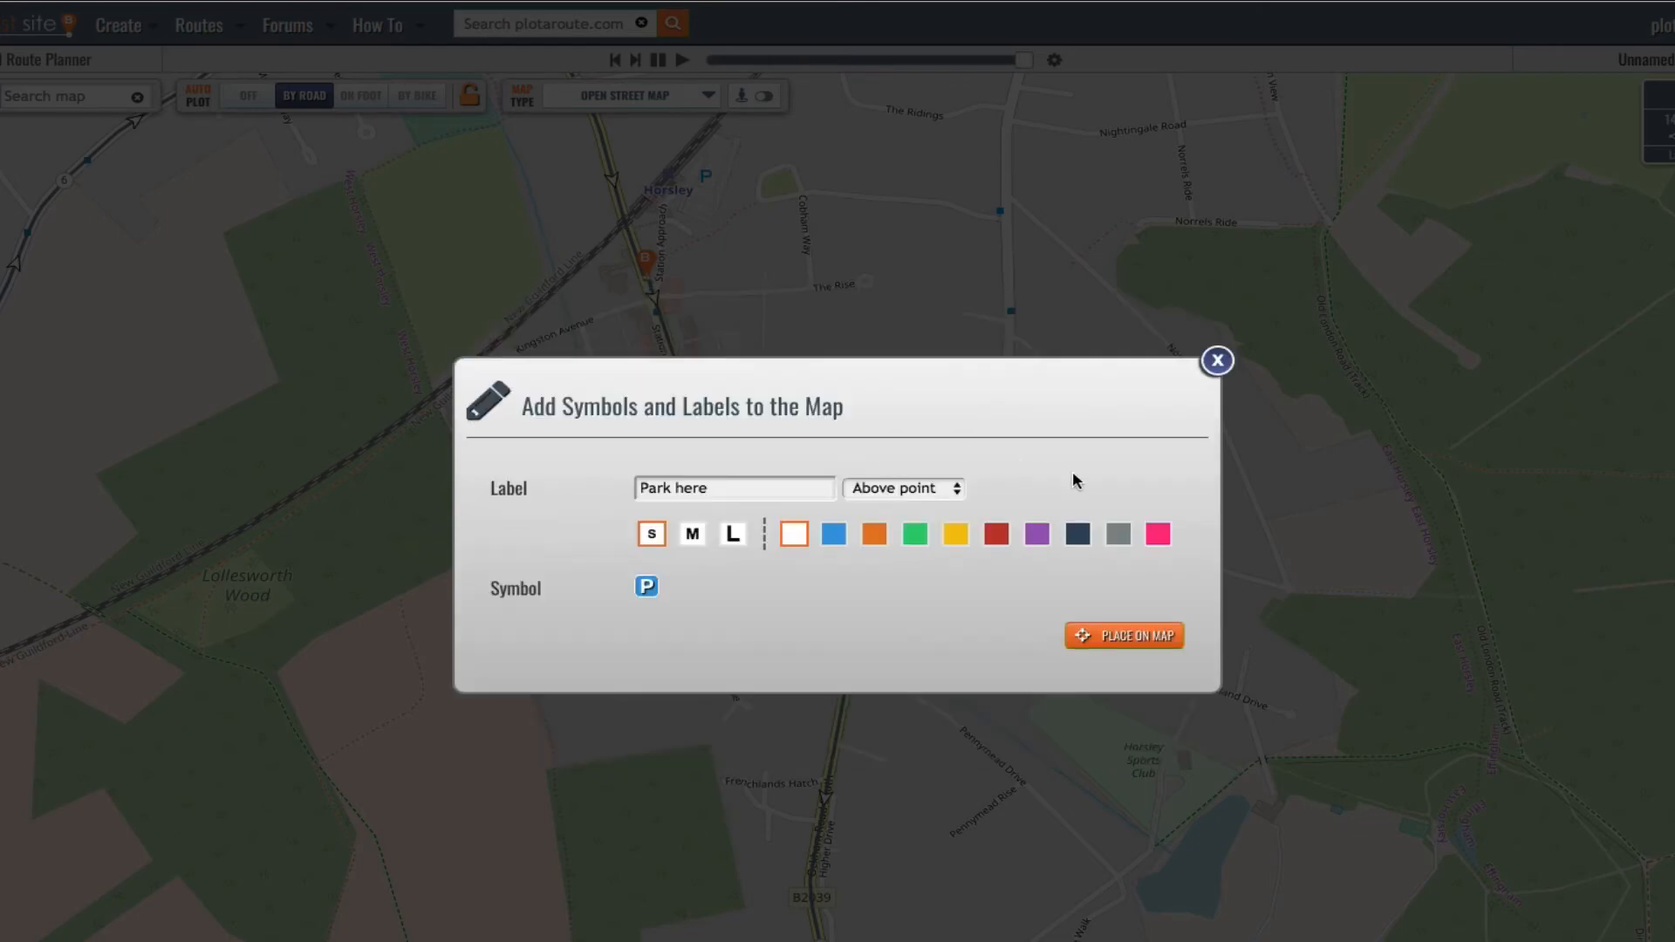
{"action": "left_click", "coordinate": [1123, 634]}
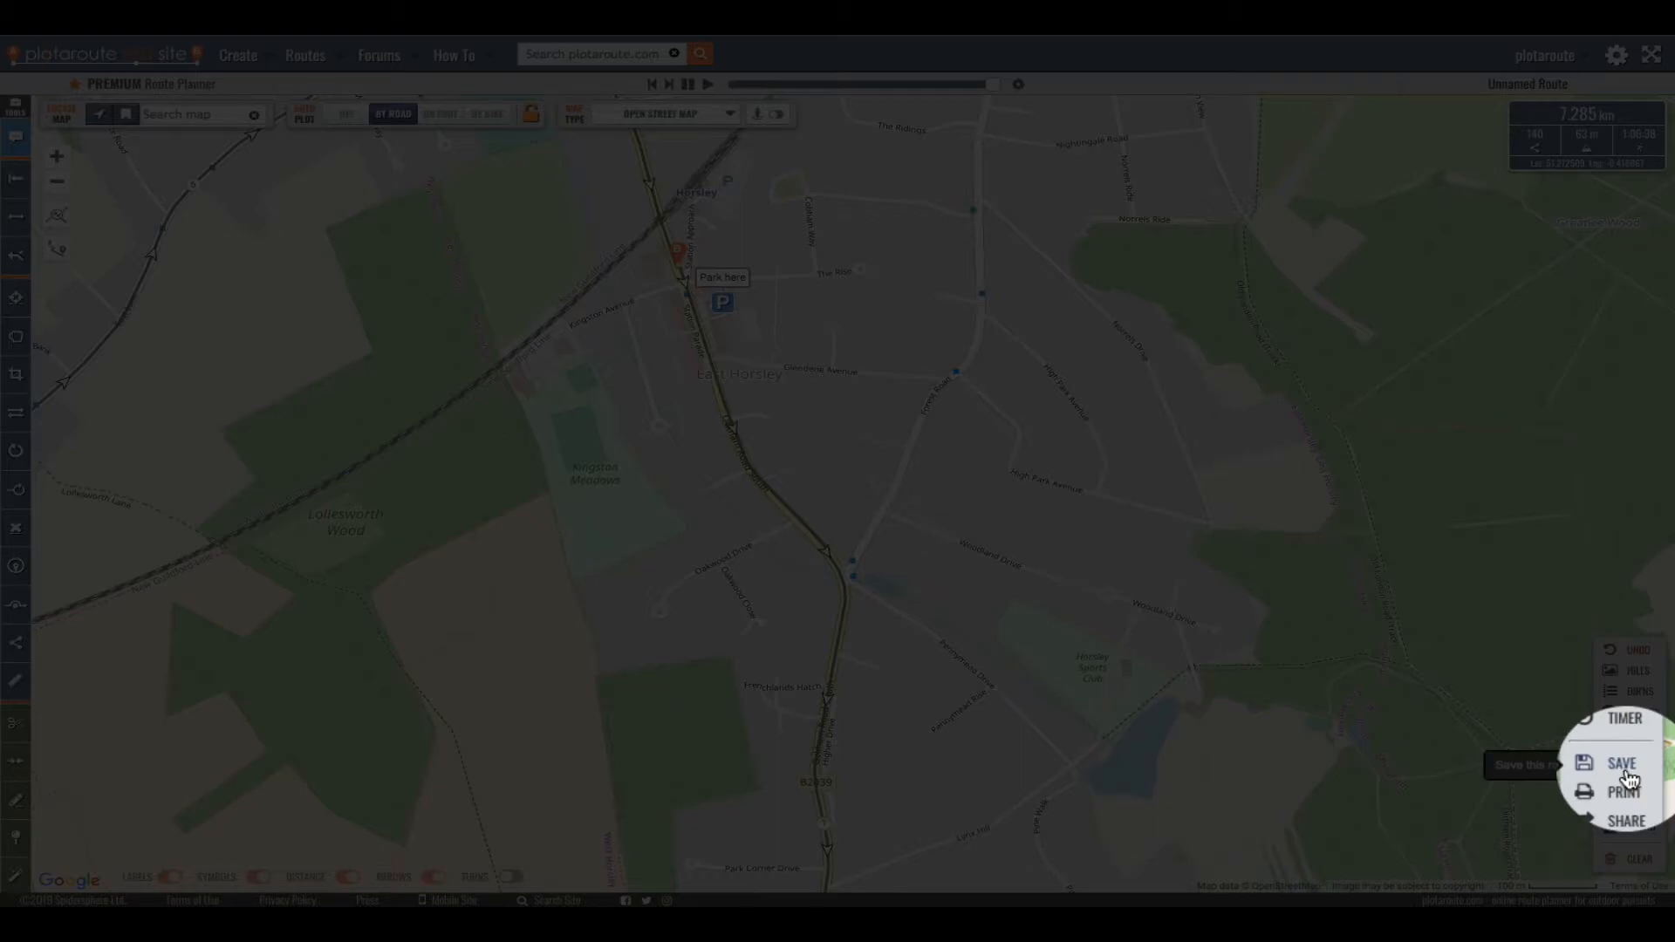
Name the route 'Horsley', keep it public, and mark it as a road running route
{"action": "left_click", "coordinate": [1622, 763]}
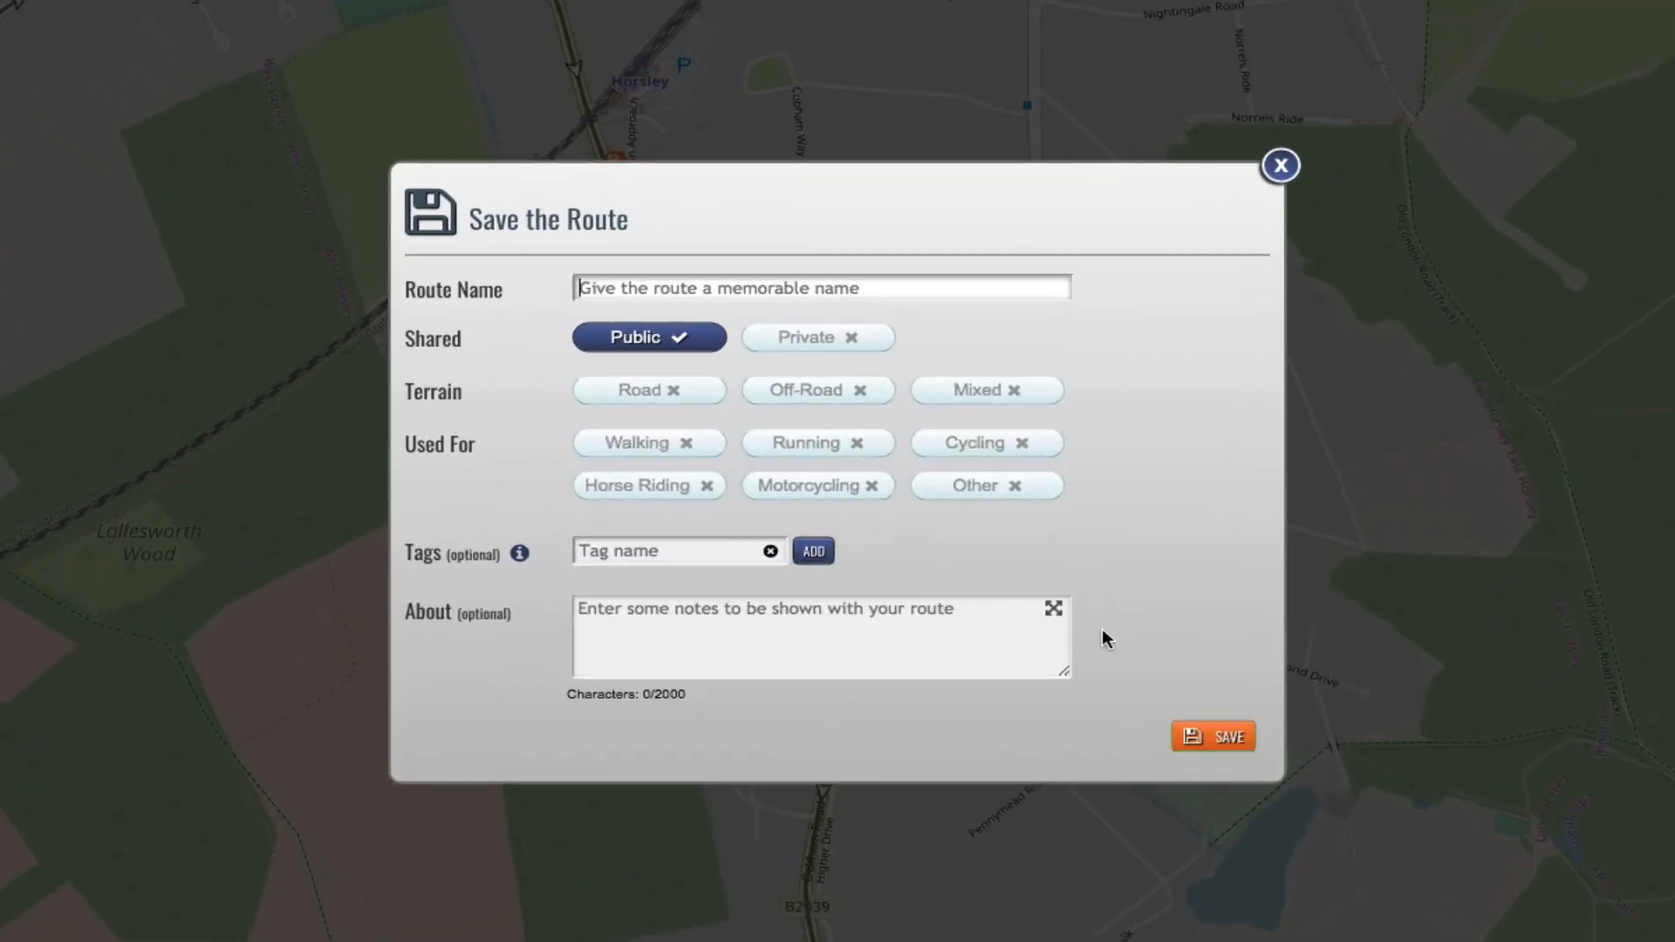
{"action": "type", "text": "Horsley"}
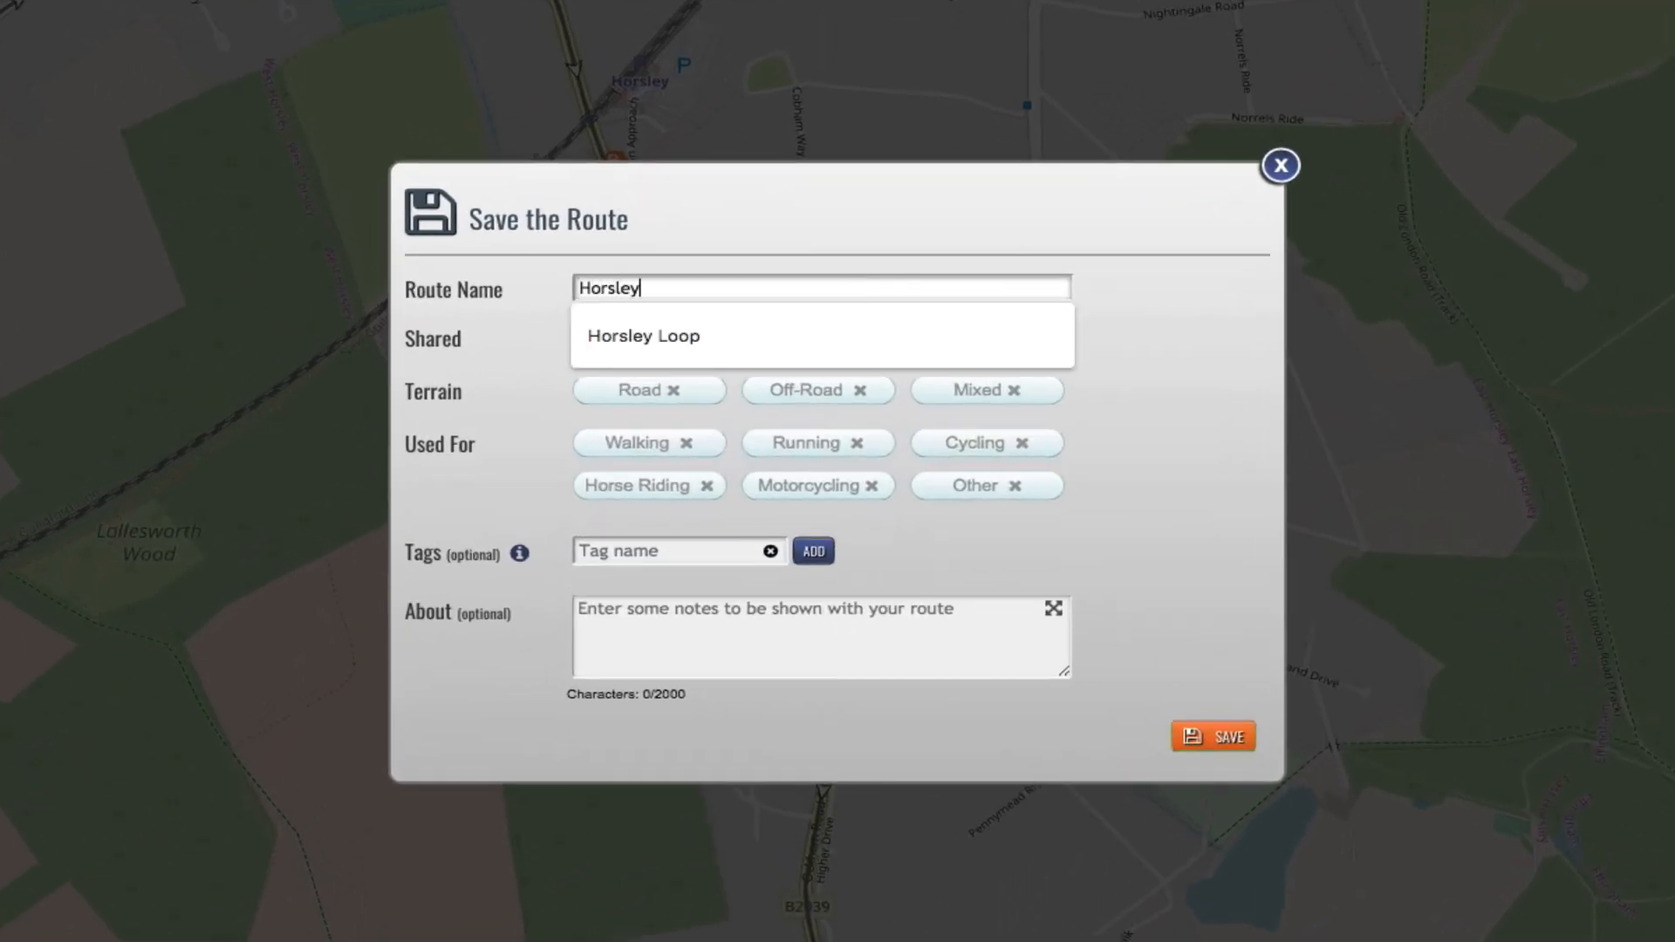
{"action": "left_click", "coordinate": [641, 337]}
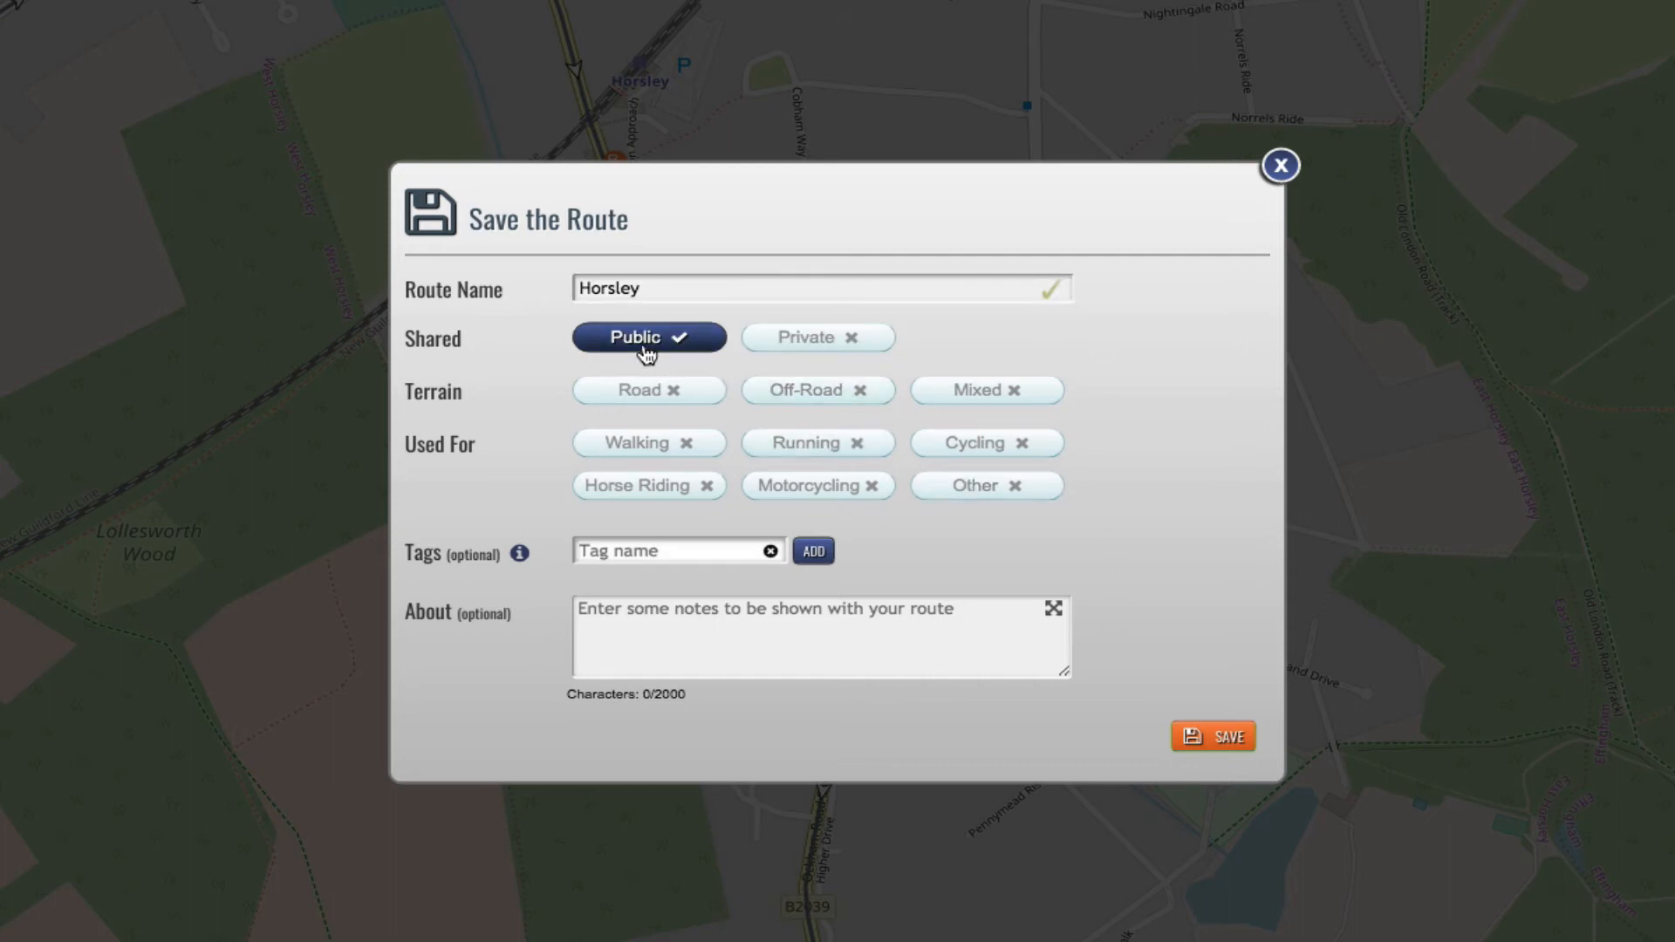
{"action": "mouse_move", "coordinate": [648, 389]}
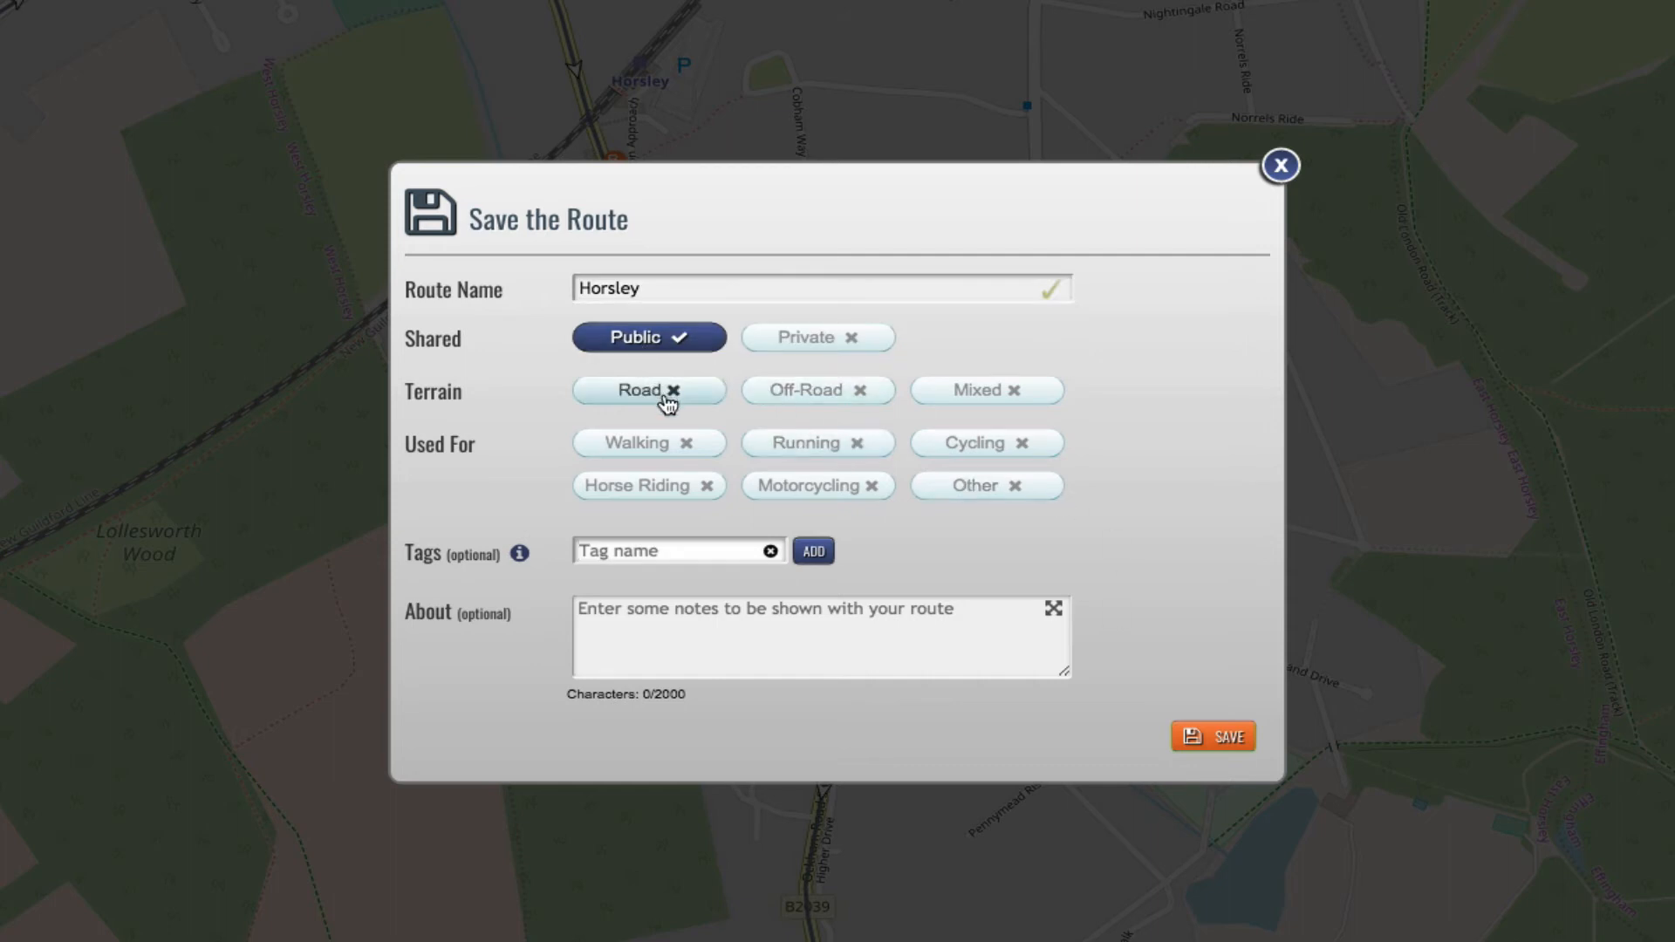
{"action": "left_click", "coordinate": [648, 389]}
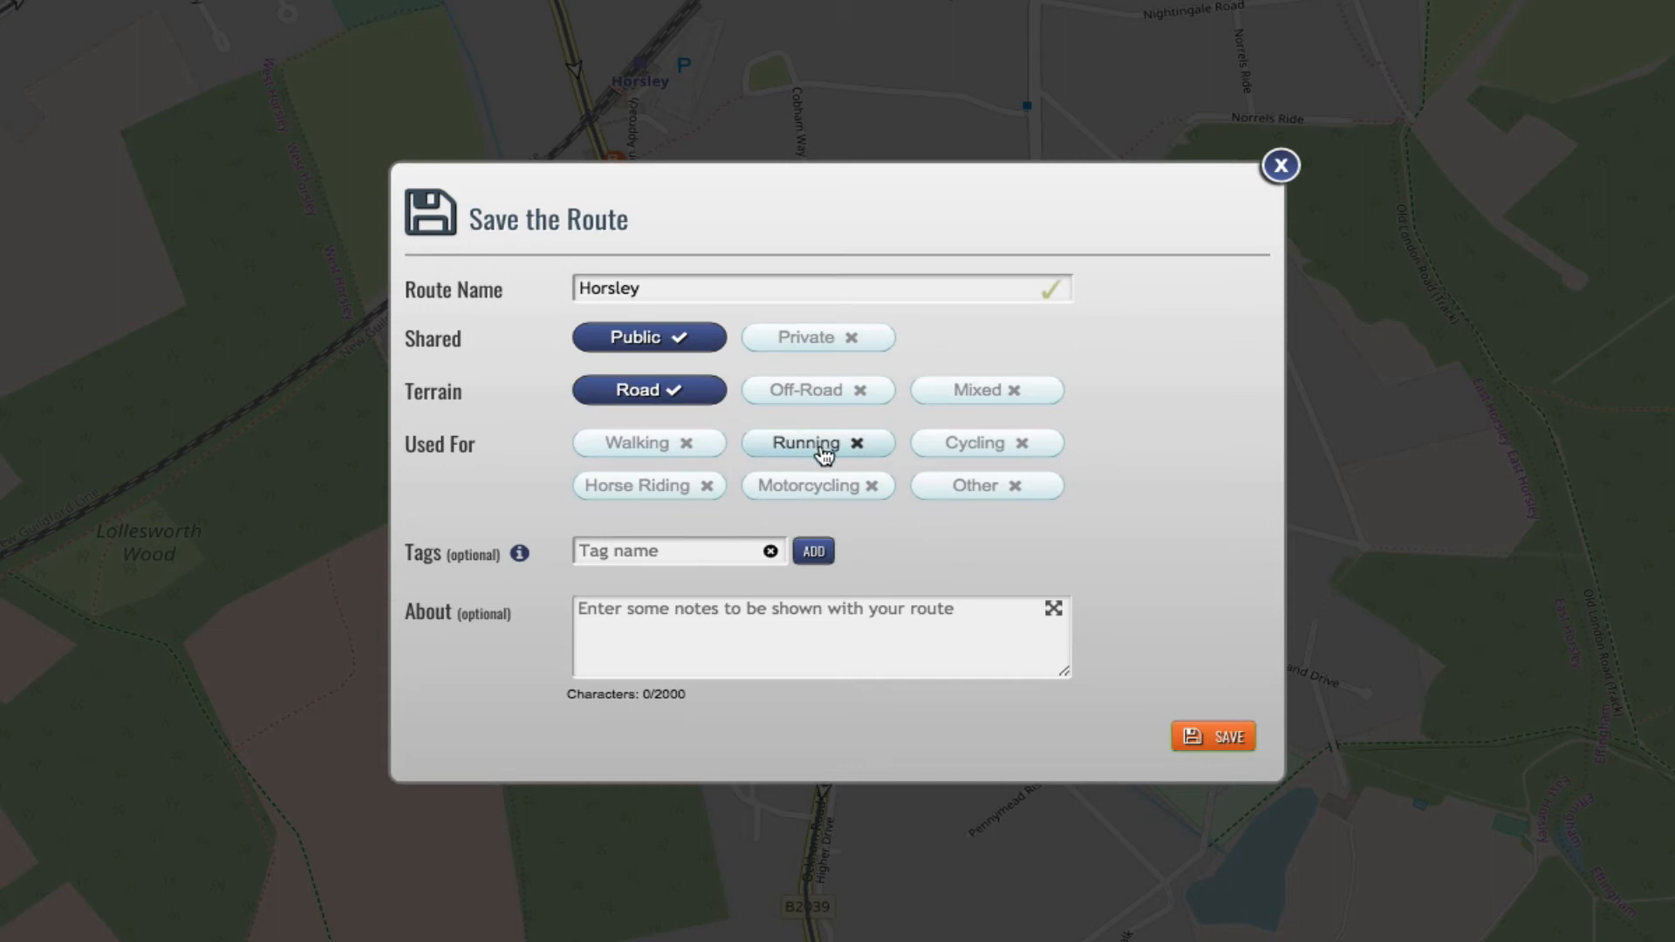
{"action": "left_click", "coordinate": [816, 442]}
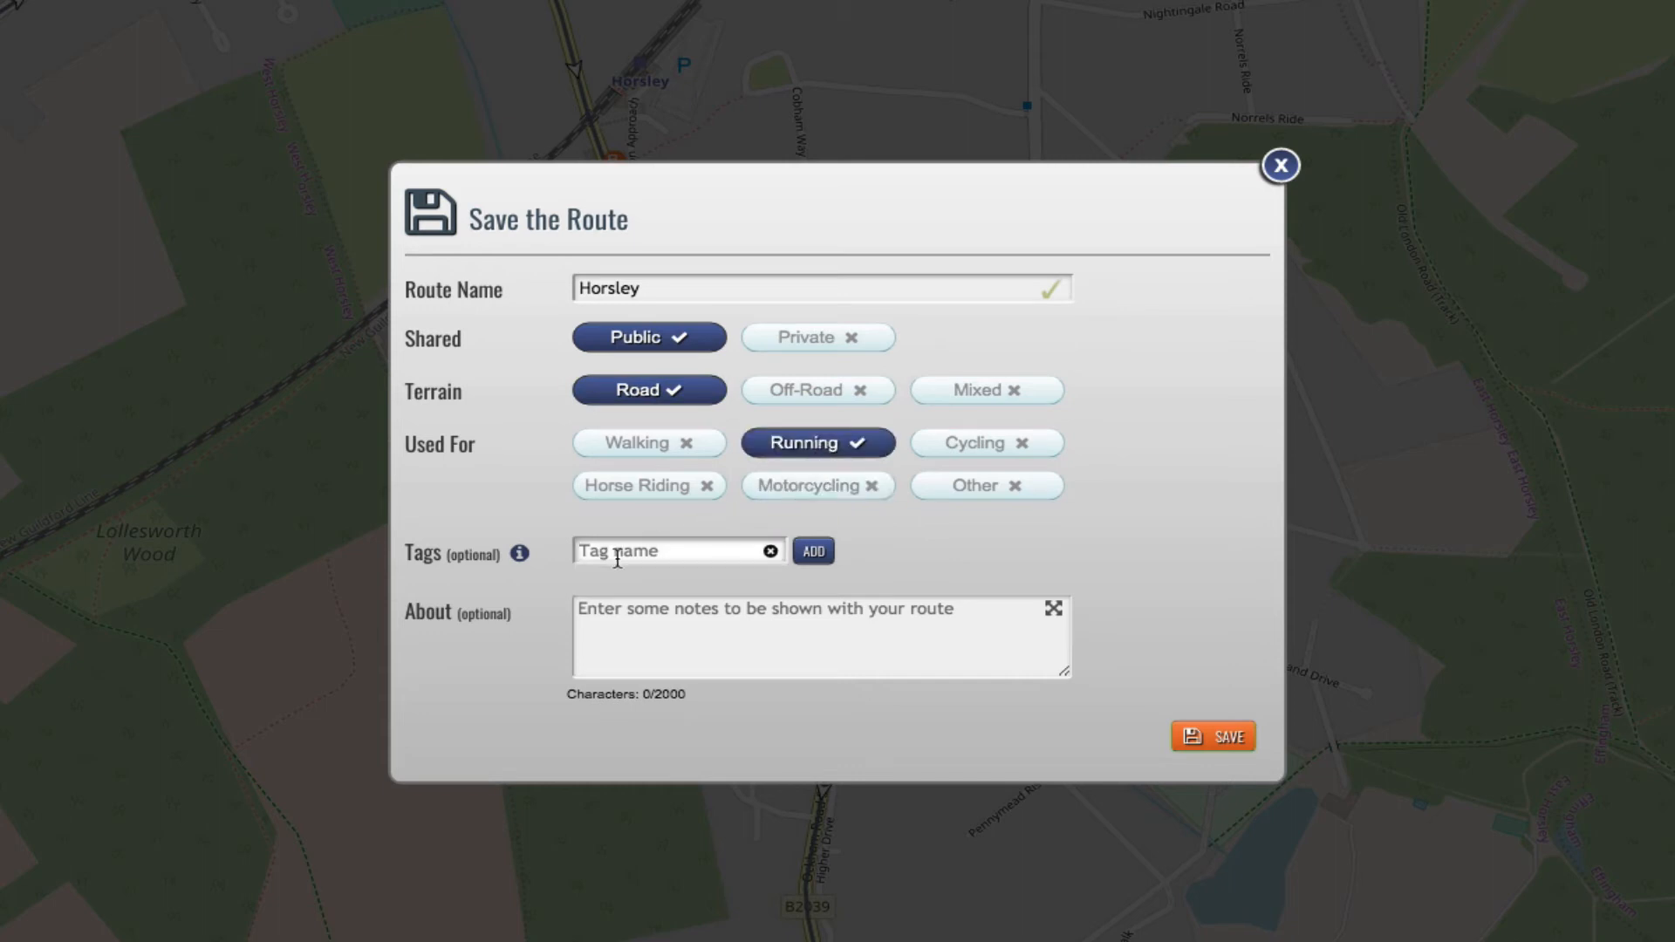
Tag it 'local' and 'from station', add note 'Park near shops', and save
{"action": "type", "text": "local"}
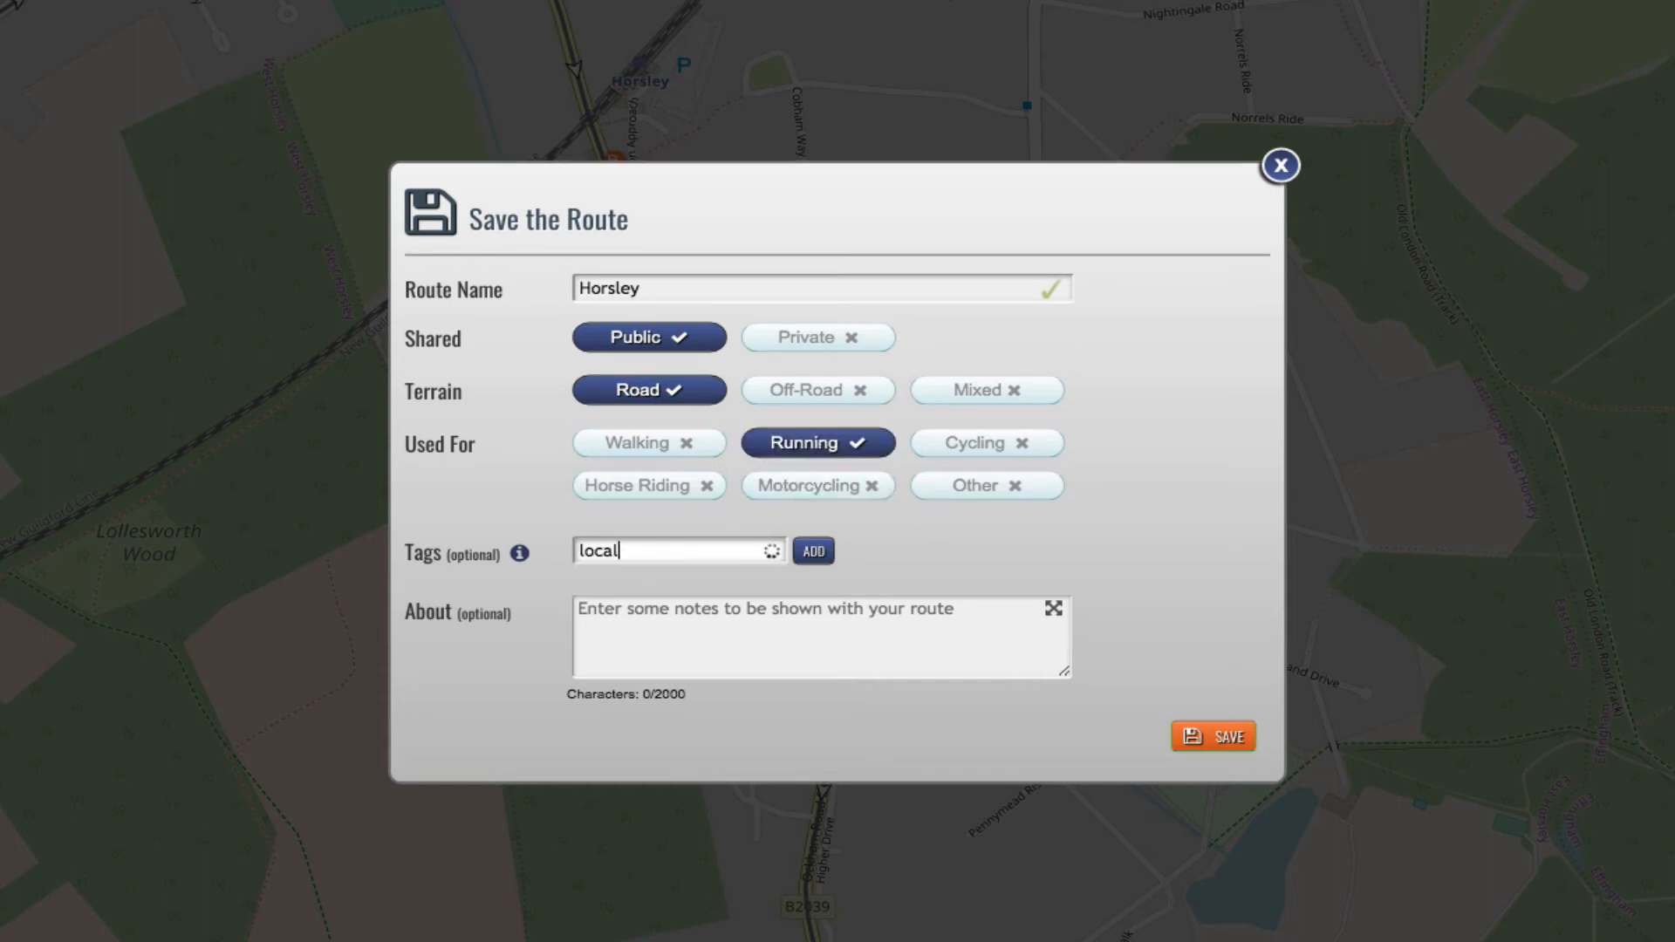
{"action": "left_click", "coordinate": [812, 551]}
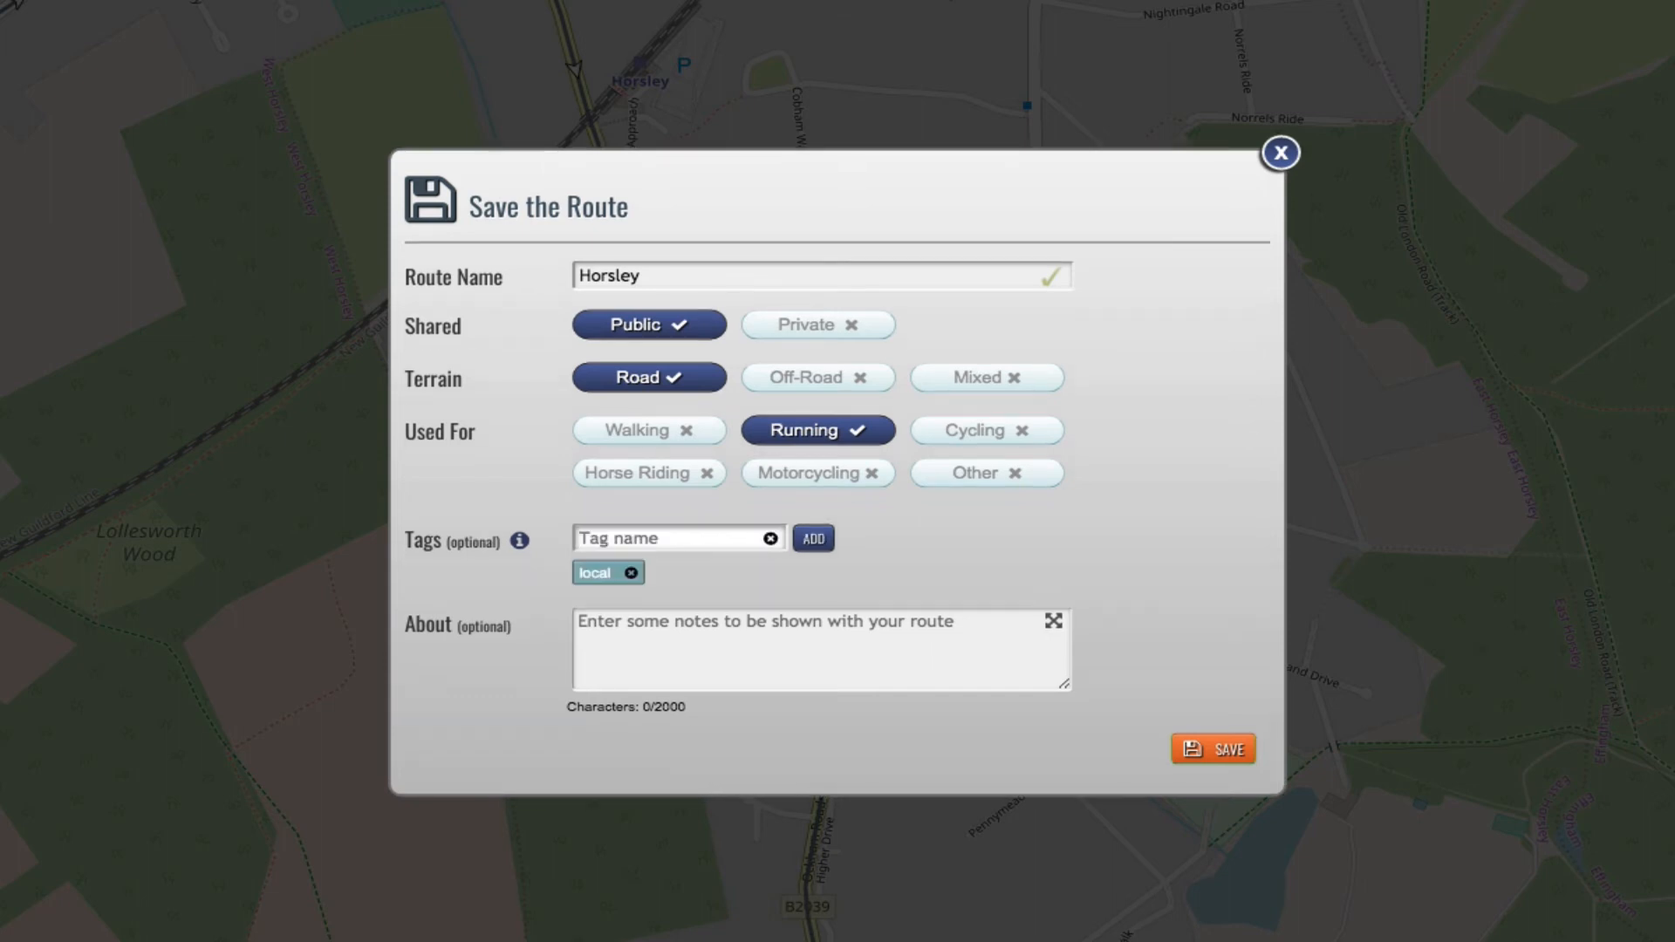
{"action": "type", "text": "from station"}
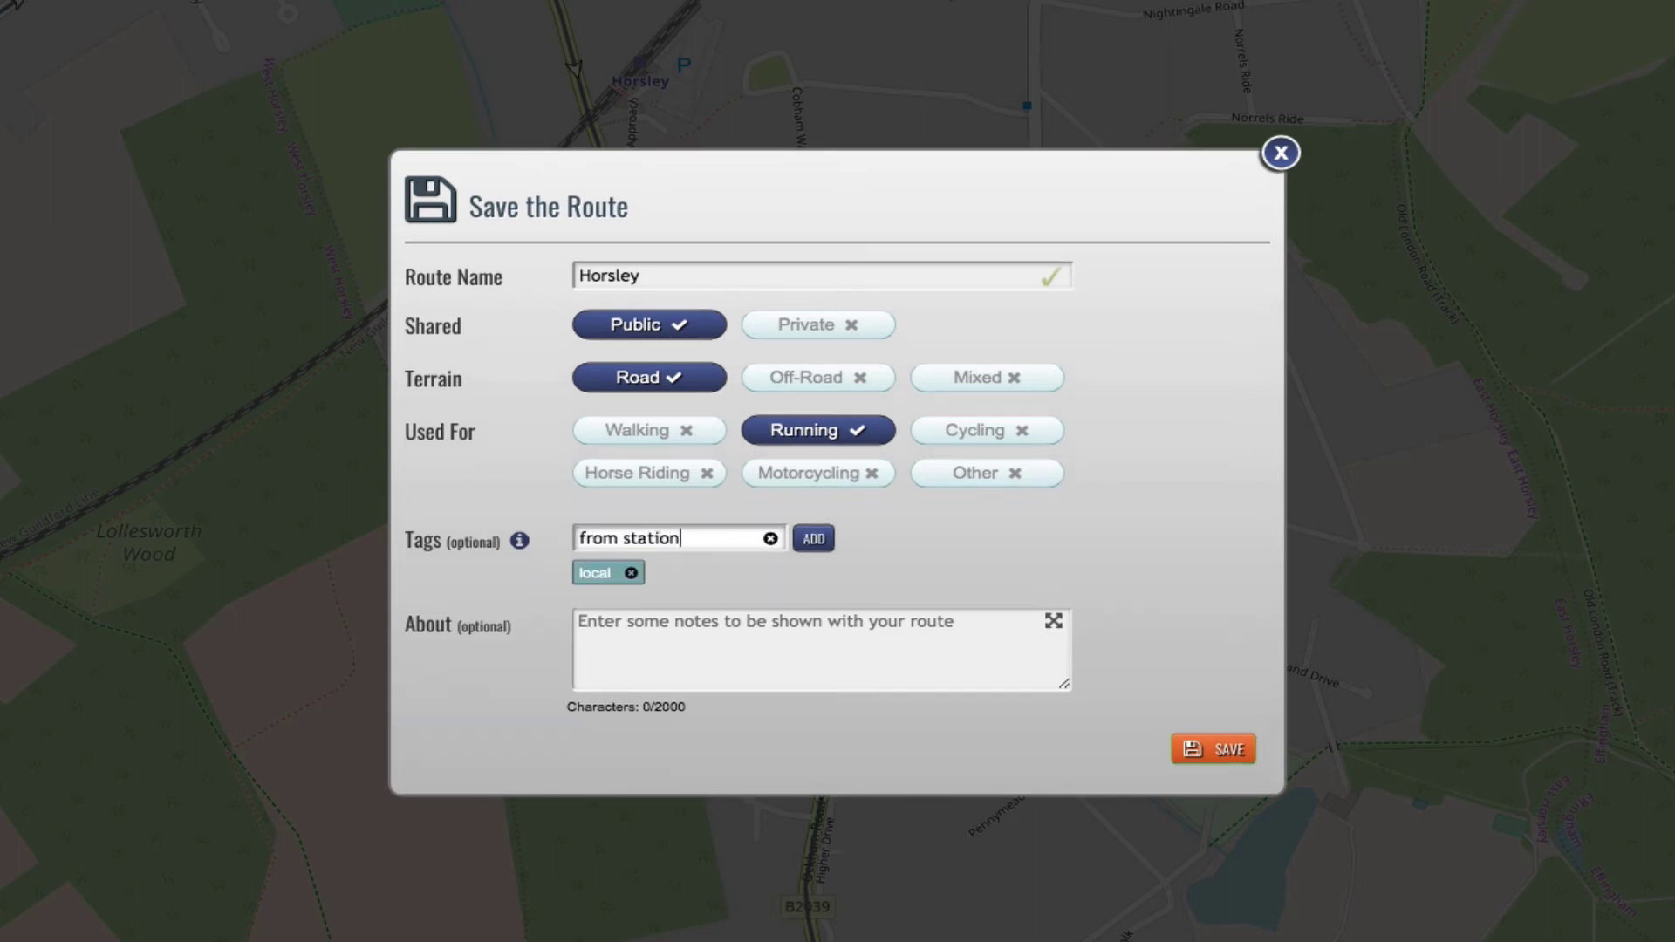
{"action": "left_click", "coordinate": [813, 537]}
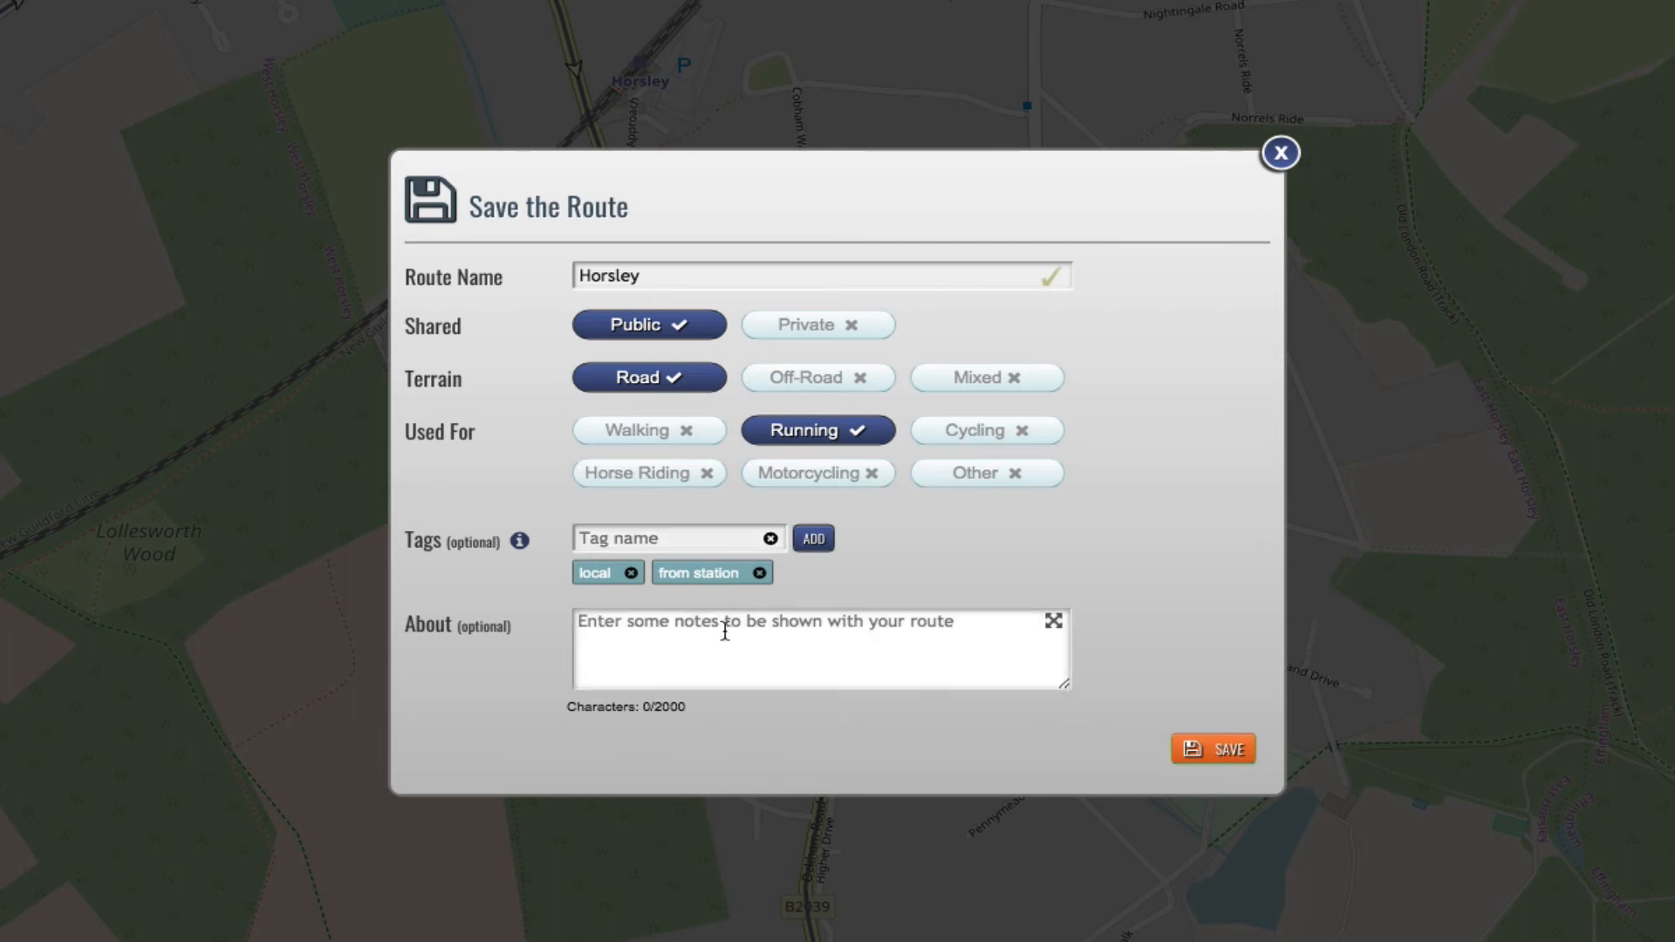
{"action": "type", "text": "Park near"}
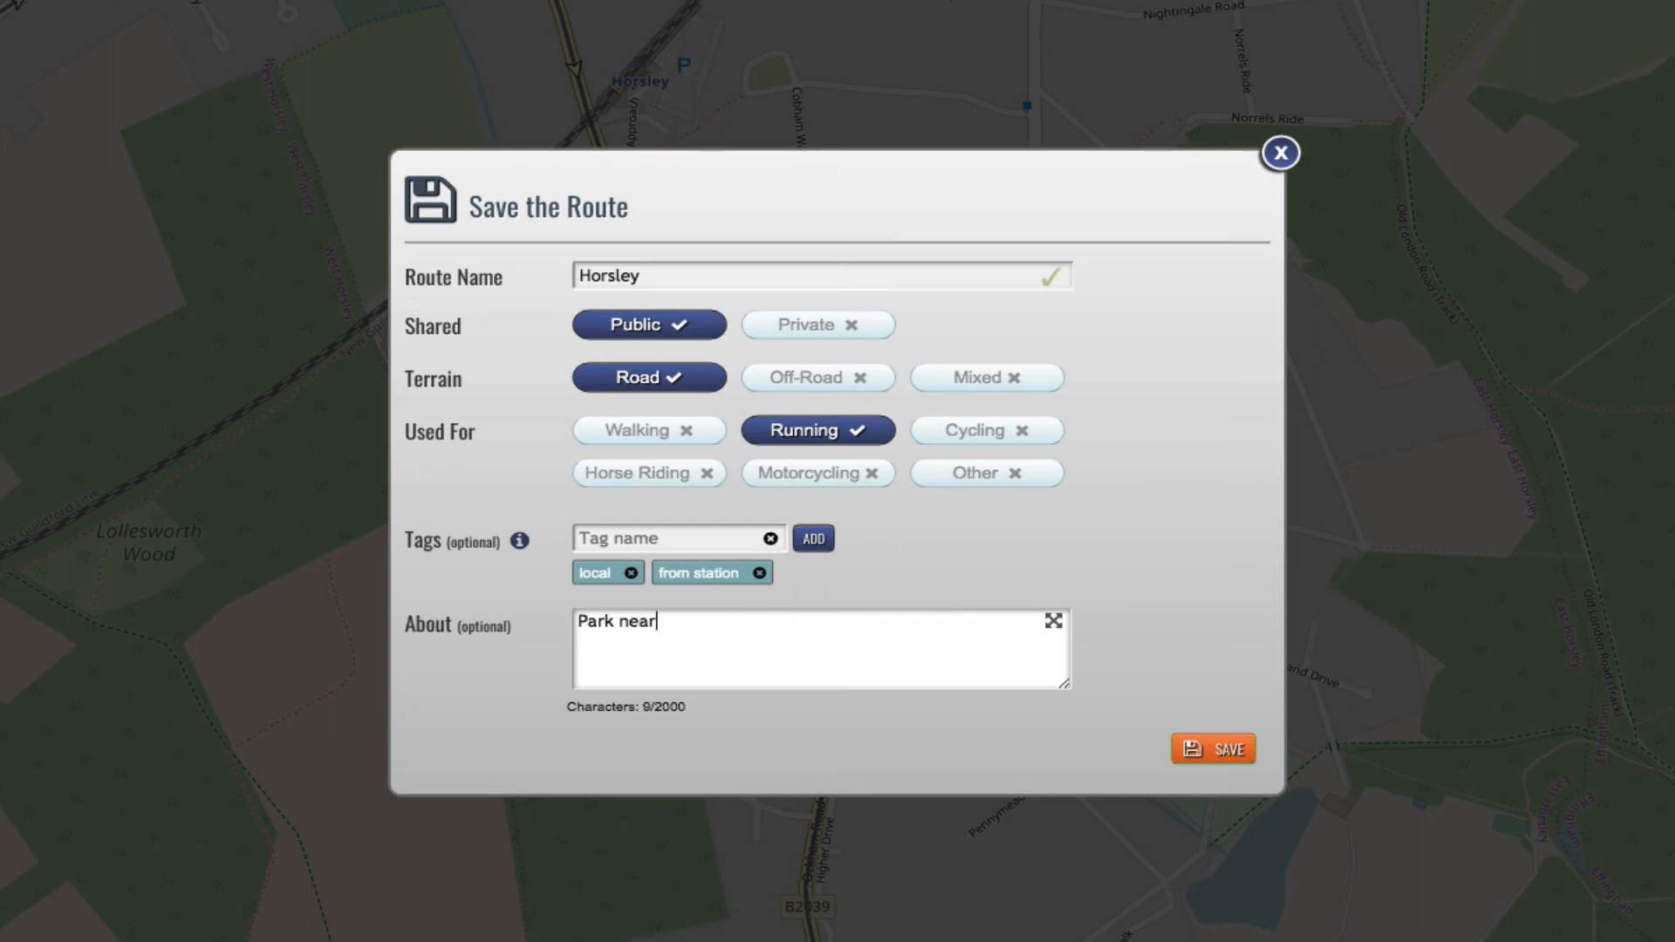
{"action": "type", "text": "shops"}
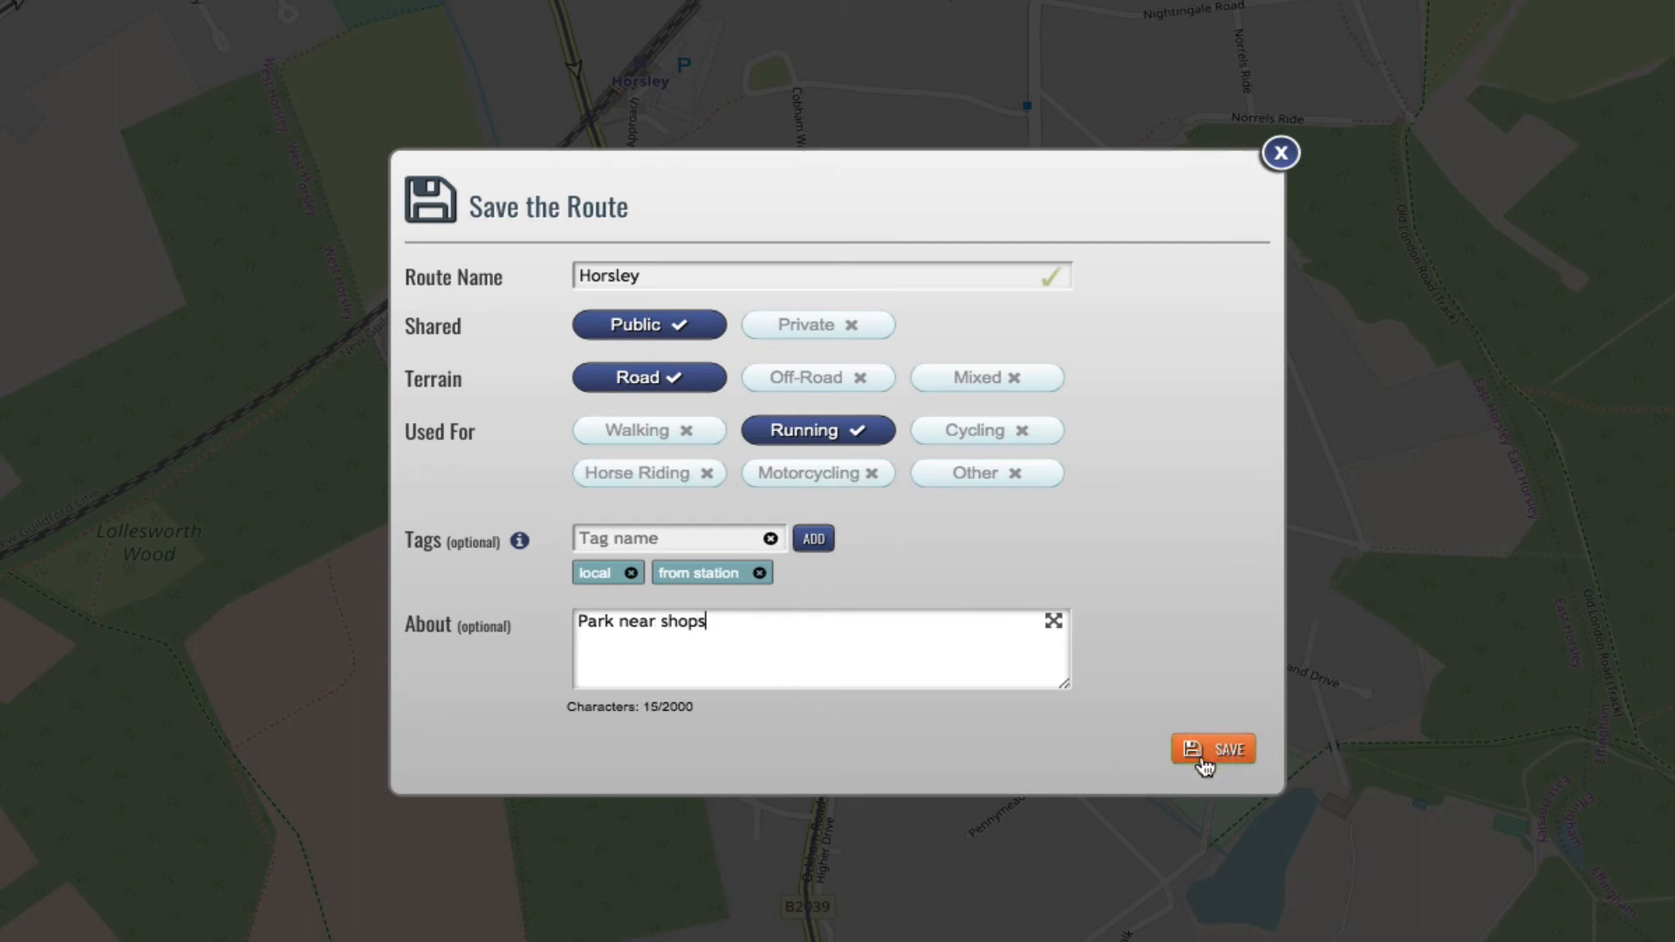
{"action": "left_click", "coordinate": [1213, 747]}
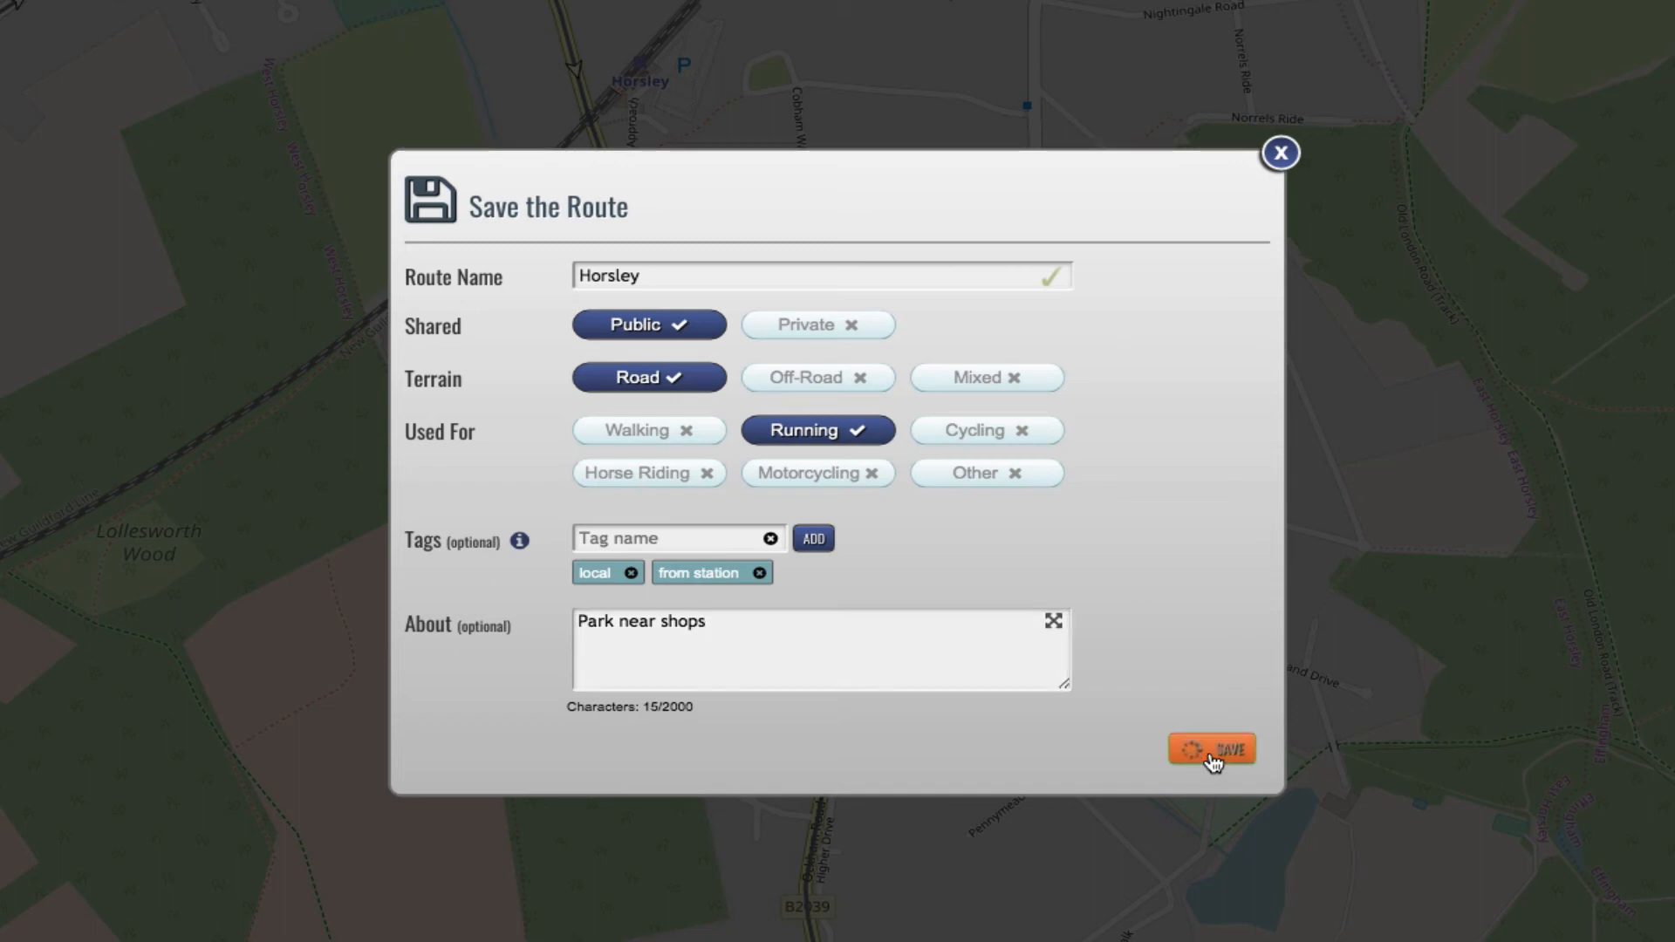
Follow the direct link dev1.plotaroute.com/route/845350 to the saved route's page
{"action": "left_click", "coordinate": [1212, 749]}
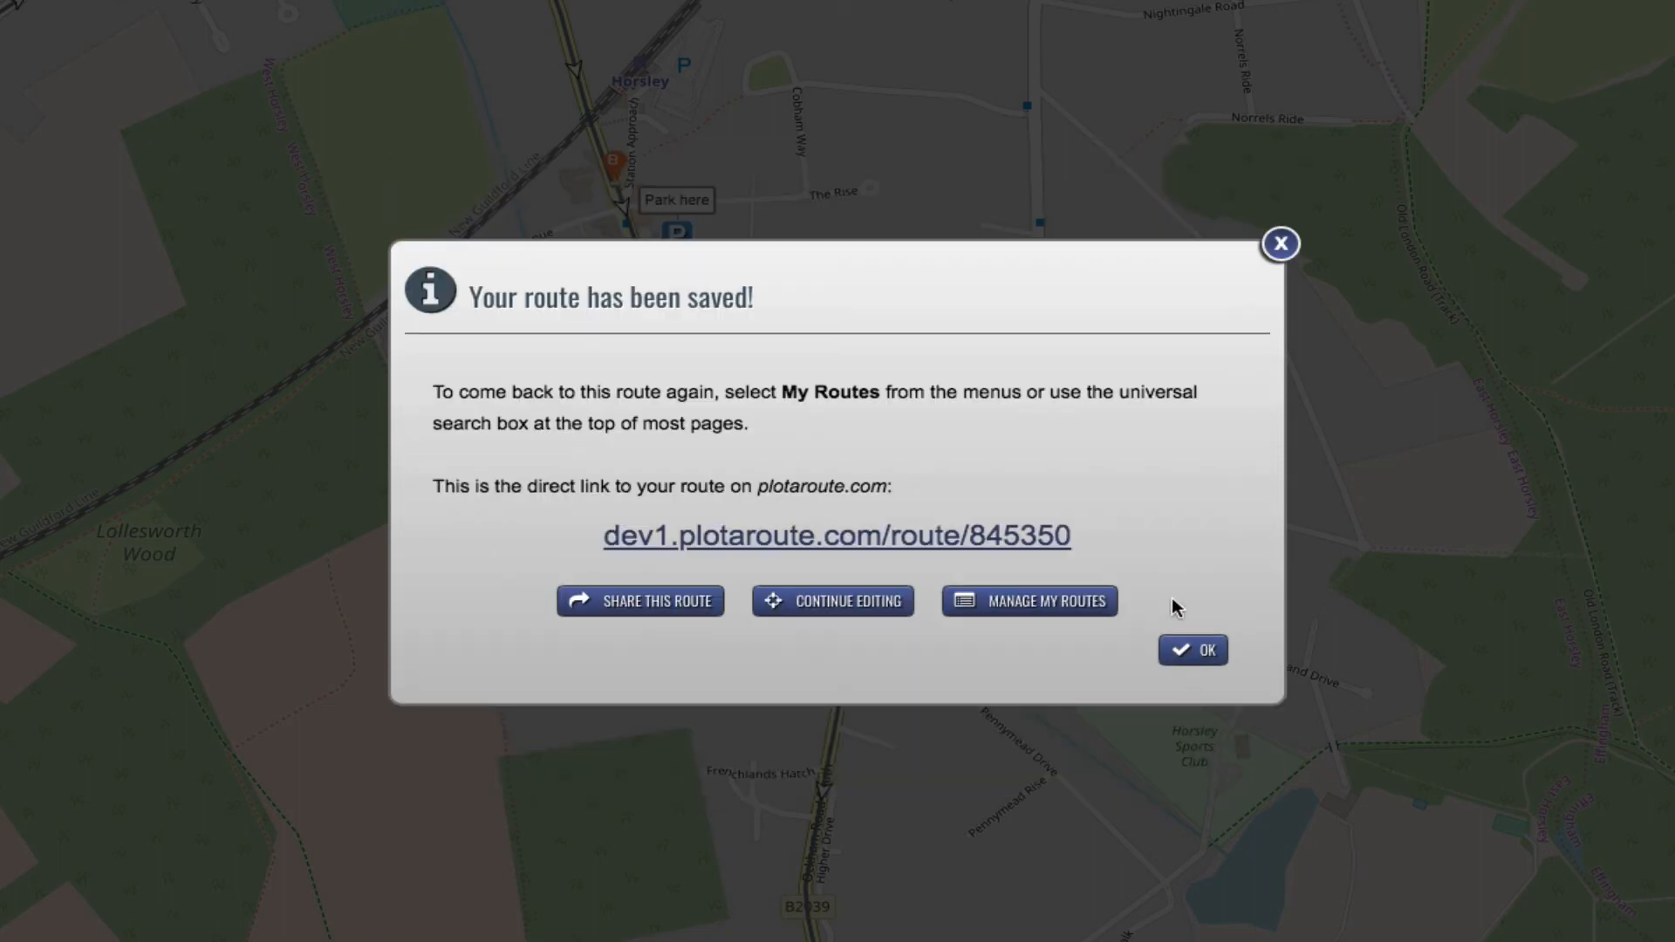
{"action": "mouse_move", "coordinate": [1086, 539]}
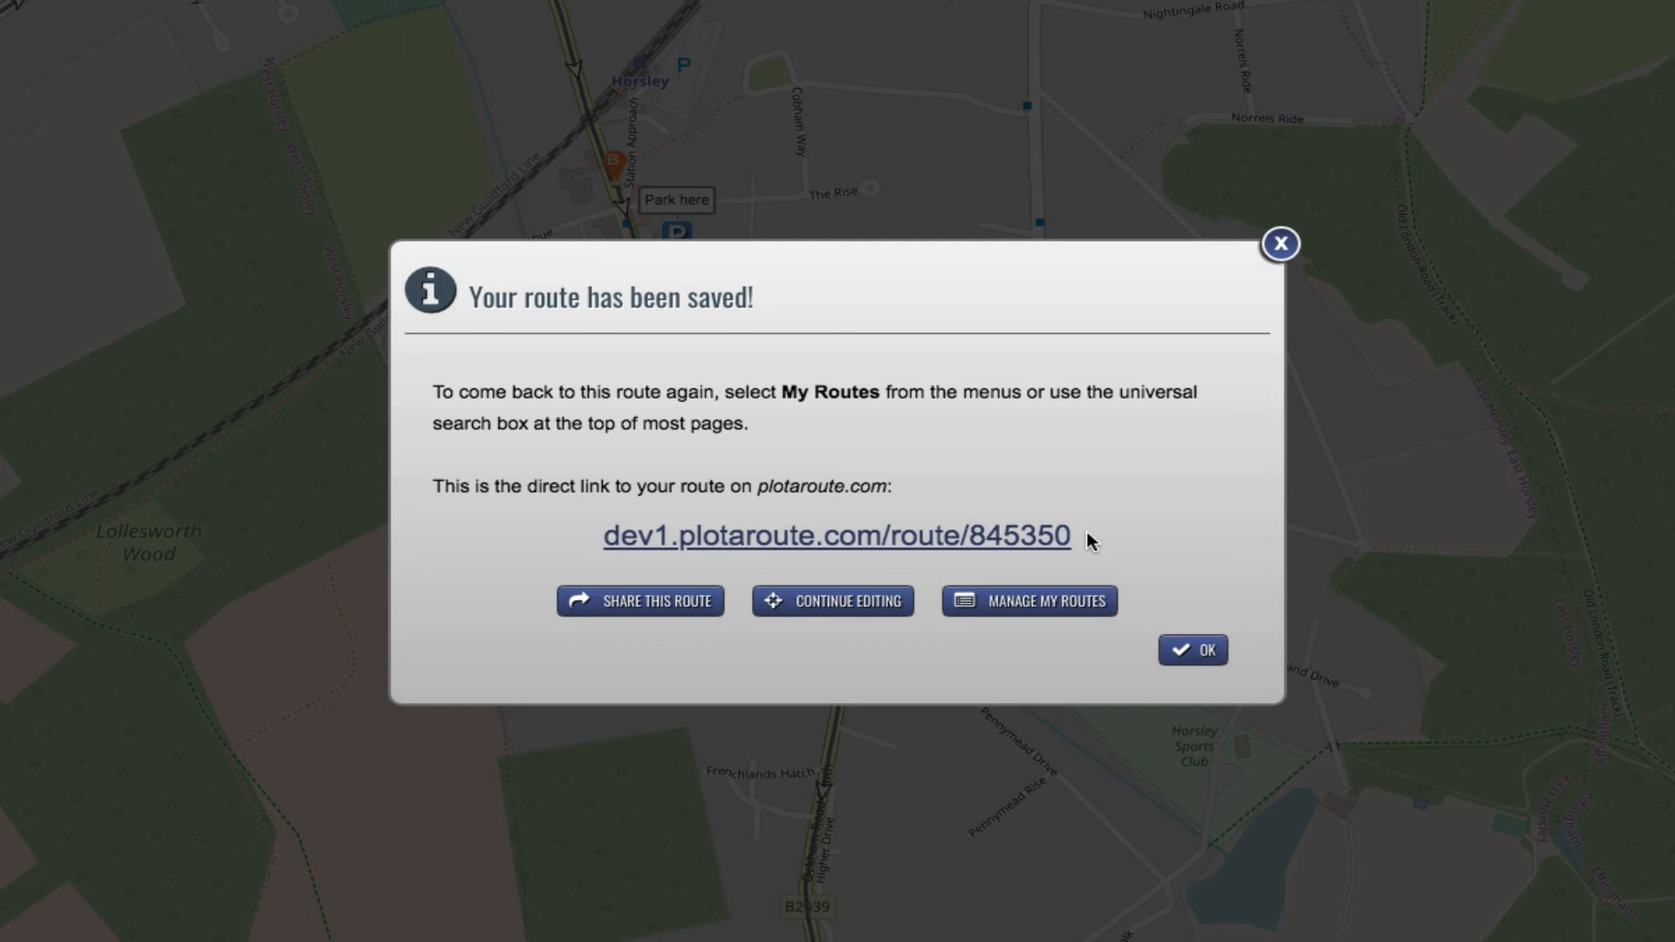
{"action": "mouse_move", "coordinate": [1046, 550]}
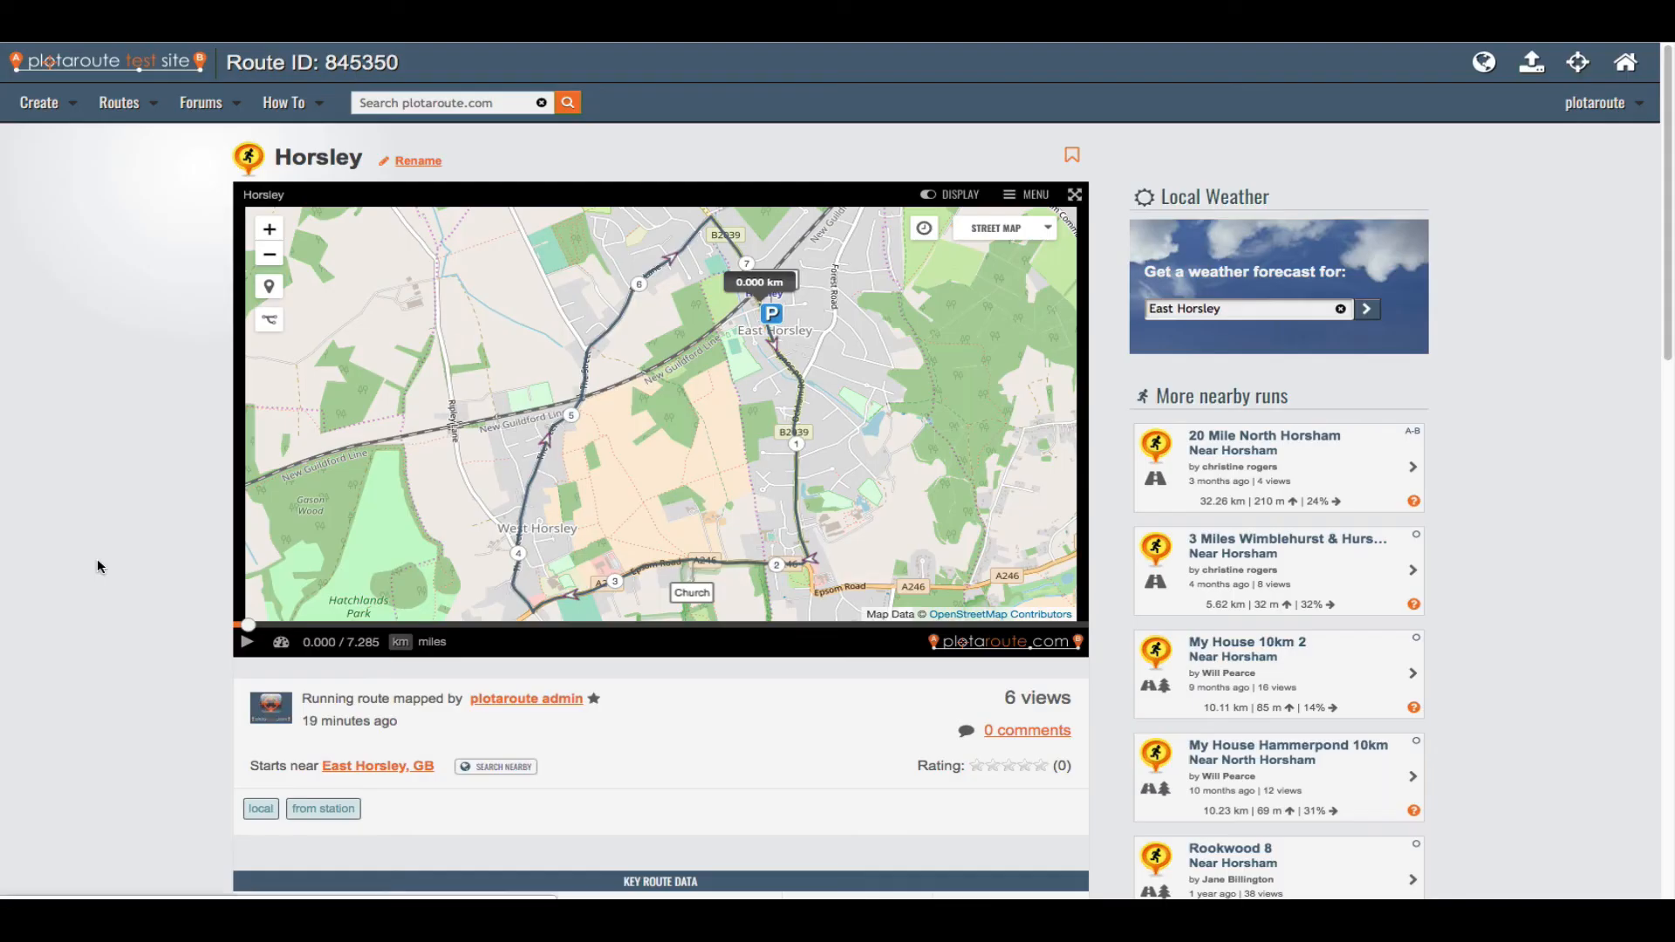
Play the route animation around the loop until it finishes at 7.285 km
{"action": "left_click", "coordinate": [246, 642]}
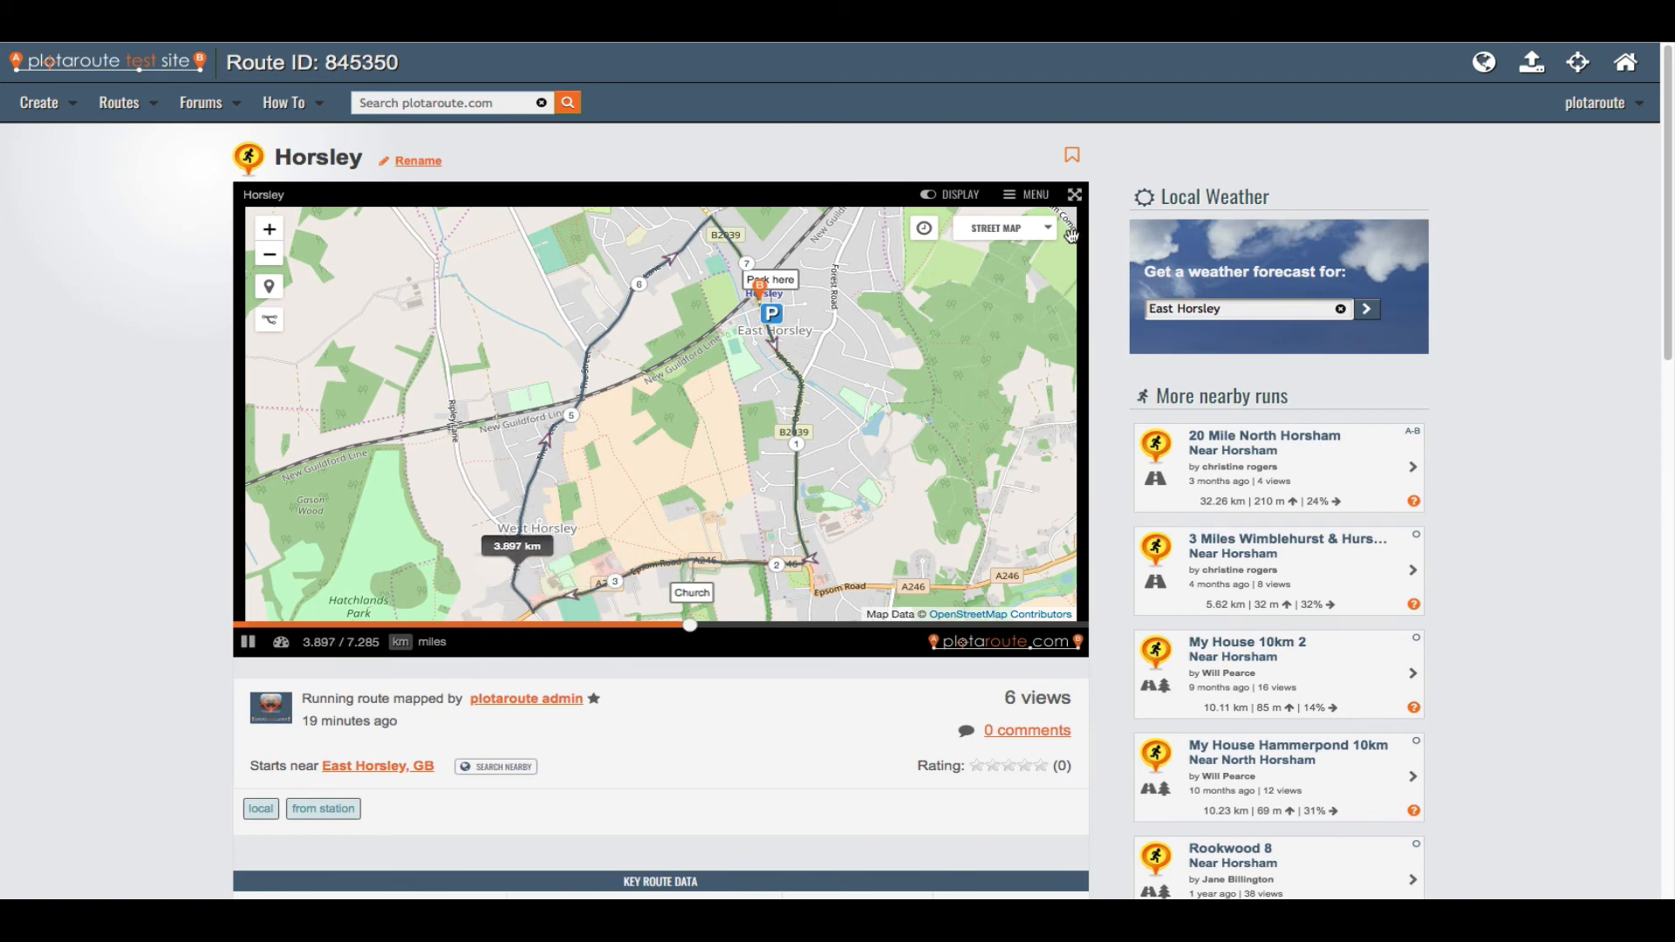
{"action": "mouse_move", "coordinate": [1075, 195]}
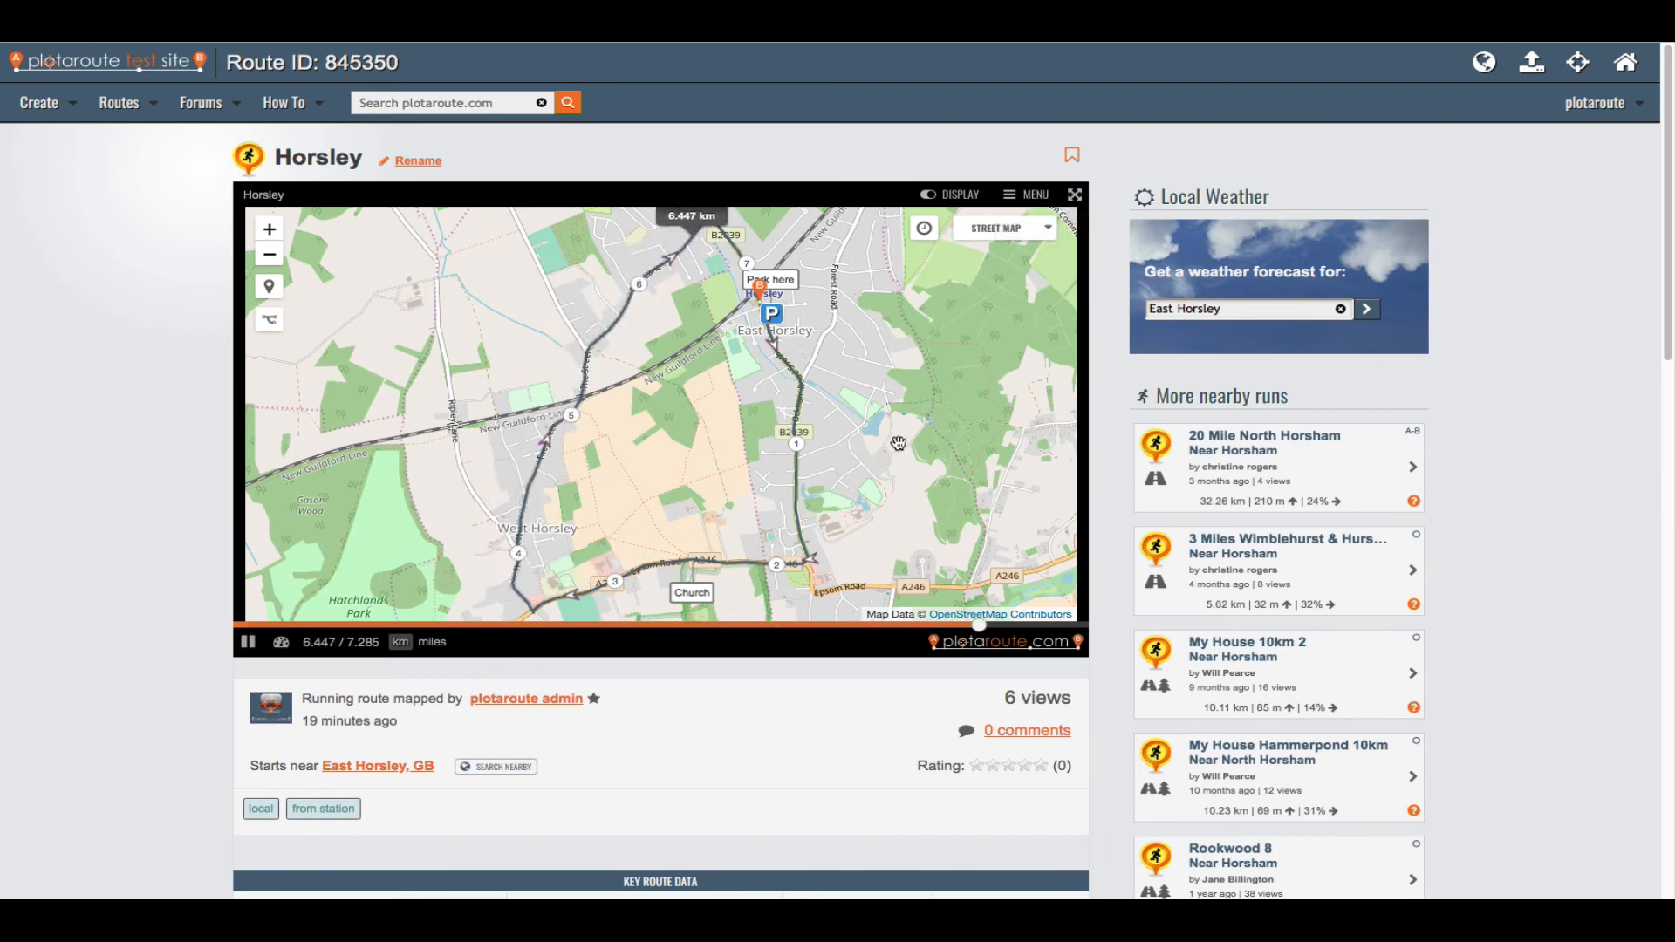
{"action": "left_click", "coordinate": [246, 642]}
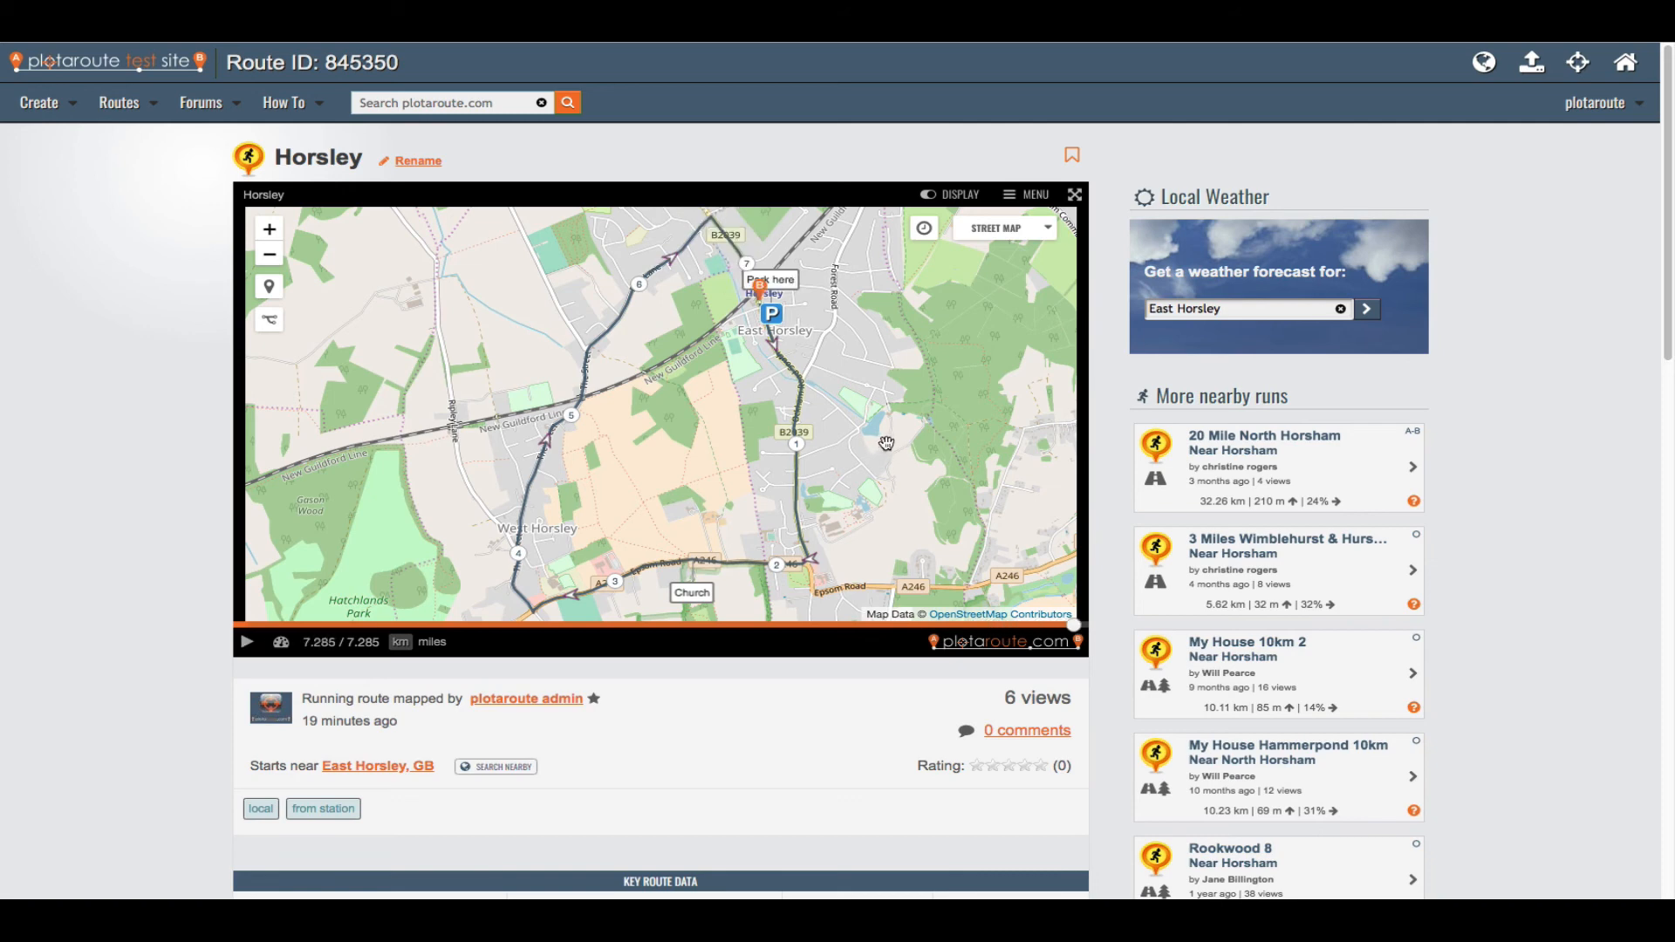
{"action": "mouse_move", "coordinate": [938, 428]}
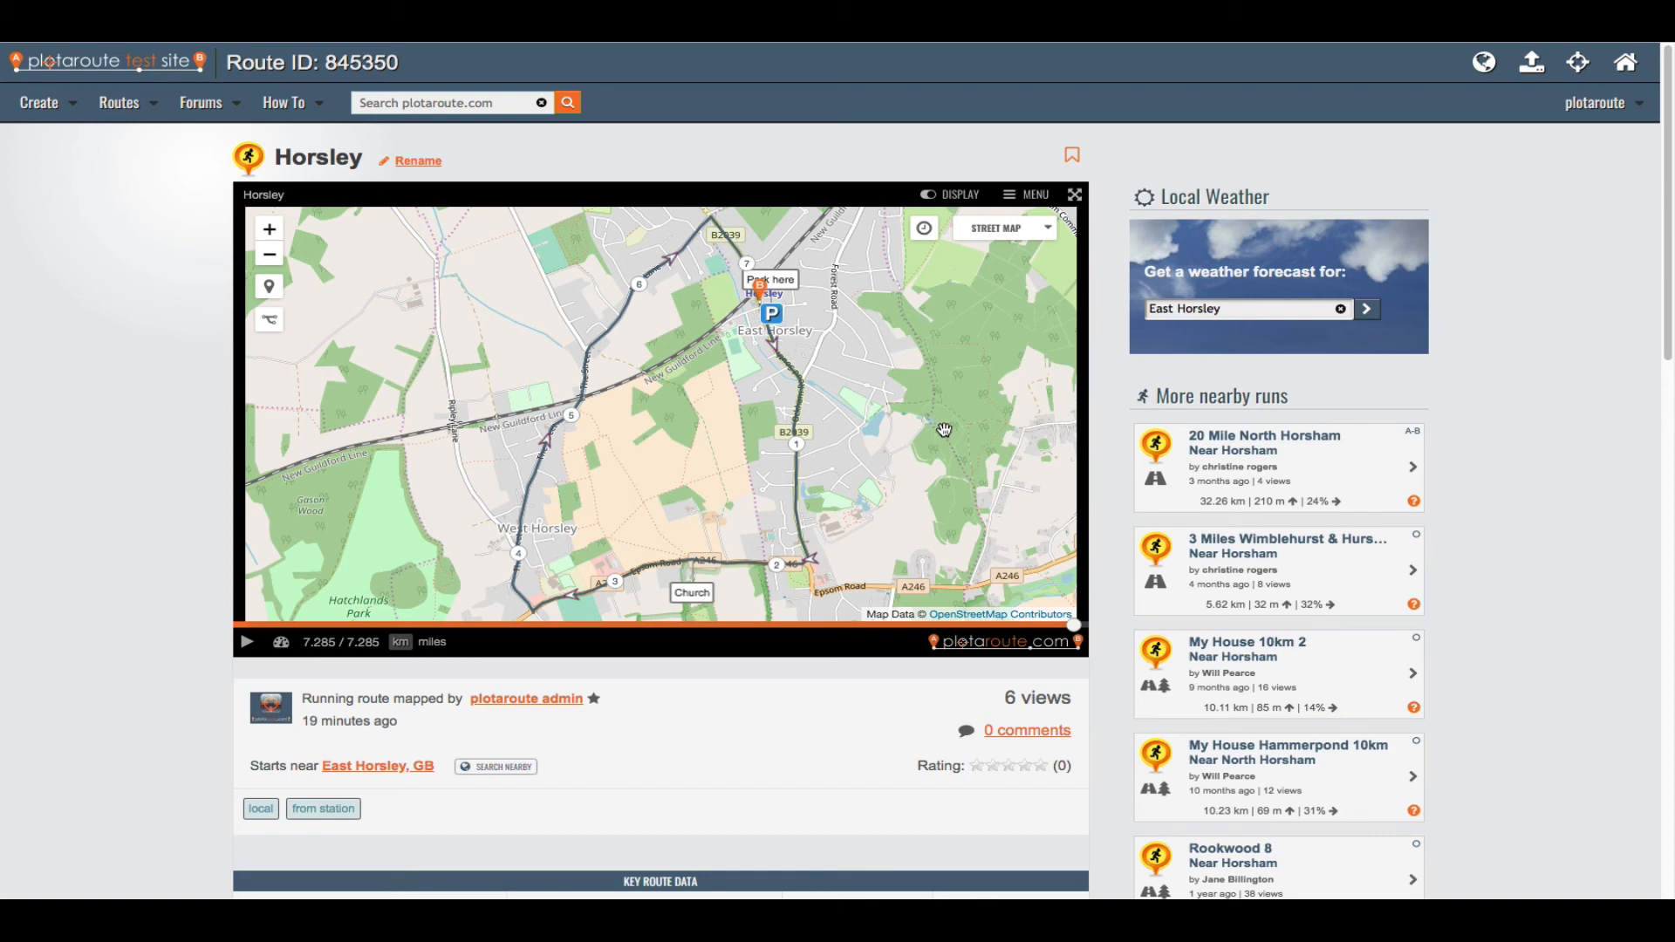
{"action": "left_click", "coordinate": [1031, 195]}
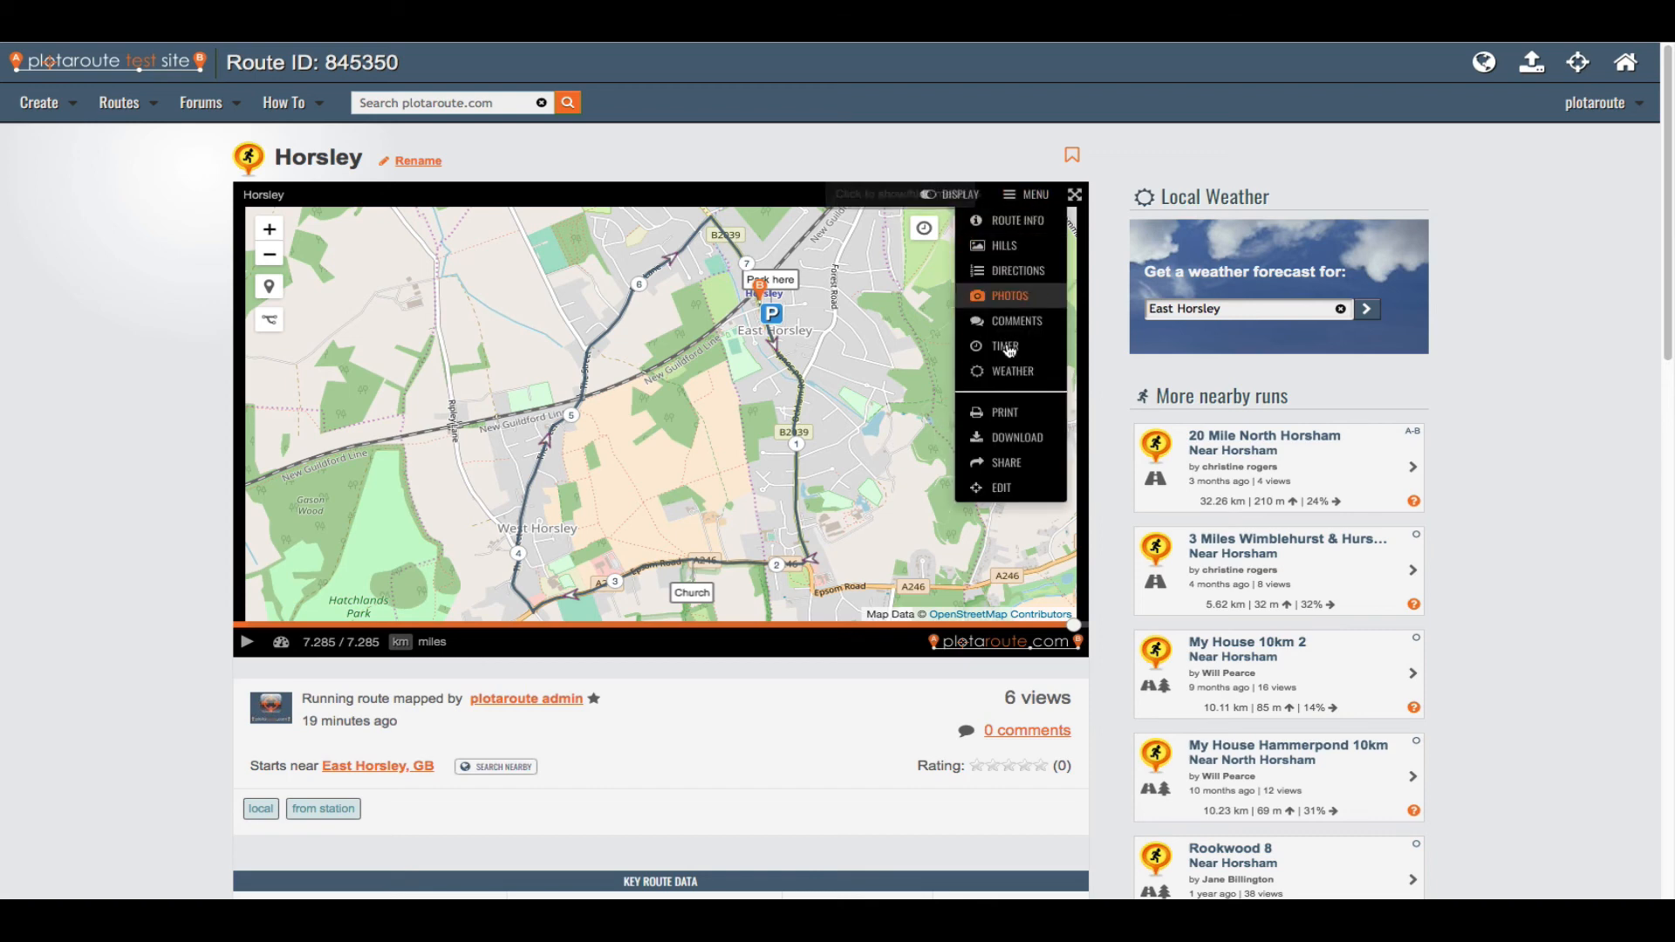
{"action": "mouse_move", "coordinate": [1005, 462]}
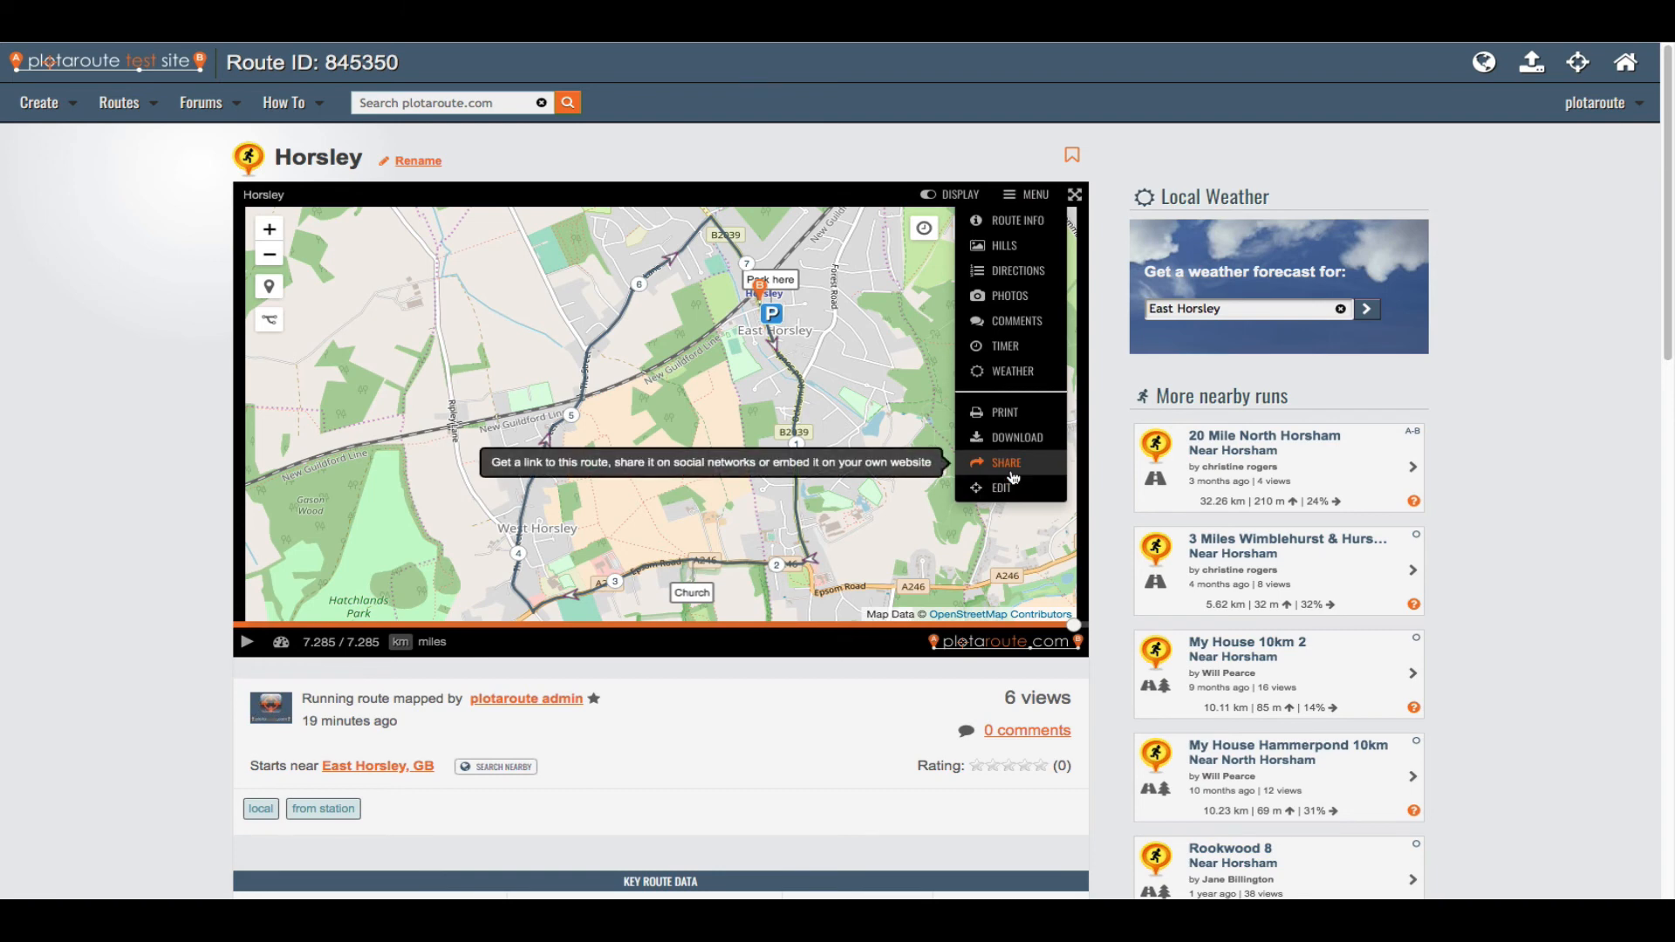
{"action": "left_click", "coordinate": [1004, 462]}
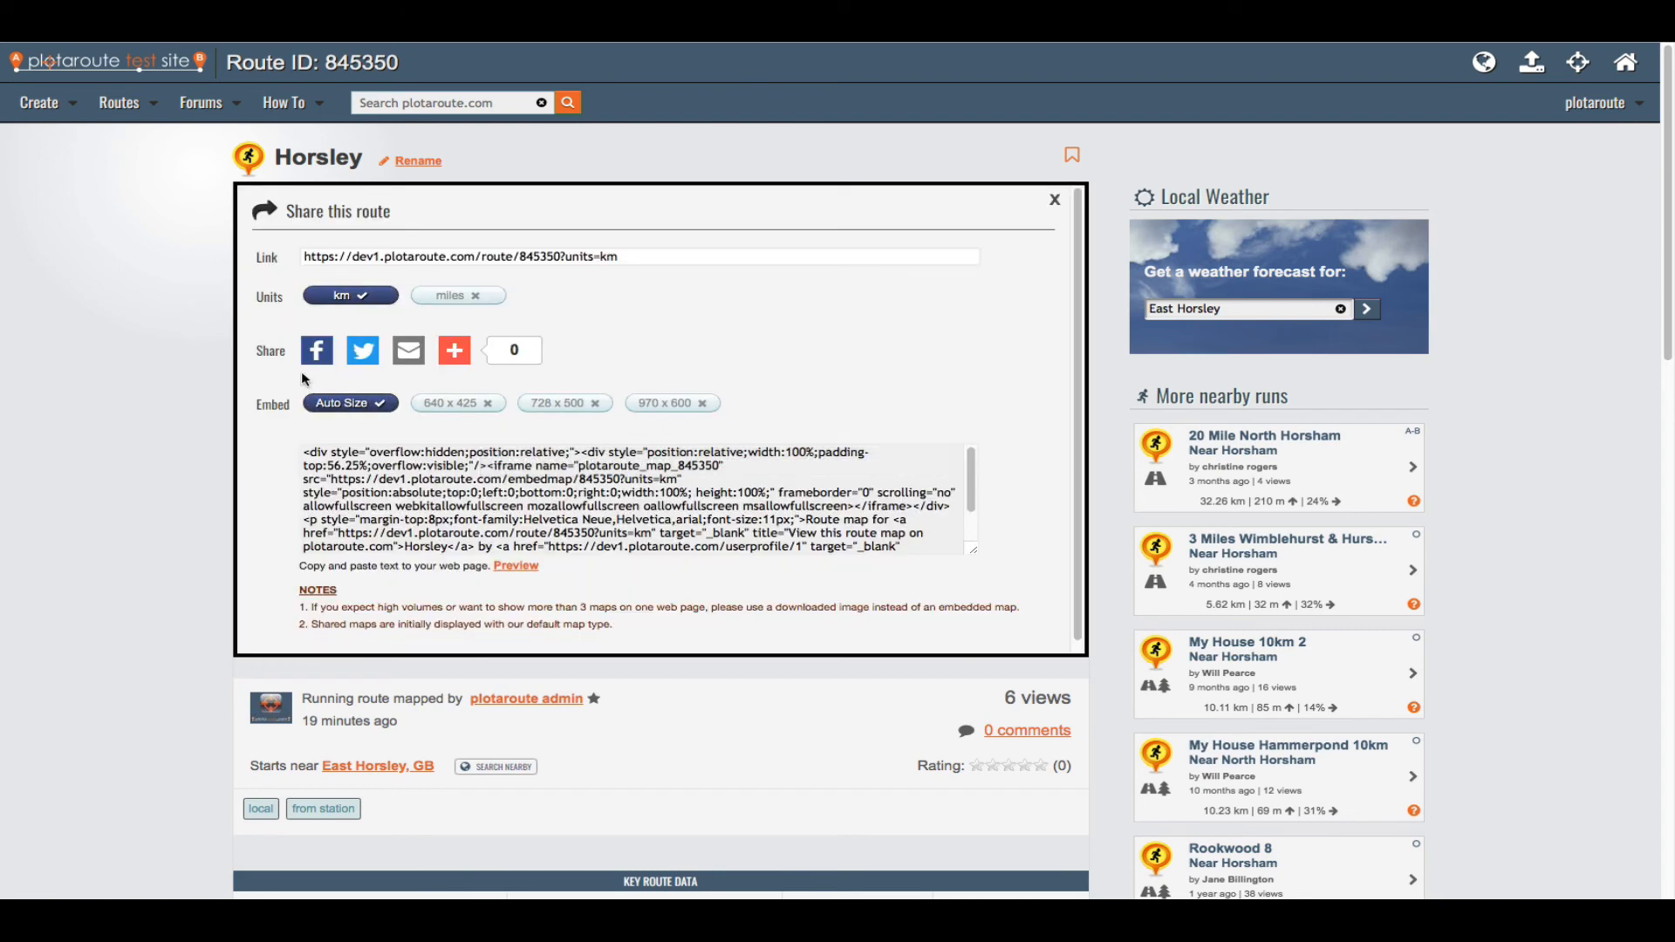
{"action": "mouse_move", "coordinate": [315, 350]}
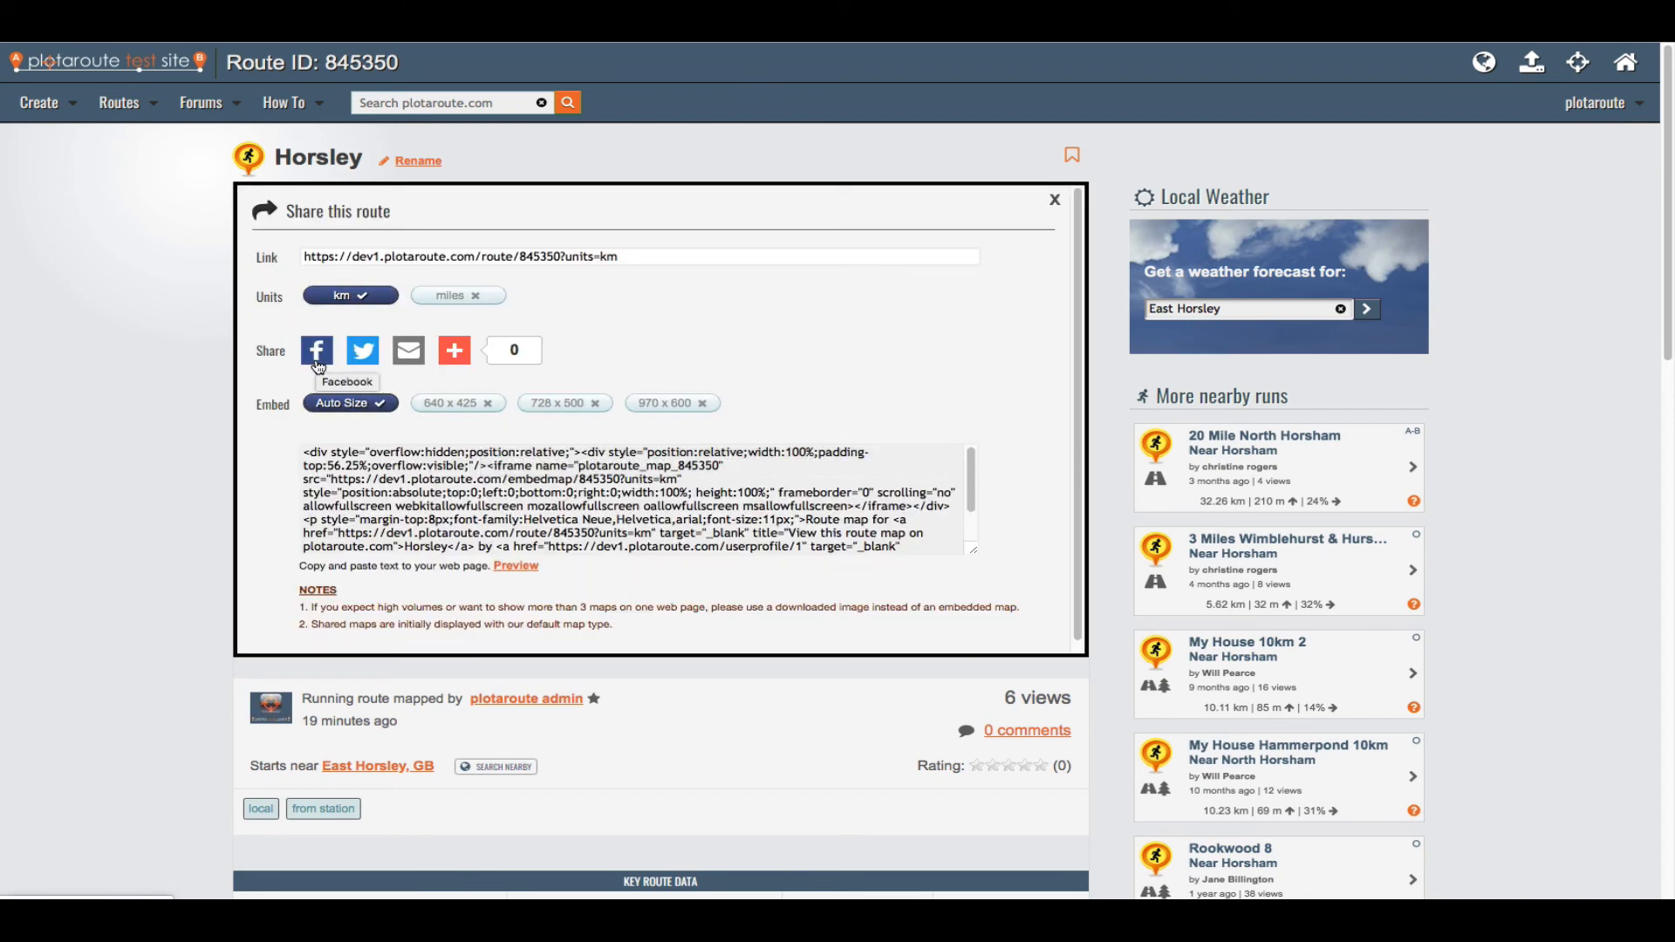
{"action": "mouse_move", "coordinate": [409, 351]}
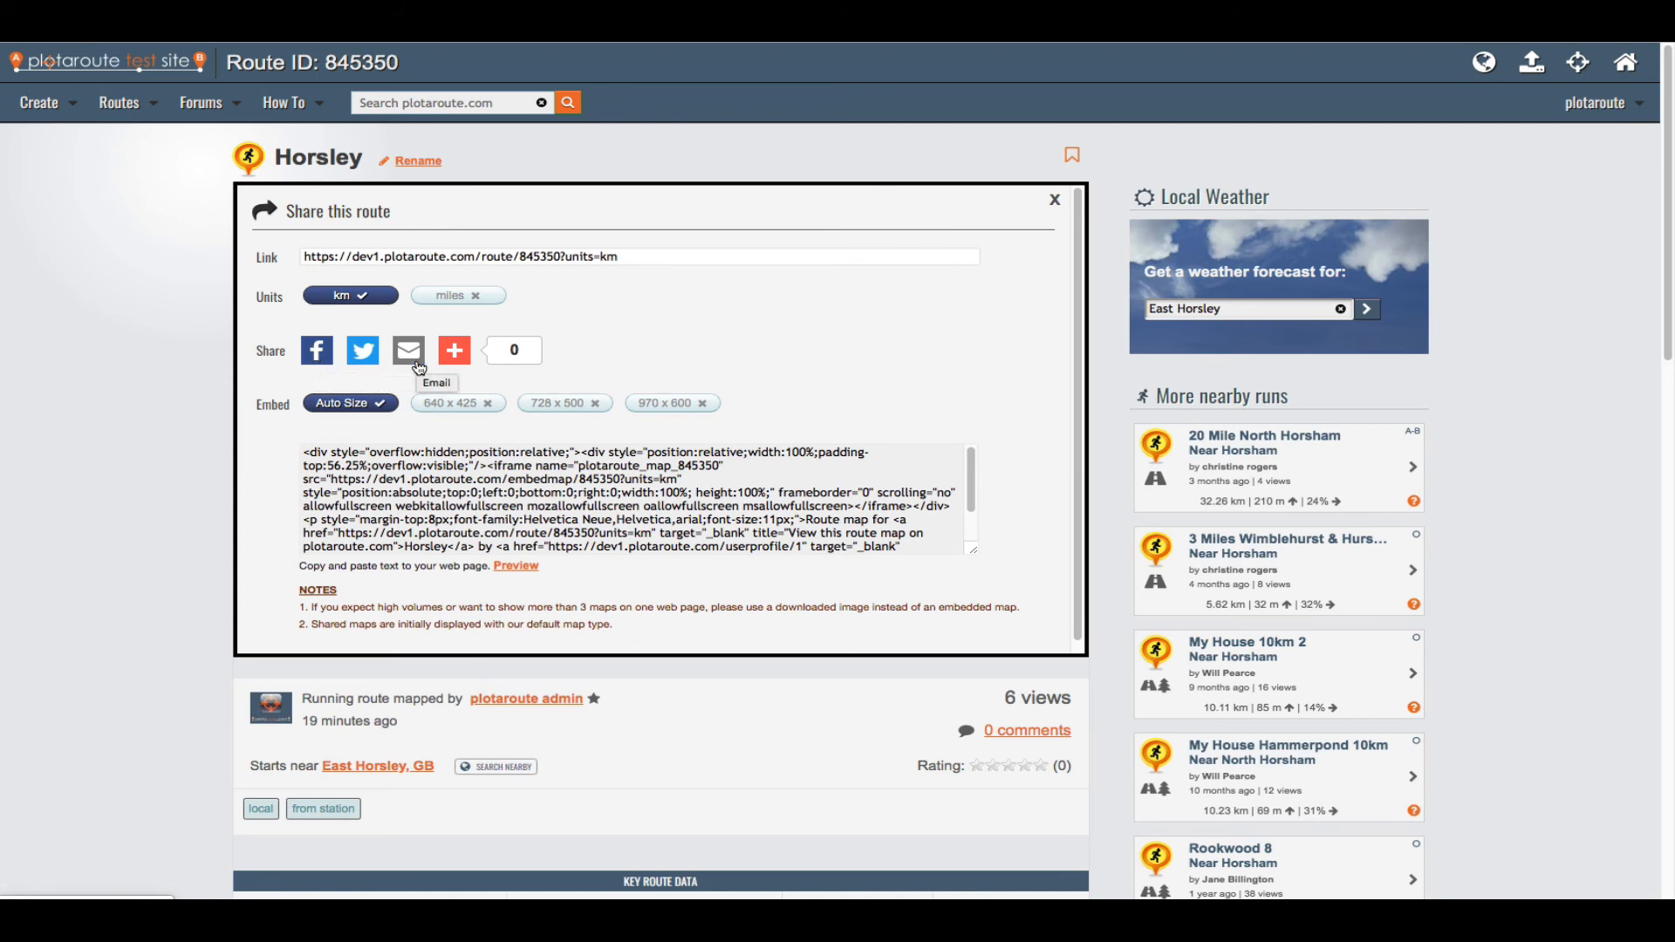
{"action": "left_click", "coordinate": [452, 351]}
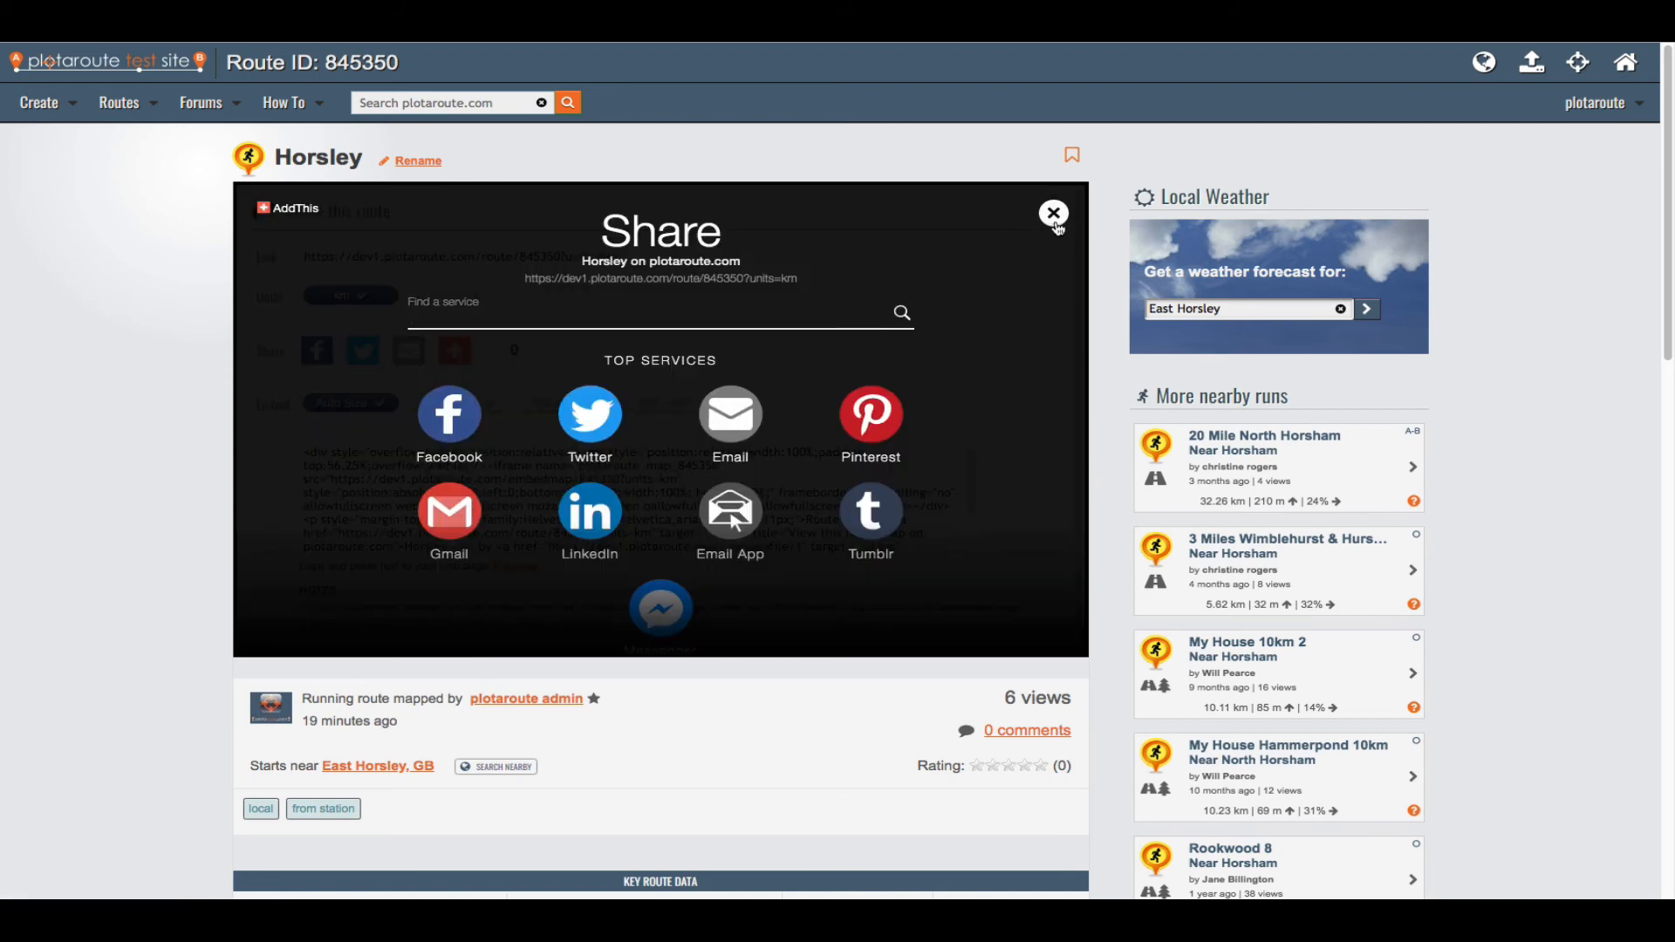
{"action": "left_click", "coordinate": [1052, 213]}
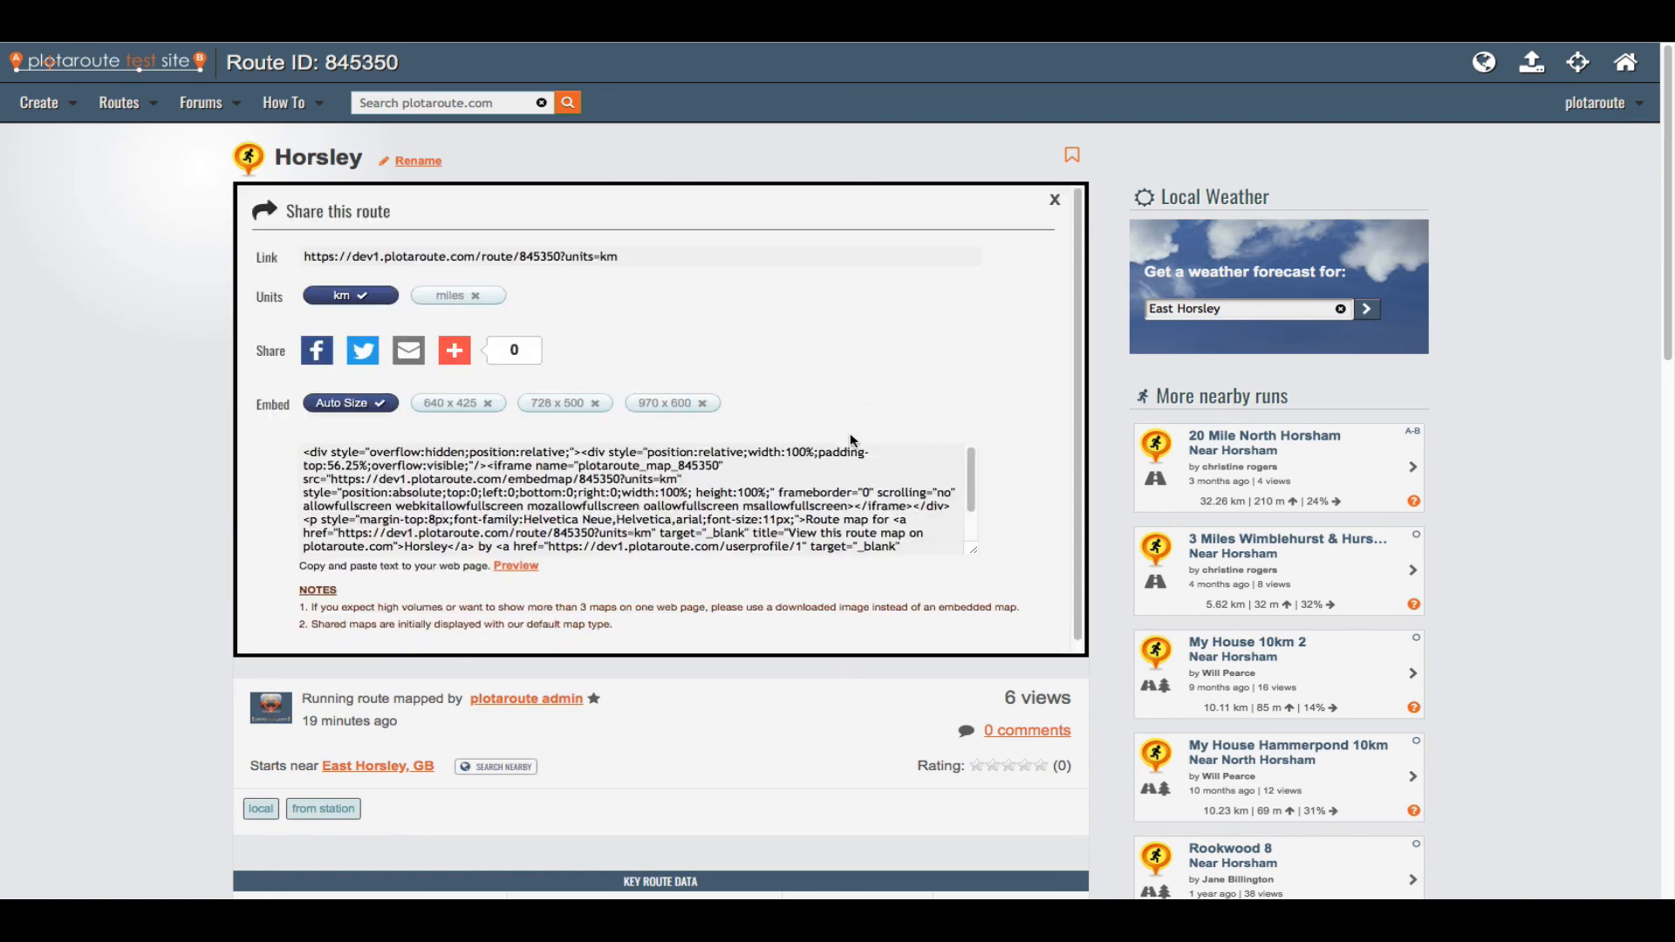
{"action": "left_click", "coordinate": [1052, 199]}
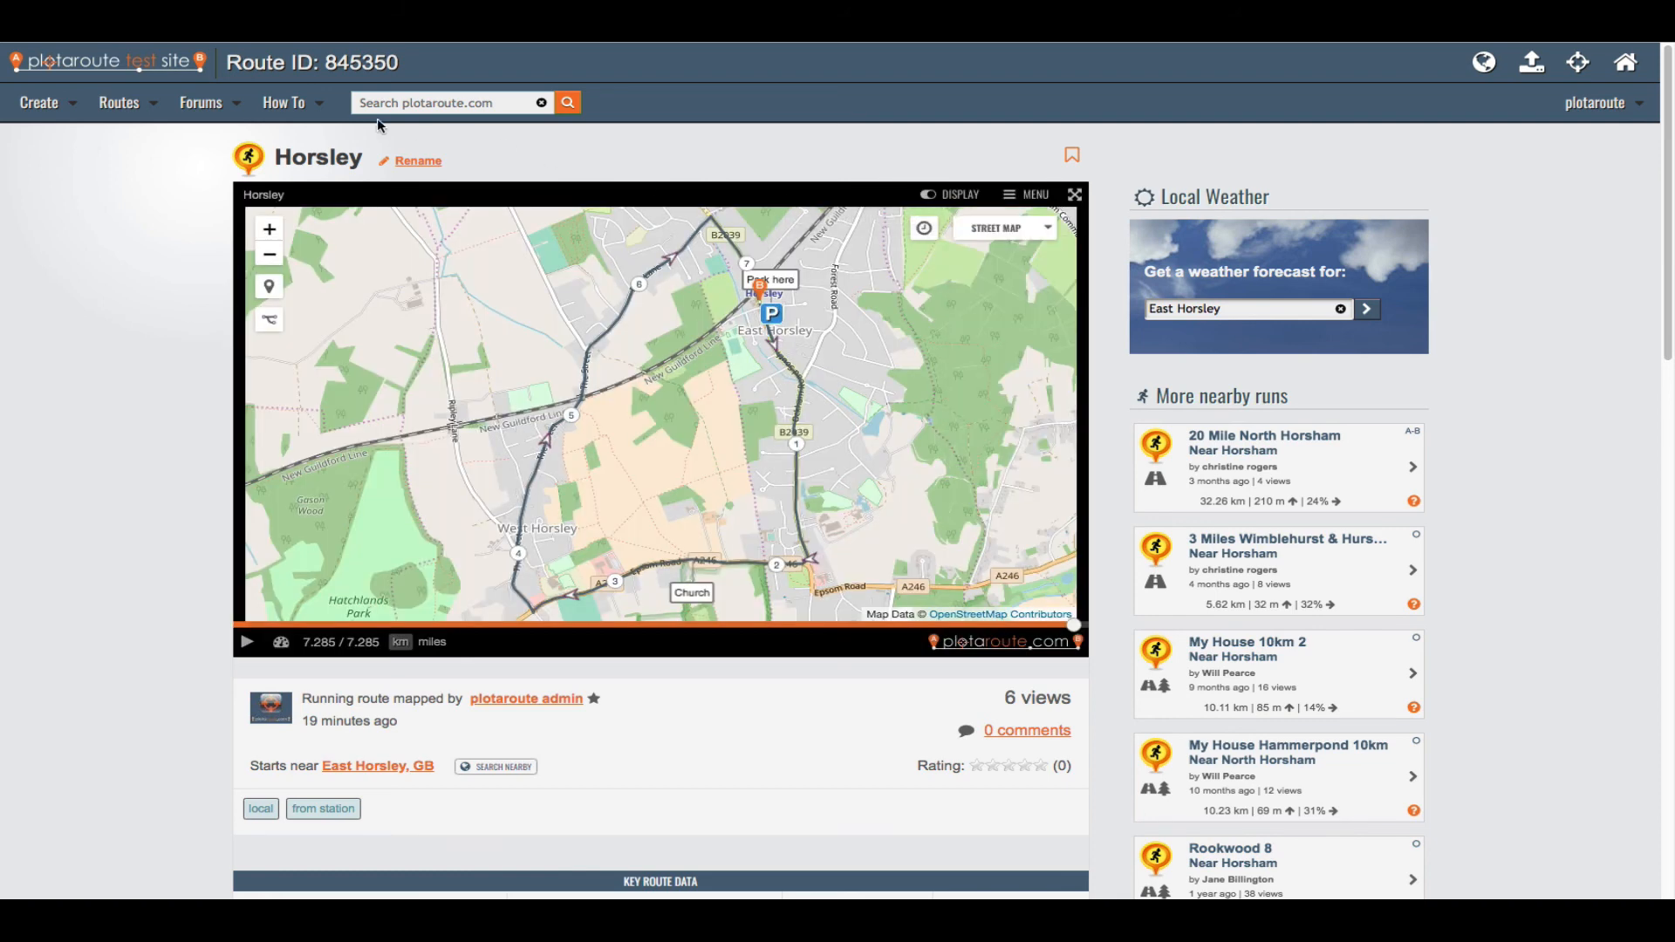
Go to Routes > My Routes and edit the Horsley route's info to rename it Horsley Loop
{"action": "left_click", "coordinate": [119, 103]}
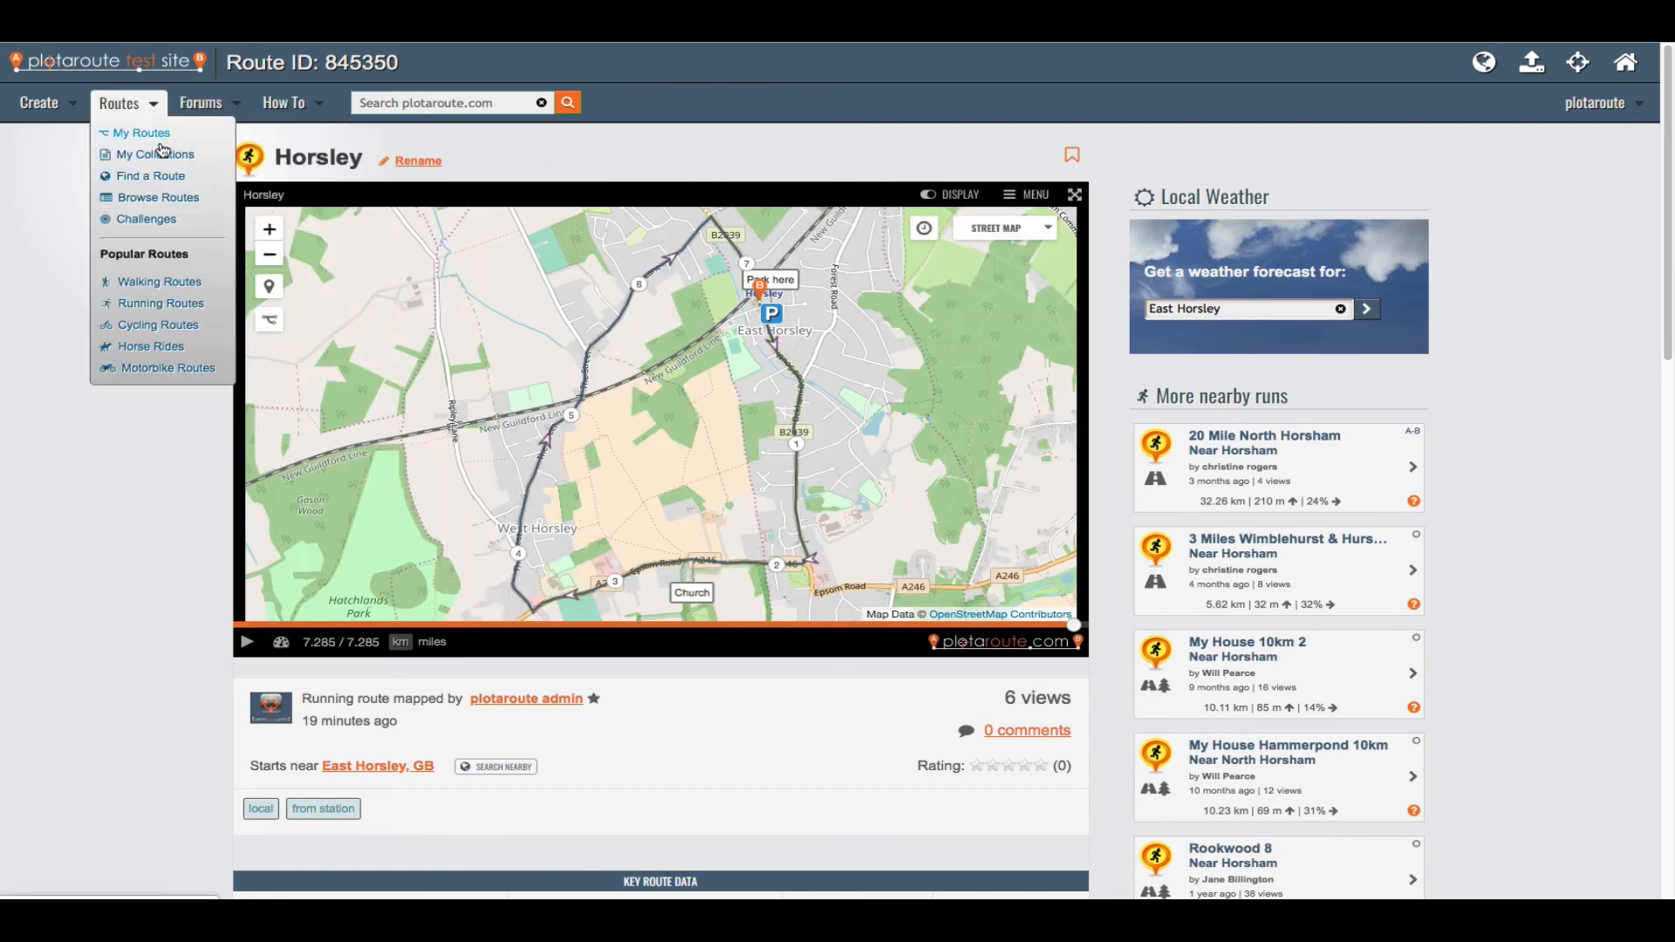
{"action": "left_click", "coordinate": [143, 132]}
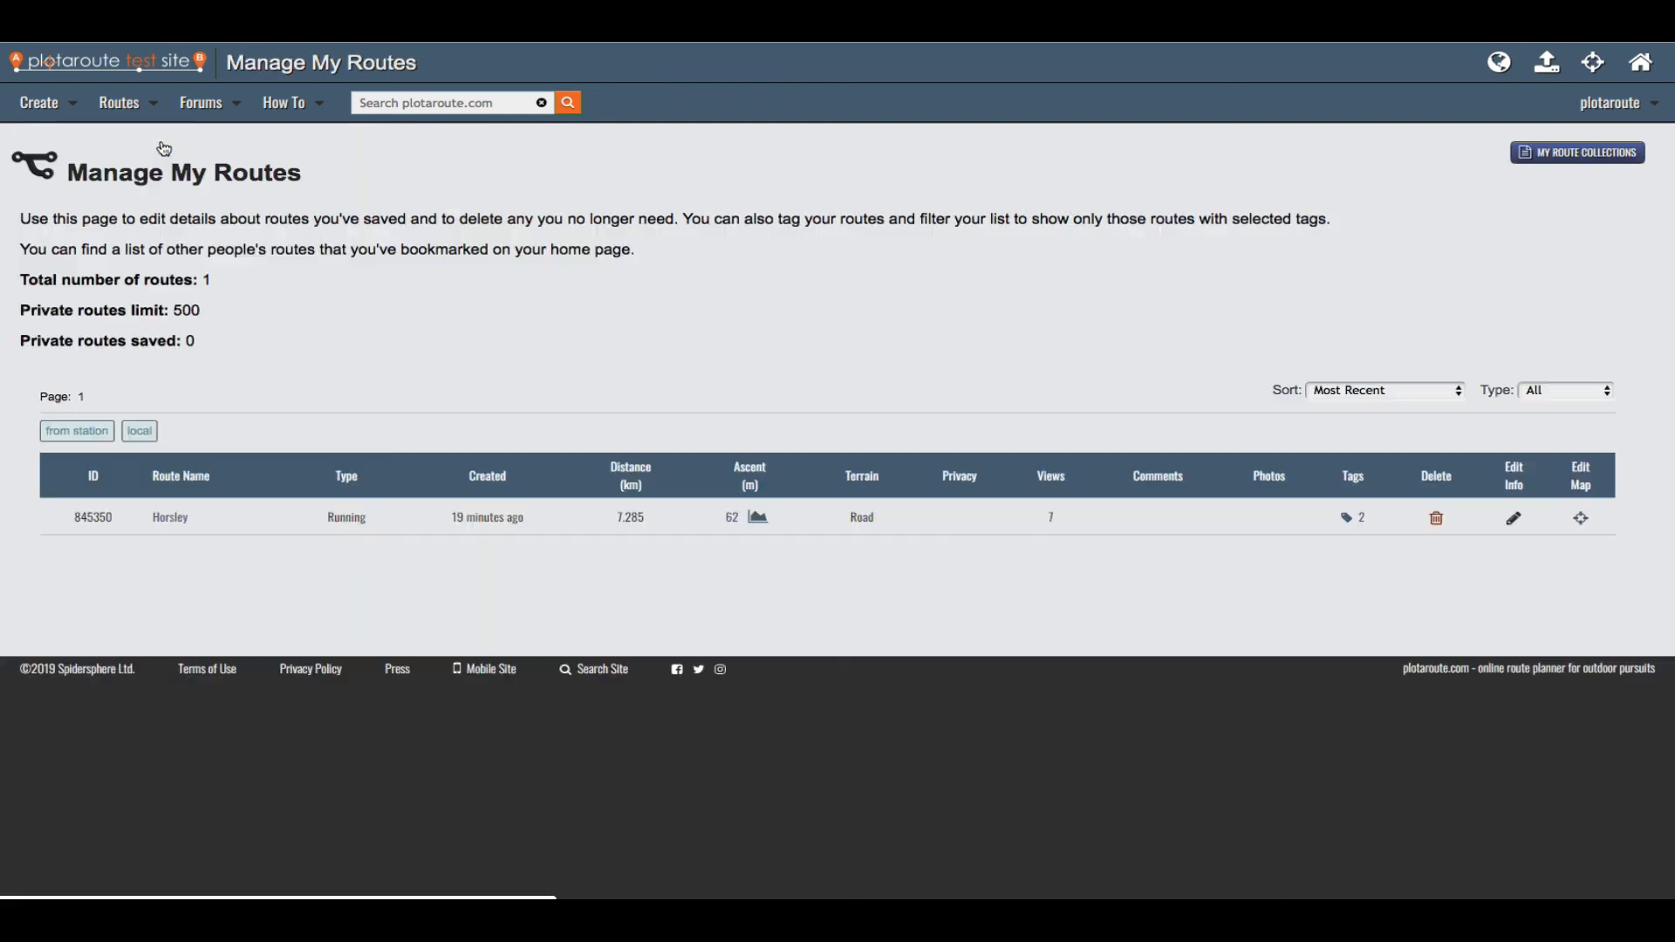
{"action": "mouse_move", "coordinate": [1381, 444]}
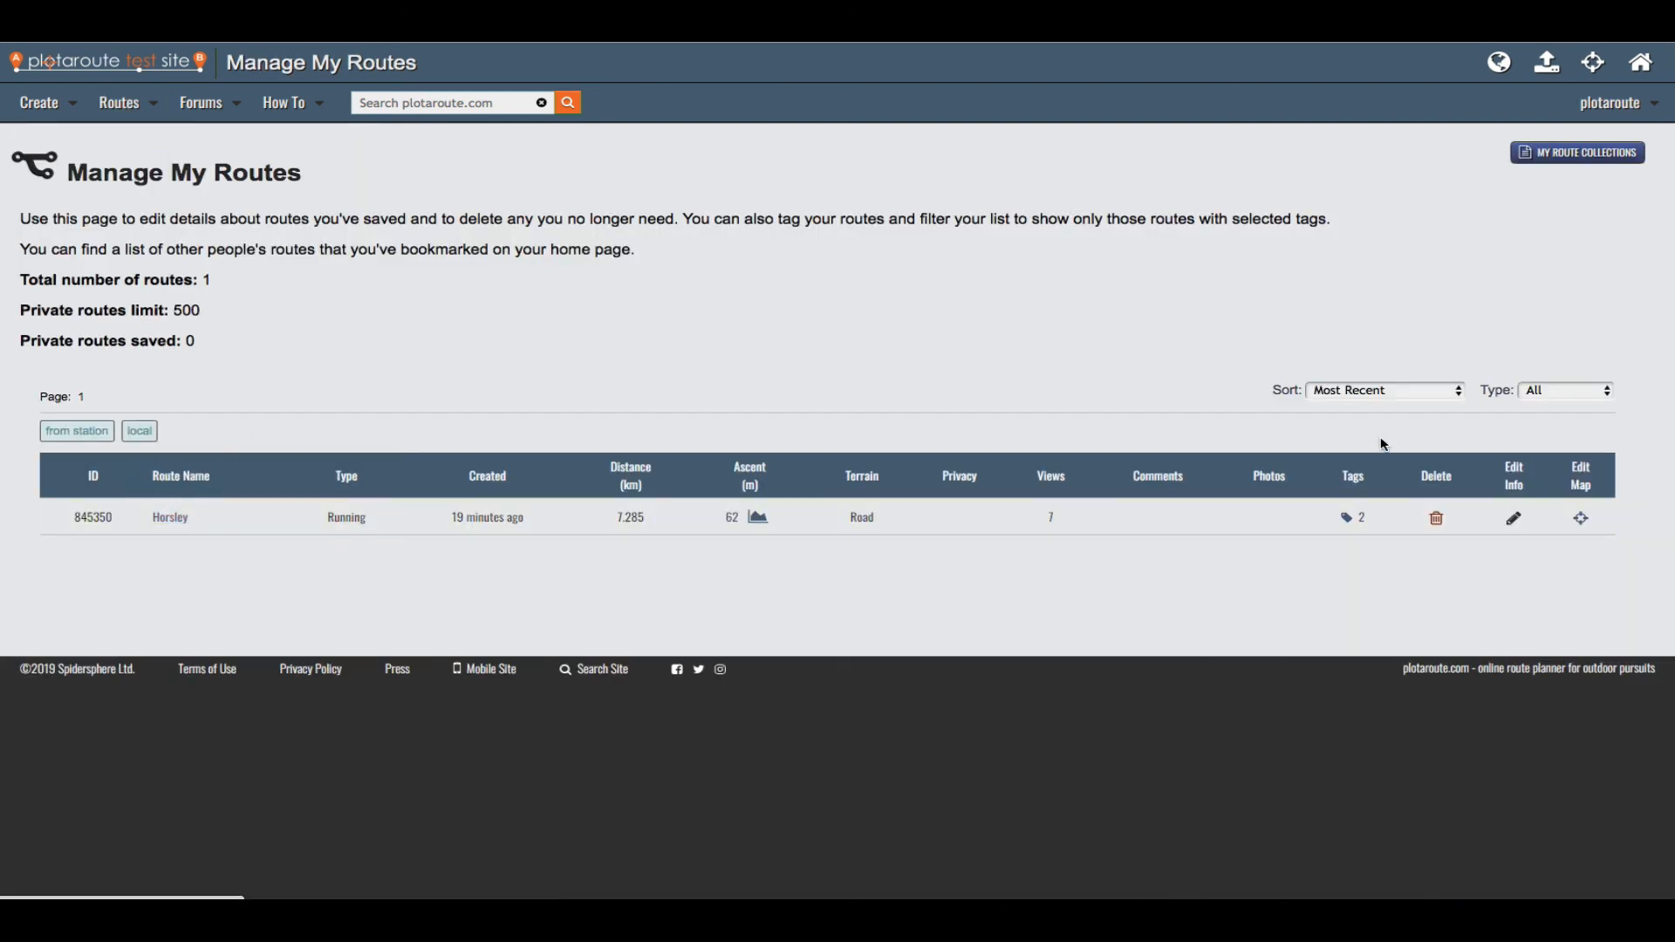
{"action": "mouse_move", "coordinate": [1513, 518]}
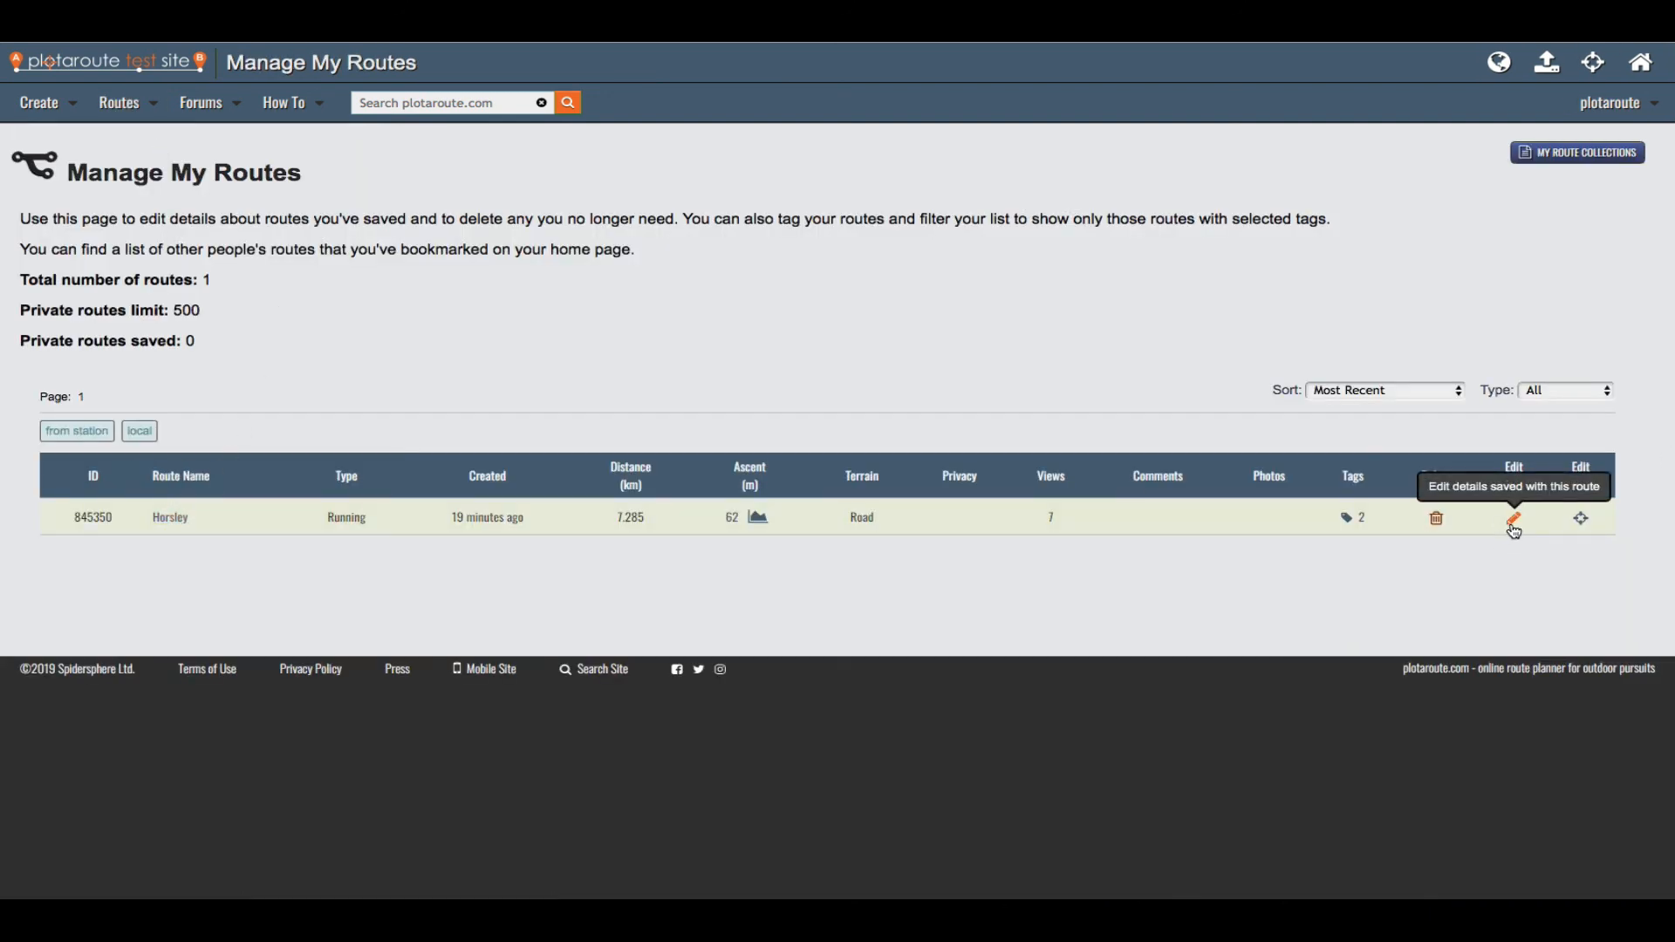
{"action": "left_click", "coordinate": [1512, 518]}
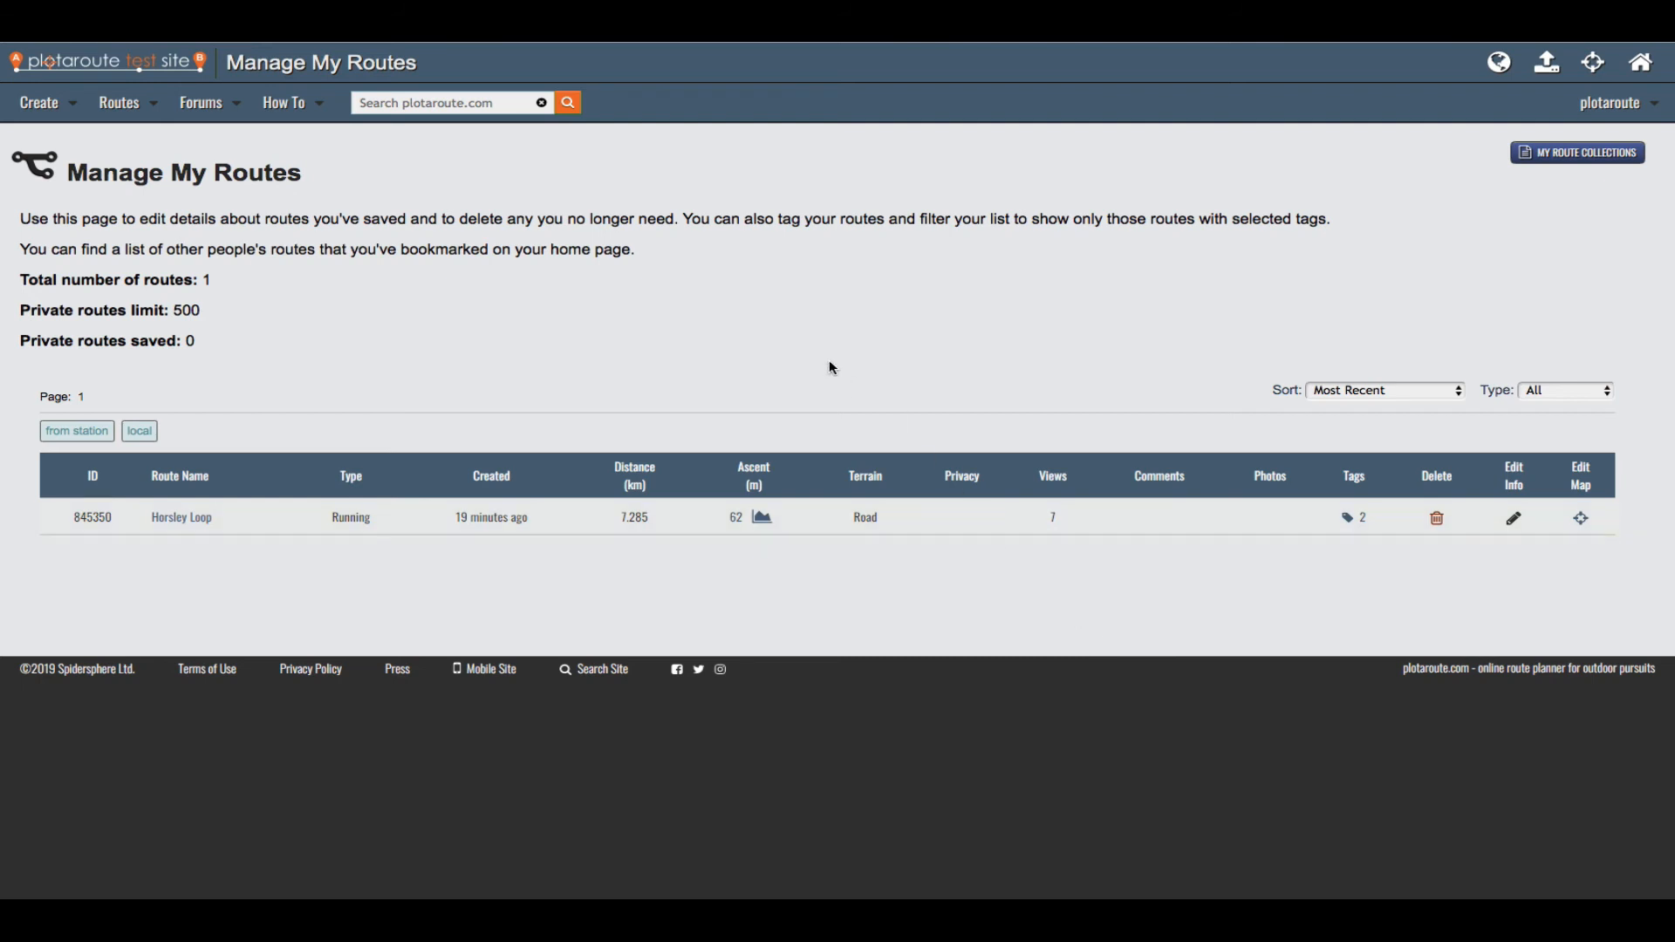
{"action": "mouse_move", "coordinate": [576, 370]}
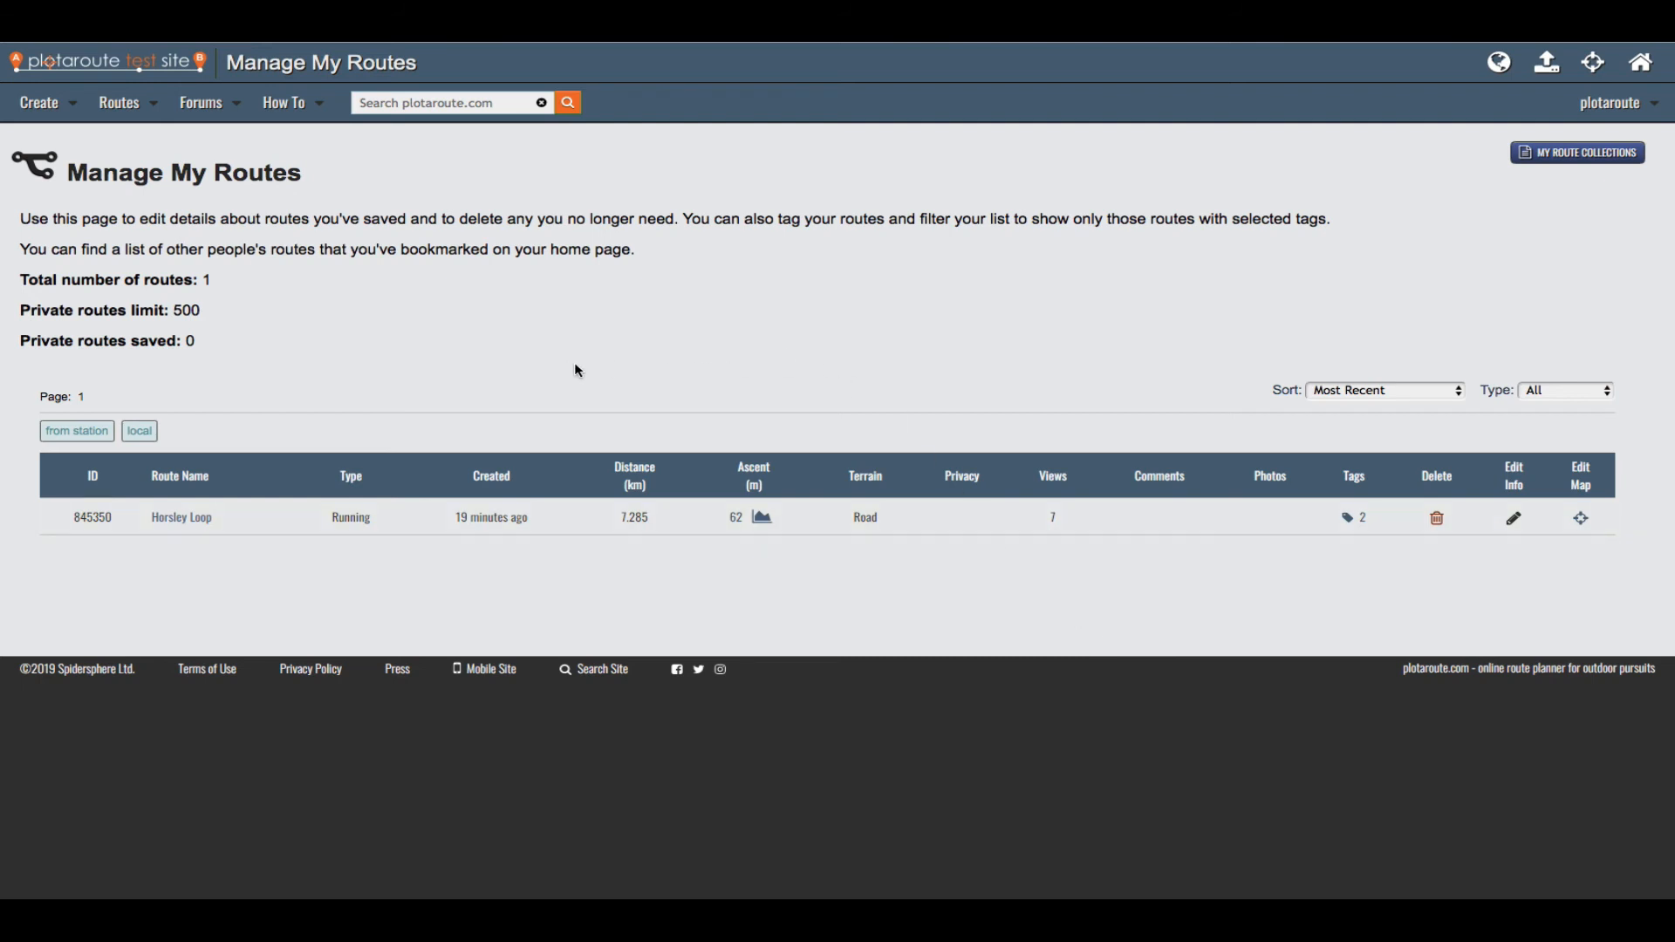
{"action": "mouse_move", "coordinate": [367, 192]}
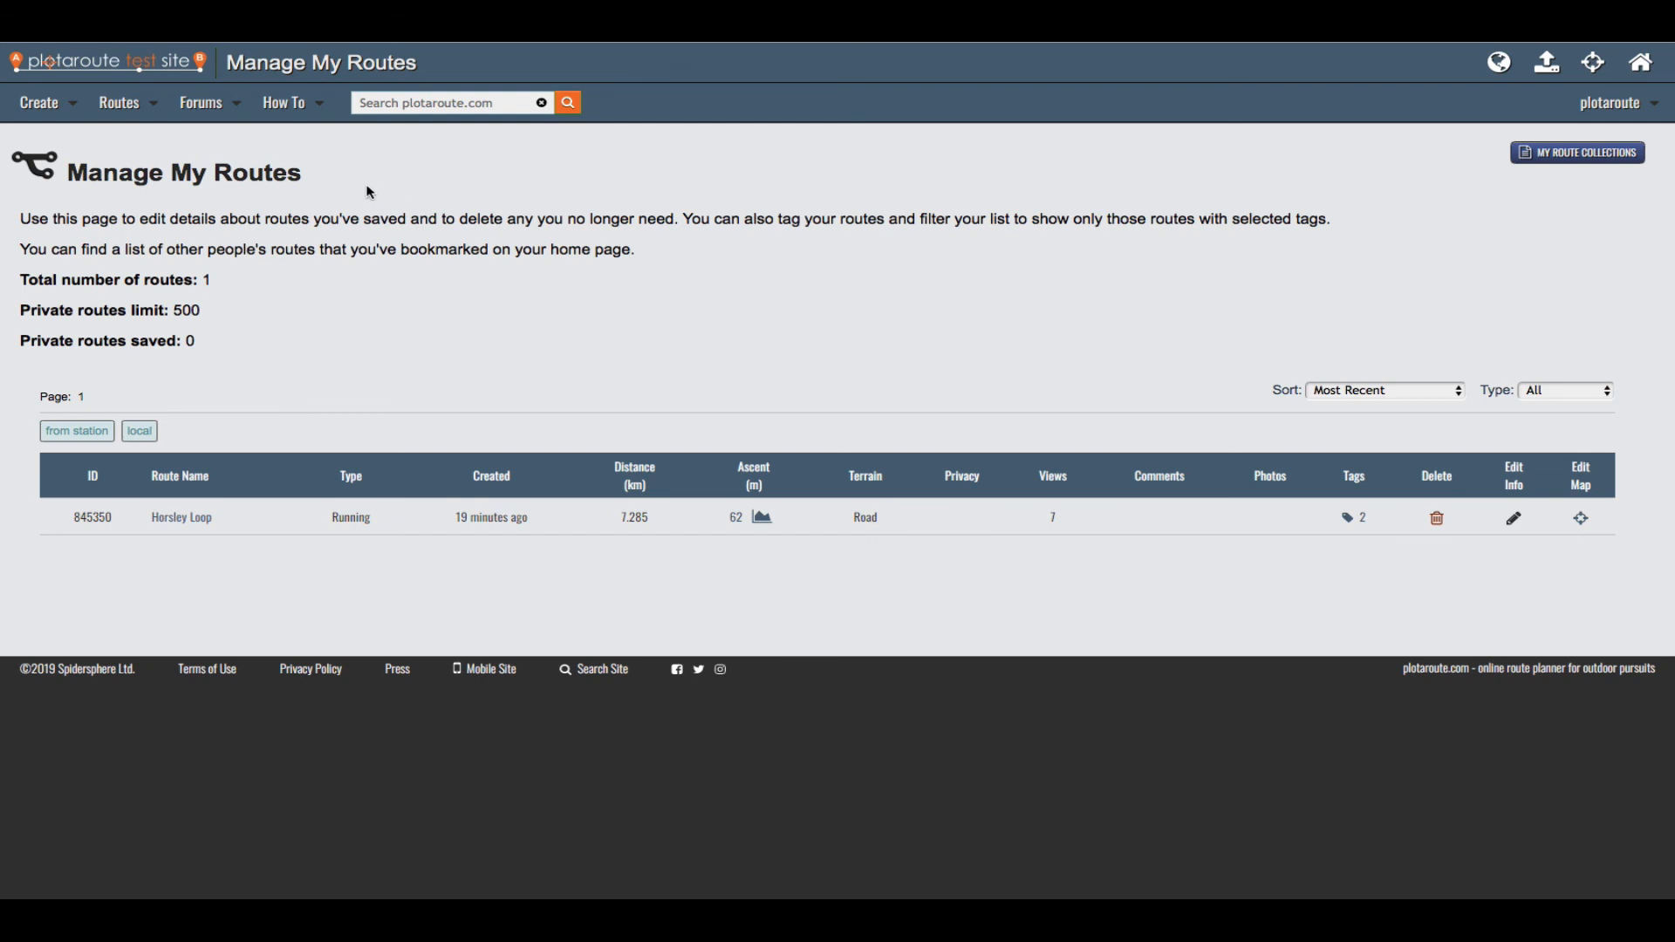
Open the How To menu to show tutorial videos and help topics
{"action": "left_click", "coordinate": [283, 103]}
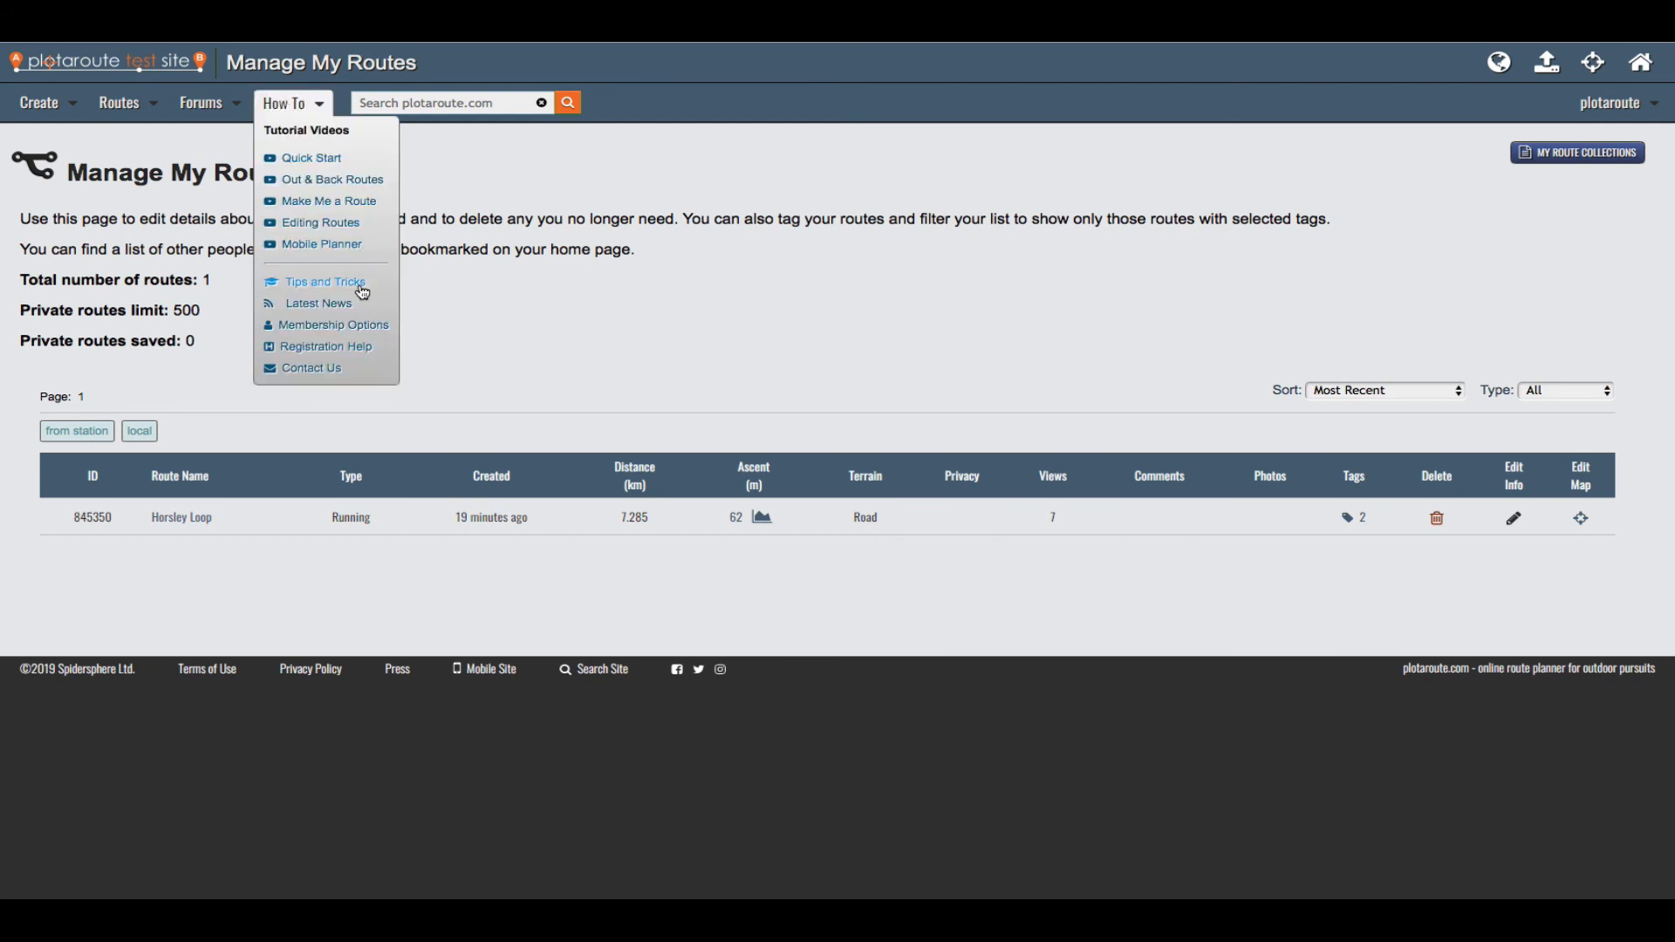
{"action": "mouse_move", "coordinate": [322, 280]}
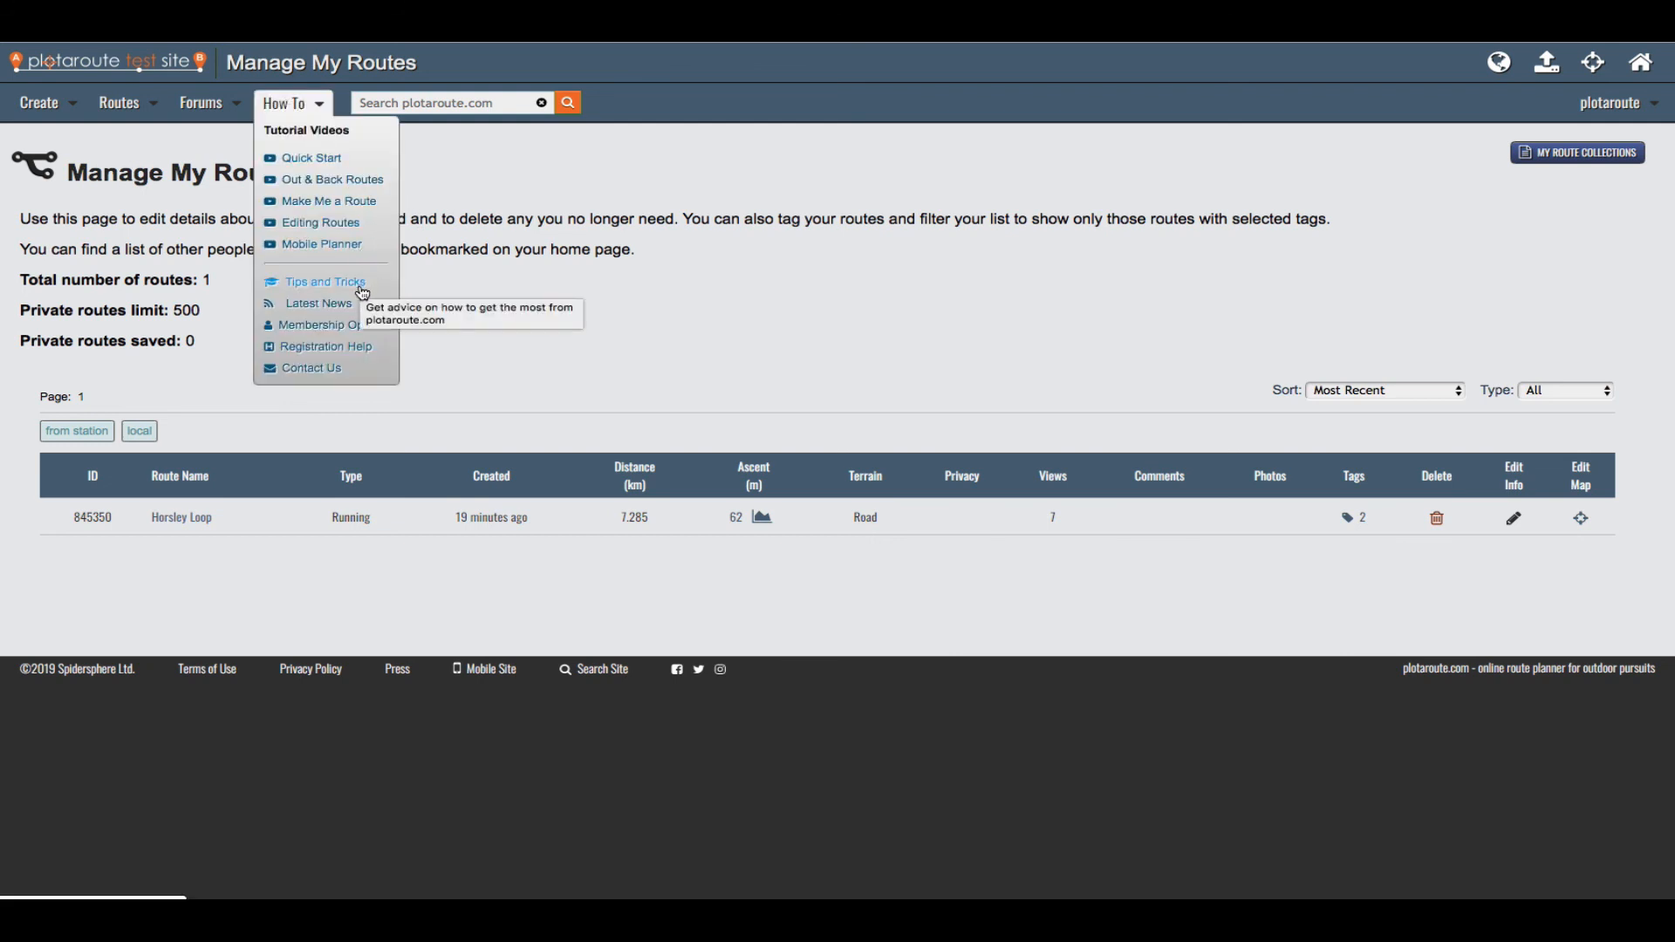